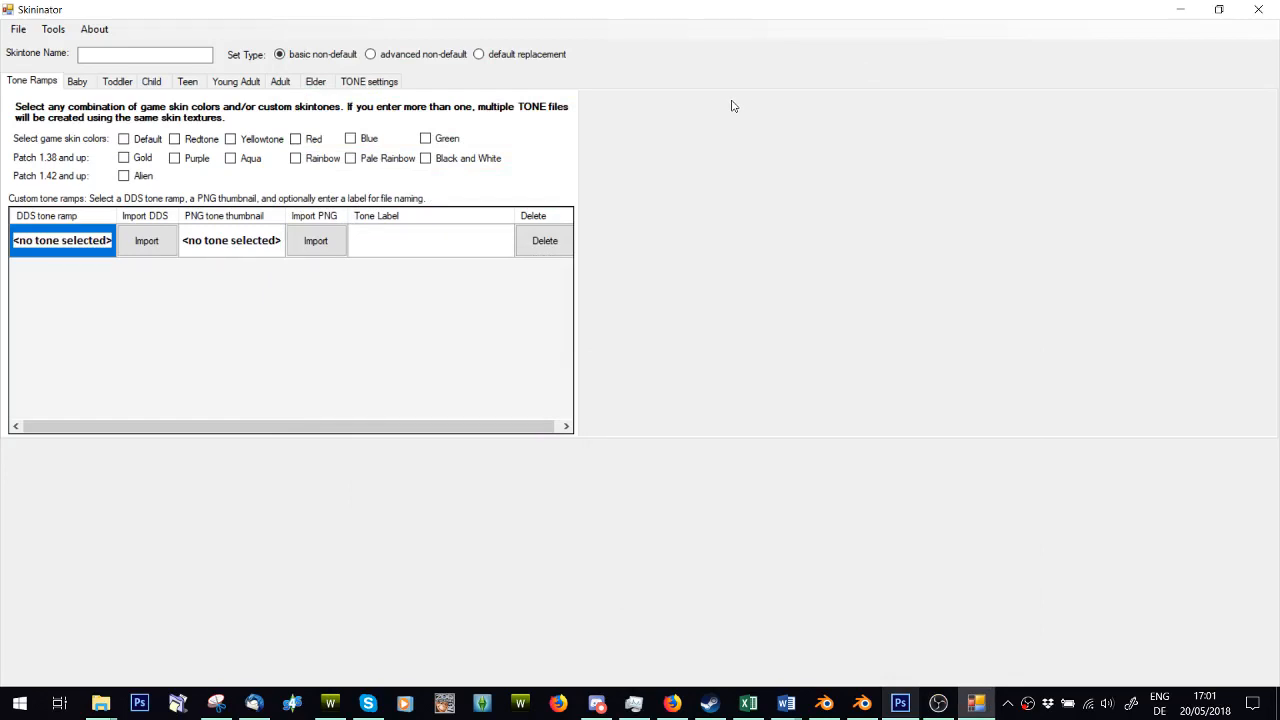
Step: Name the skintone 'SIMPLY Dale' and set its type to basic non-default
click(145, 54)
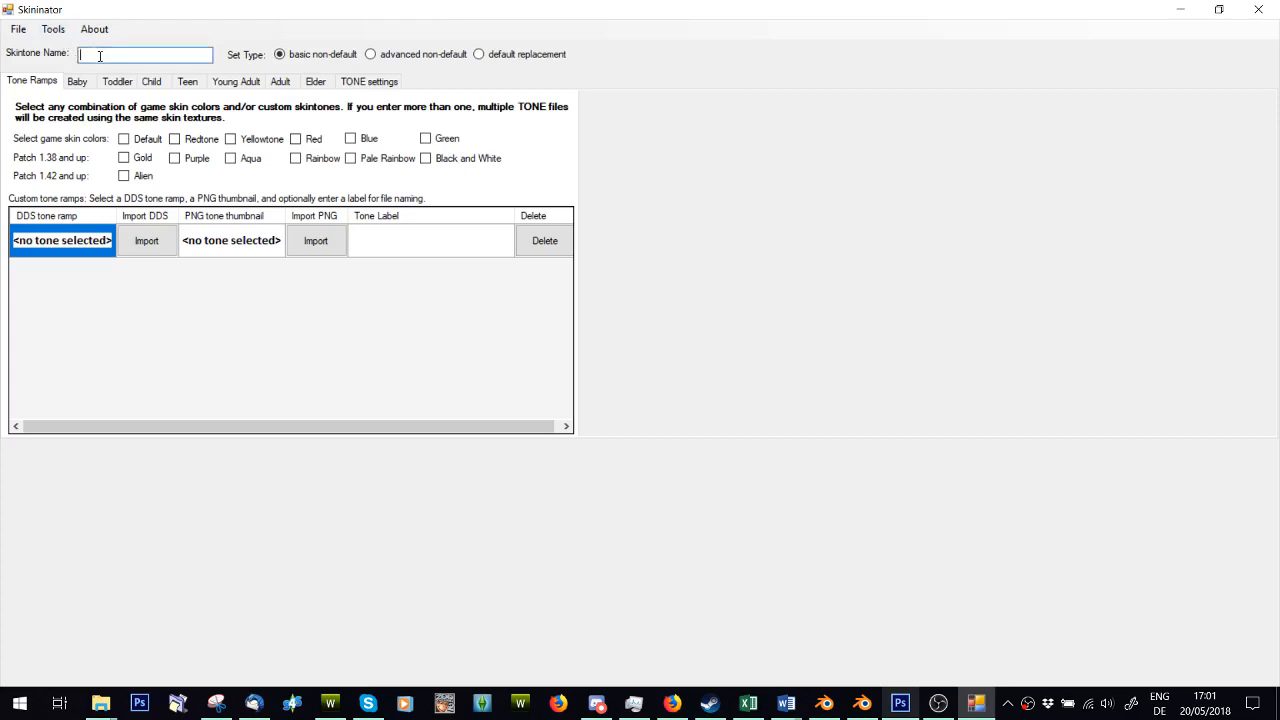
text(SIMPLY Dale)
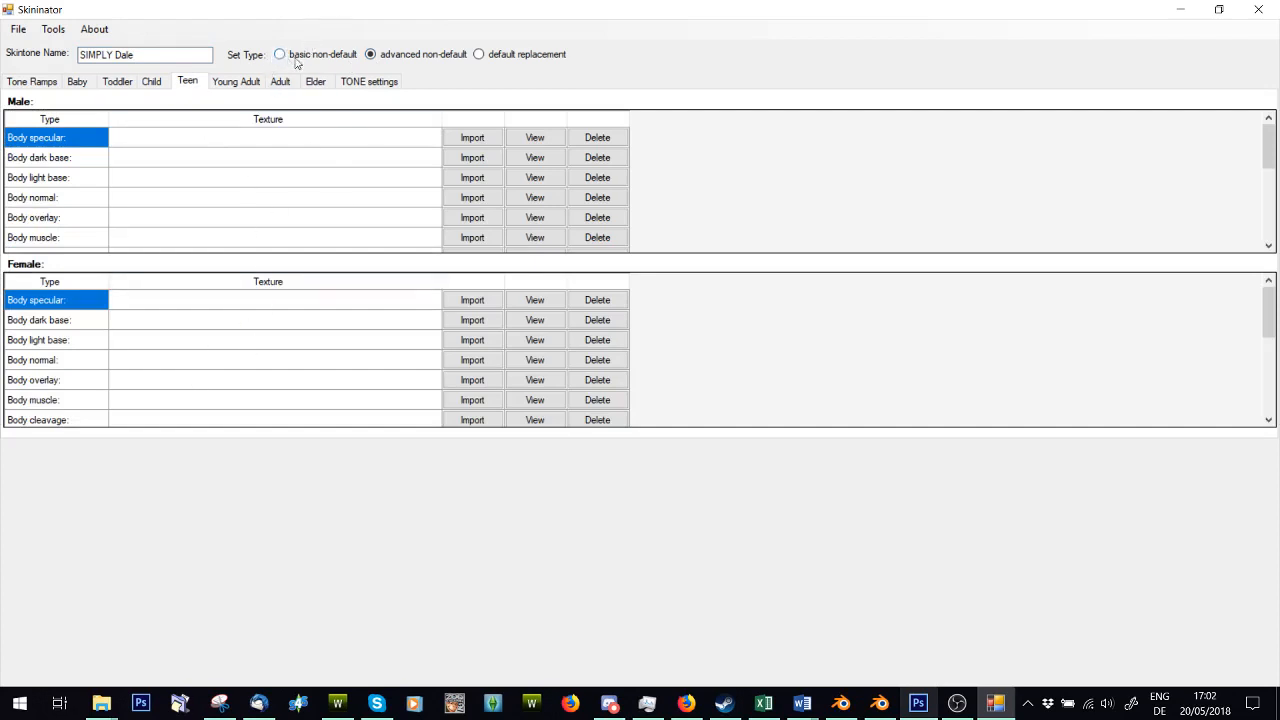
click(280, 54)
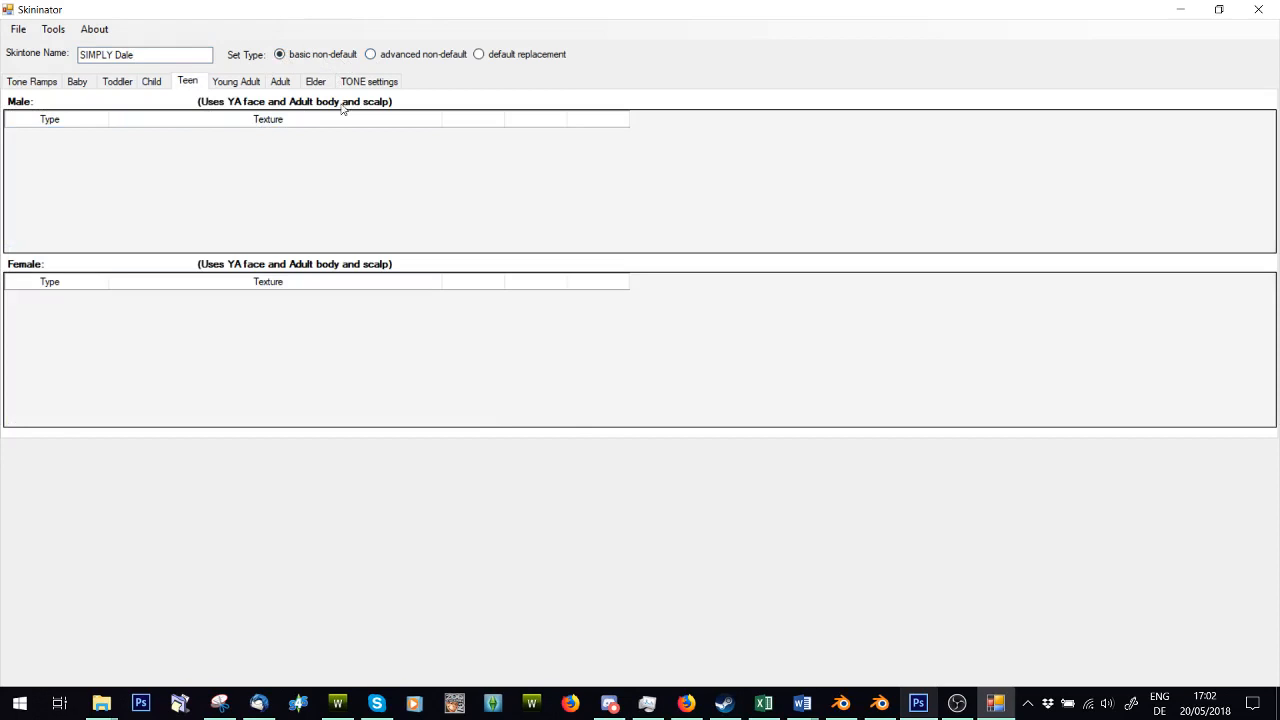
mouse_move(237, 113)
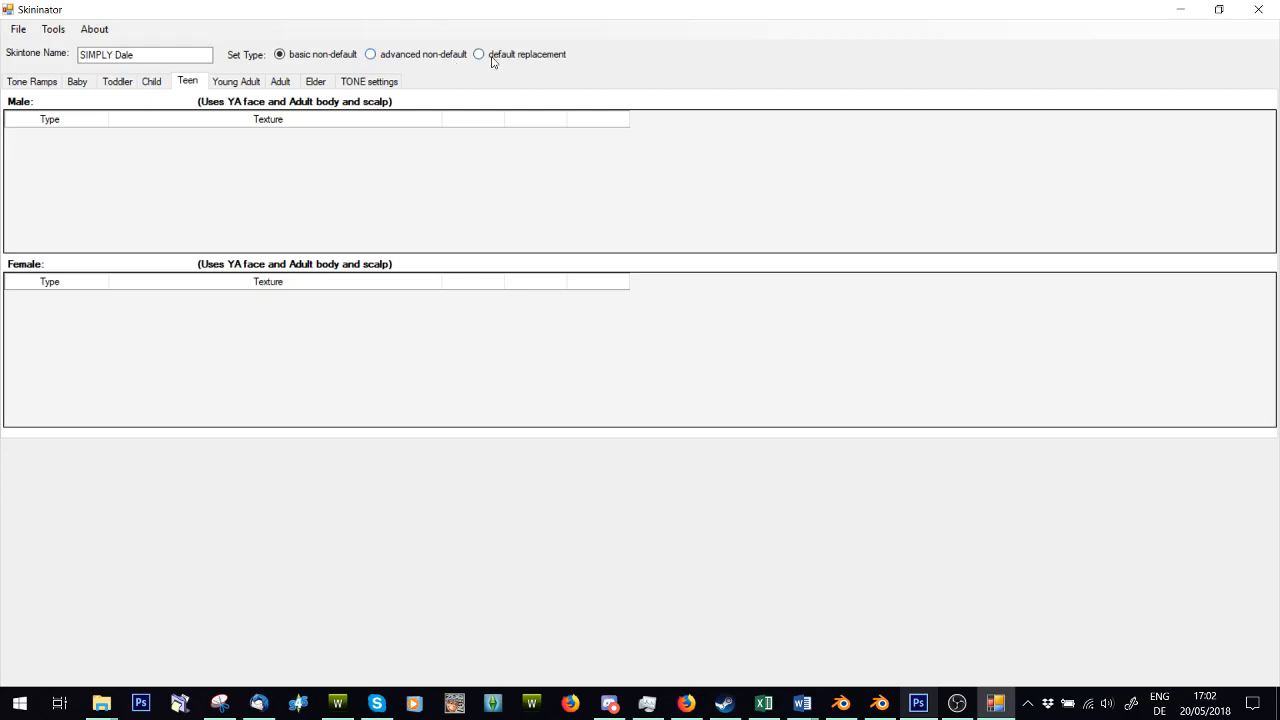
click(31, 81)
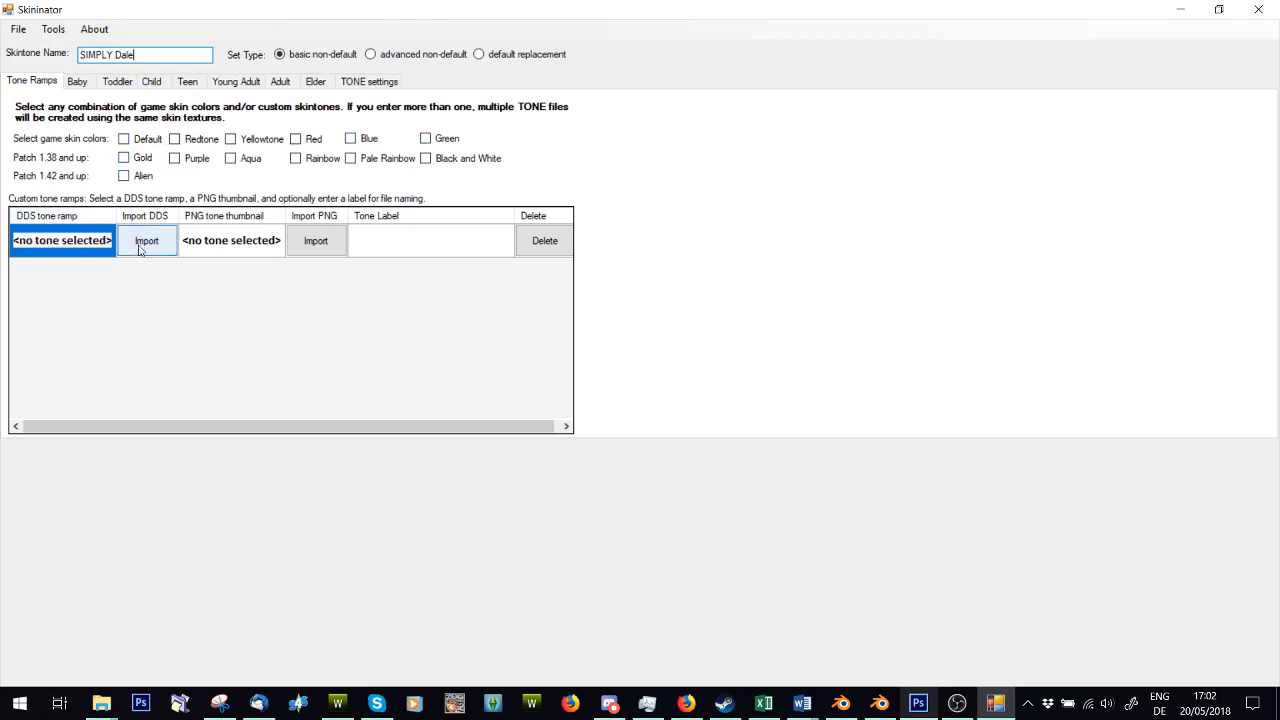
Step: Switch to Photoshop to edit the tone ramp image
click(917, 703)
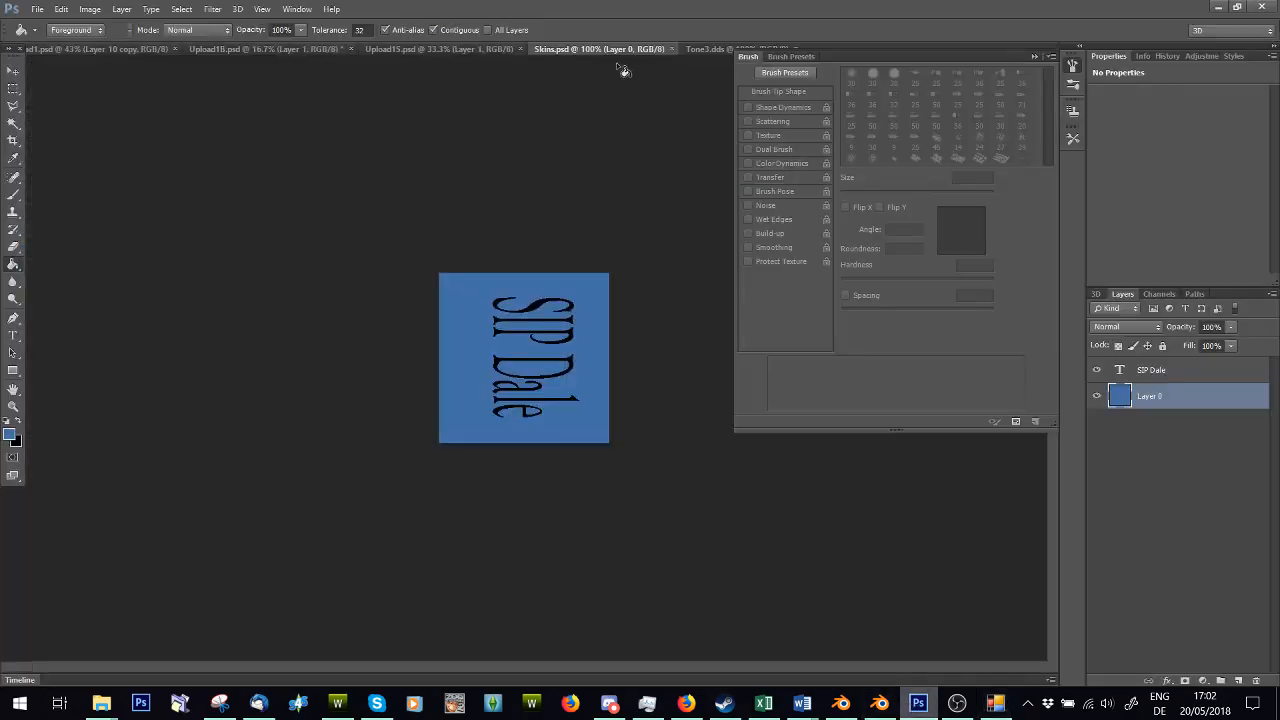
Step: Redraw Tone3.dds as a vertical gradient from white to dark brown
click(707, 49)
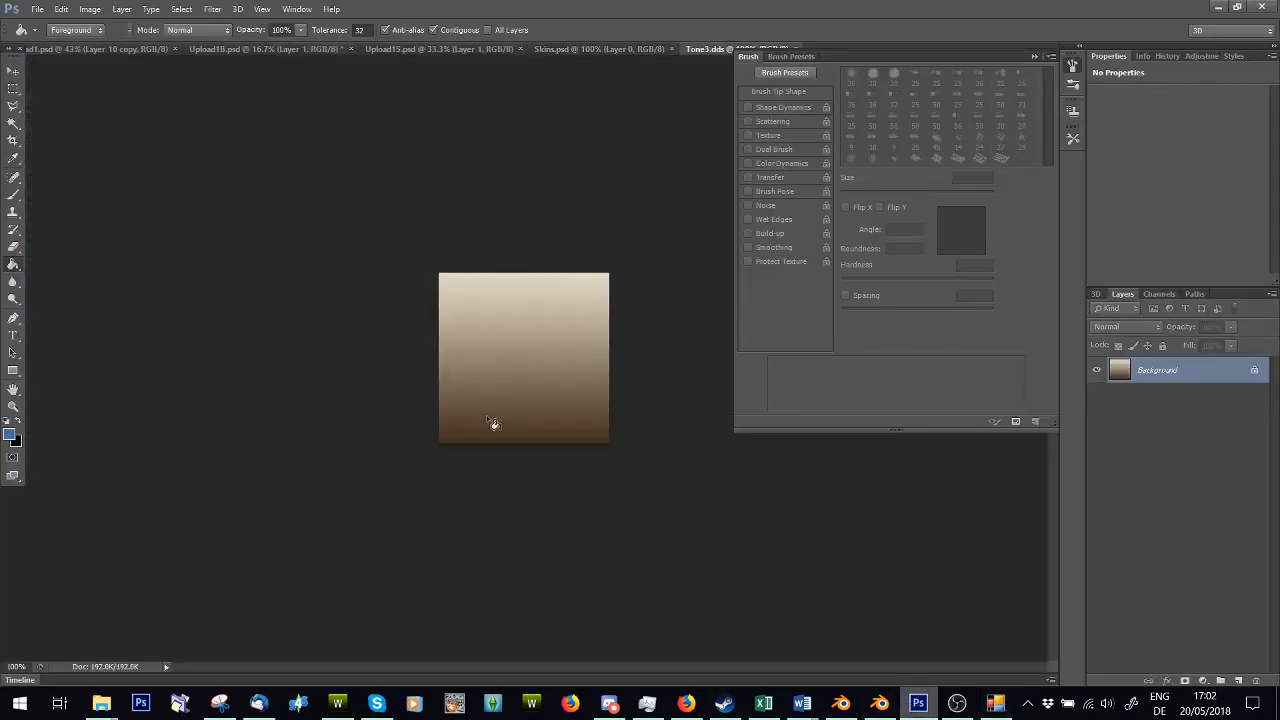
mouse_move(42, 285)
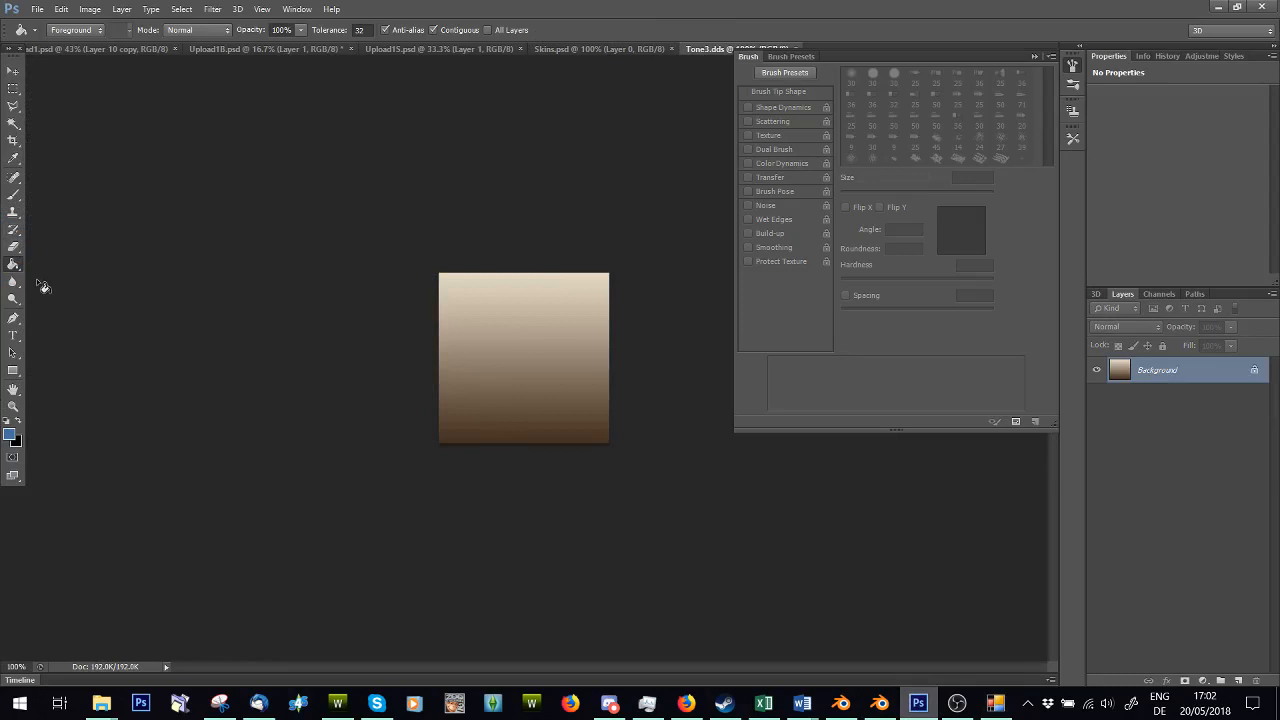
mouse_move(68, 182)
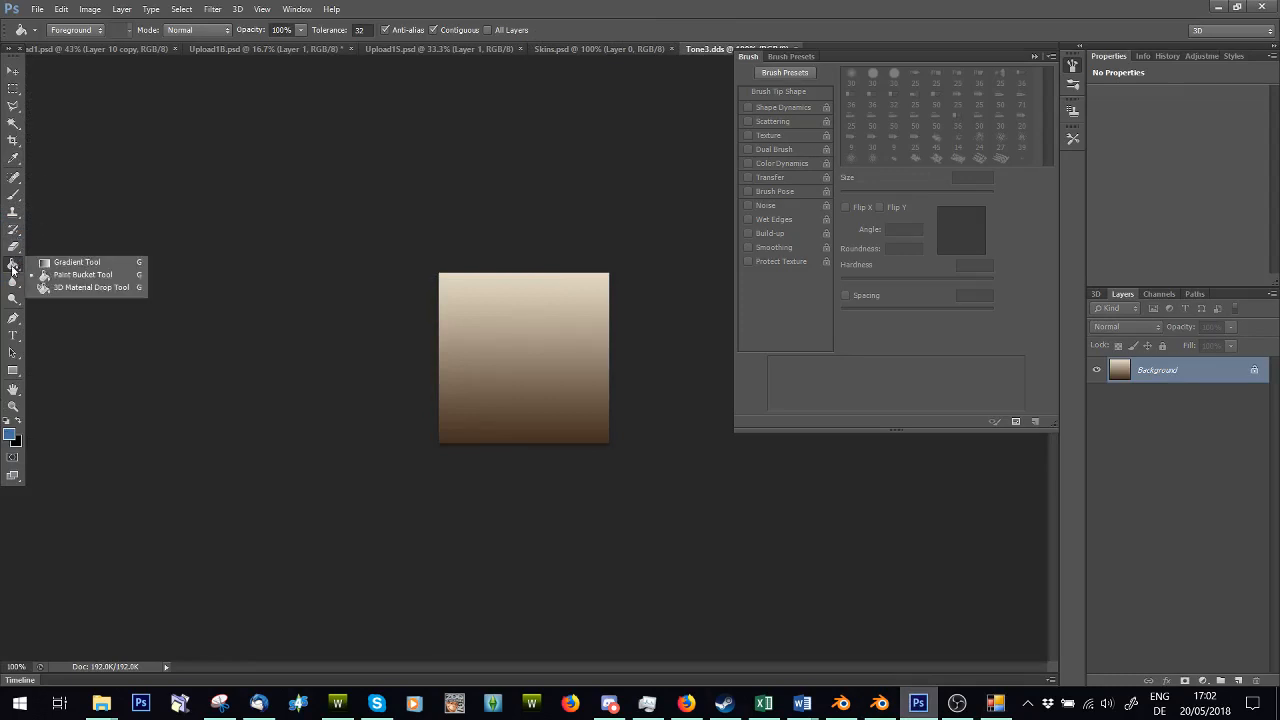
click(77, 262)
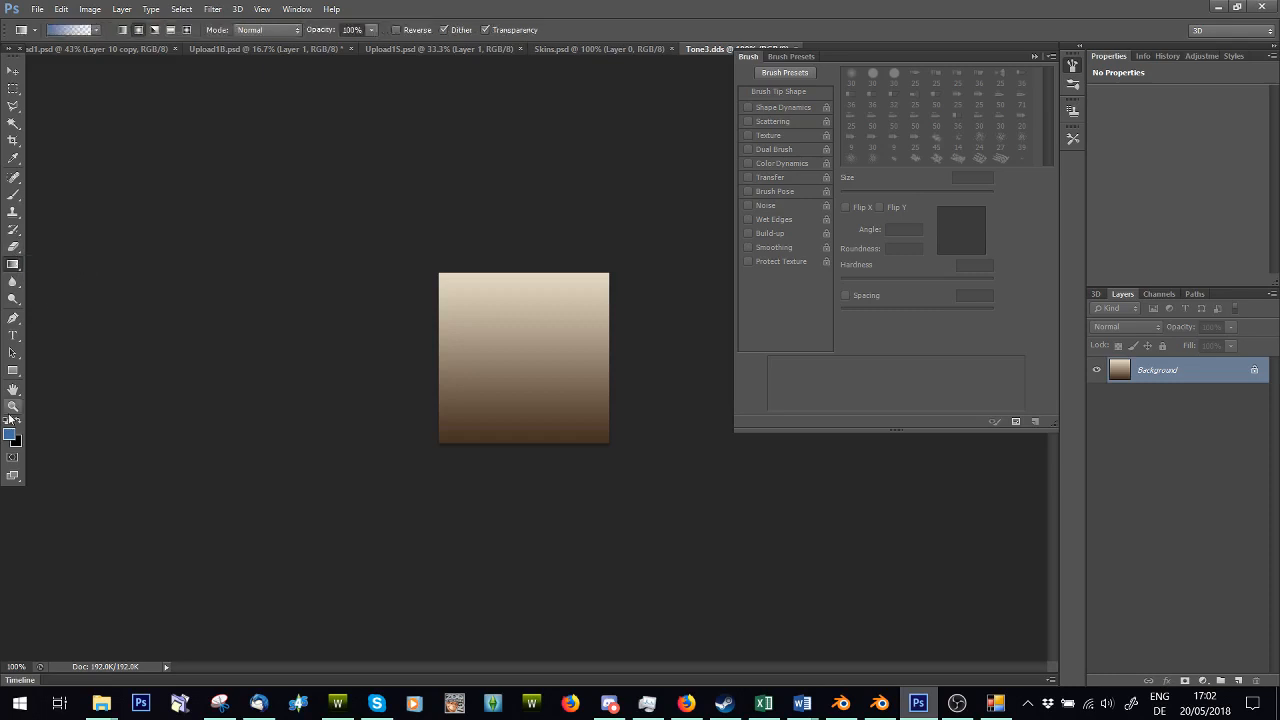
click(13, 424)
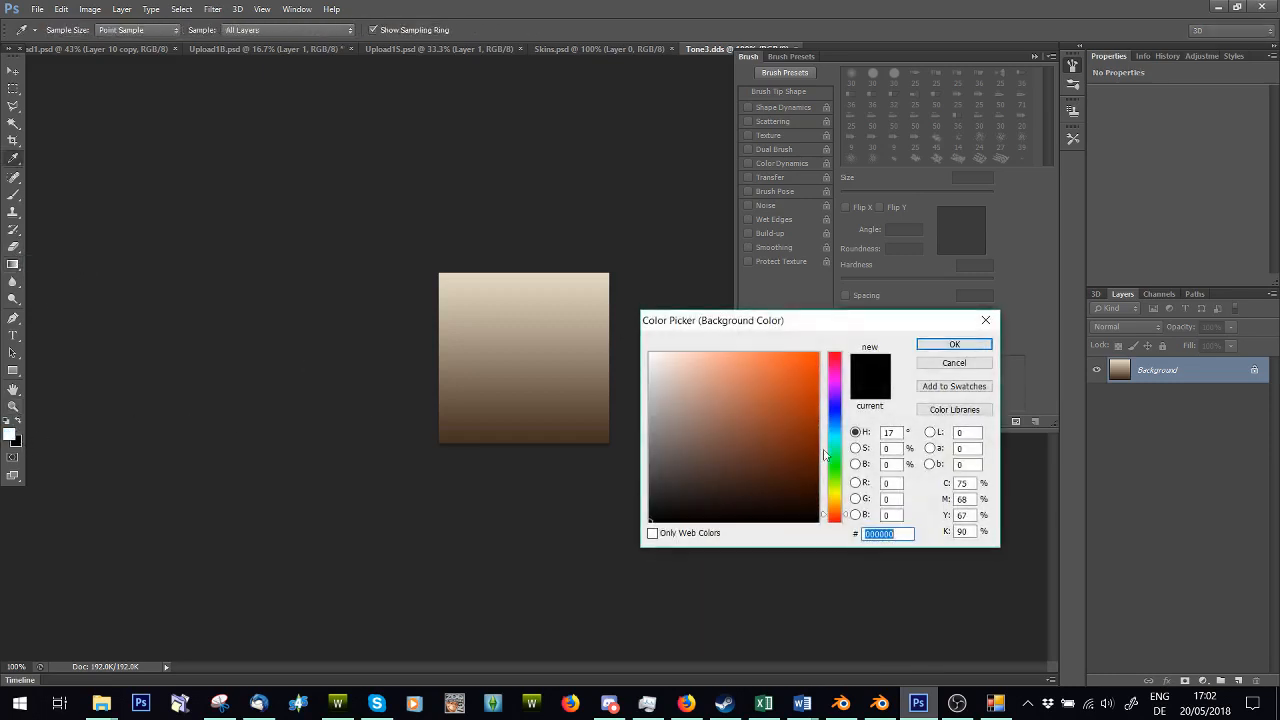
click(953, 343)
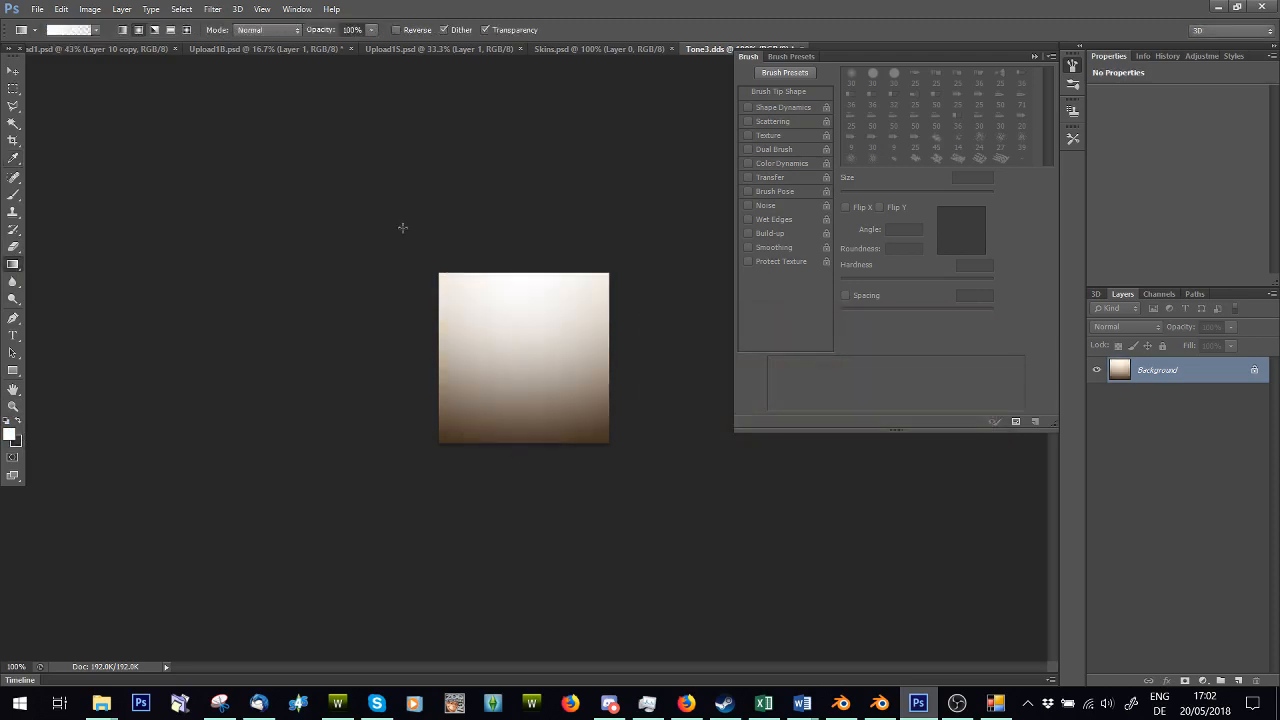
drag(524, 277, 514, 340)
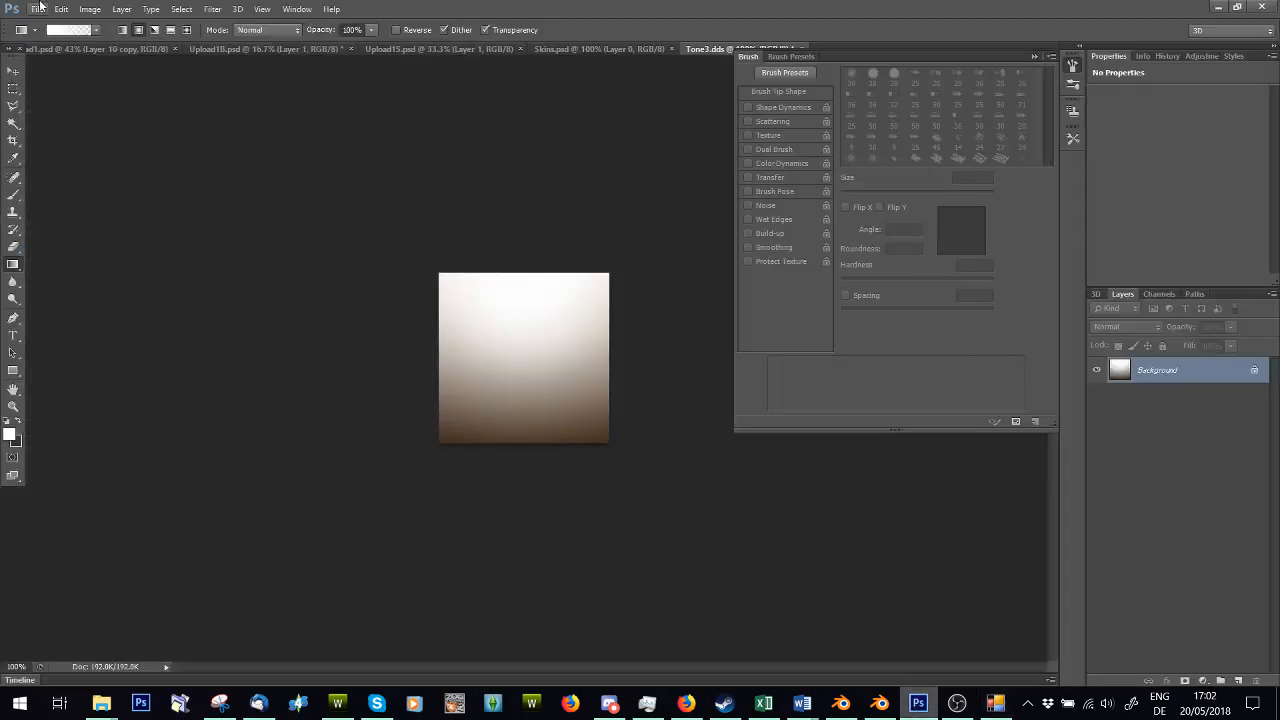
click(89, 9)
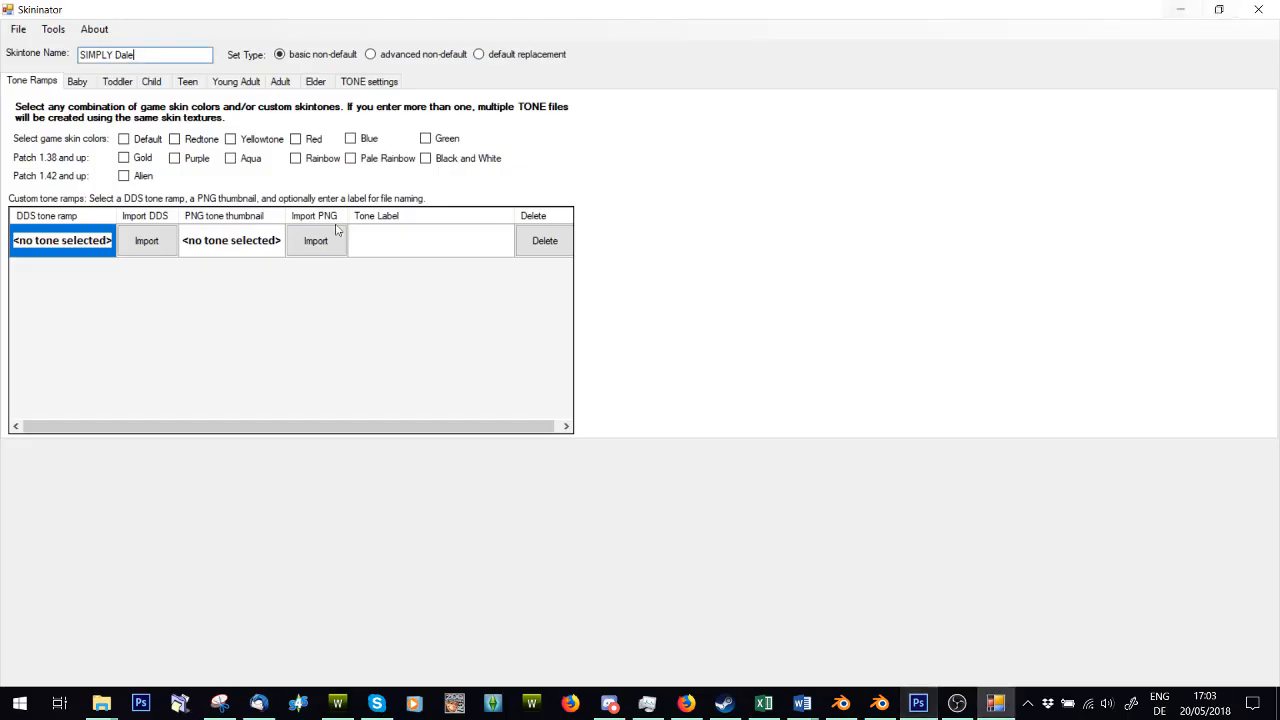
Step: Import a DDS tone ramp, browsing to the SKIN folder under Projects
click(146, 240)
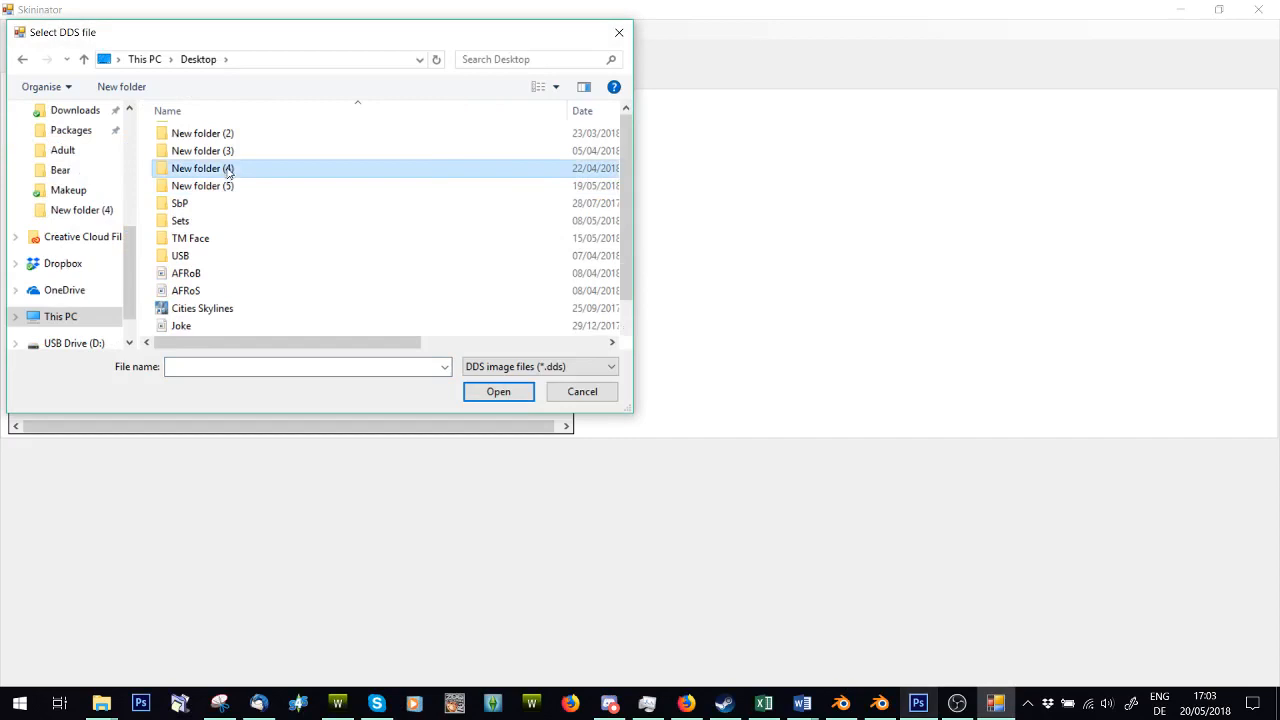
double_click(202, 168)
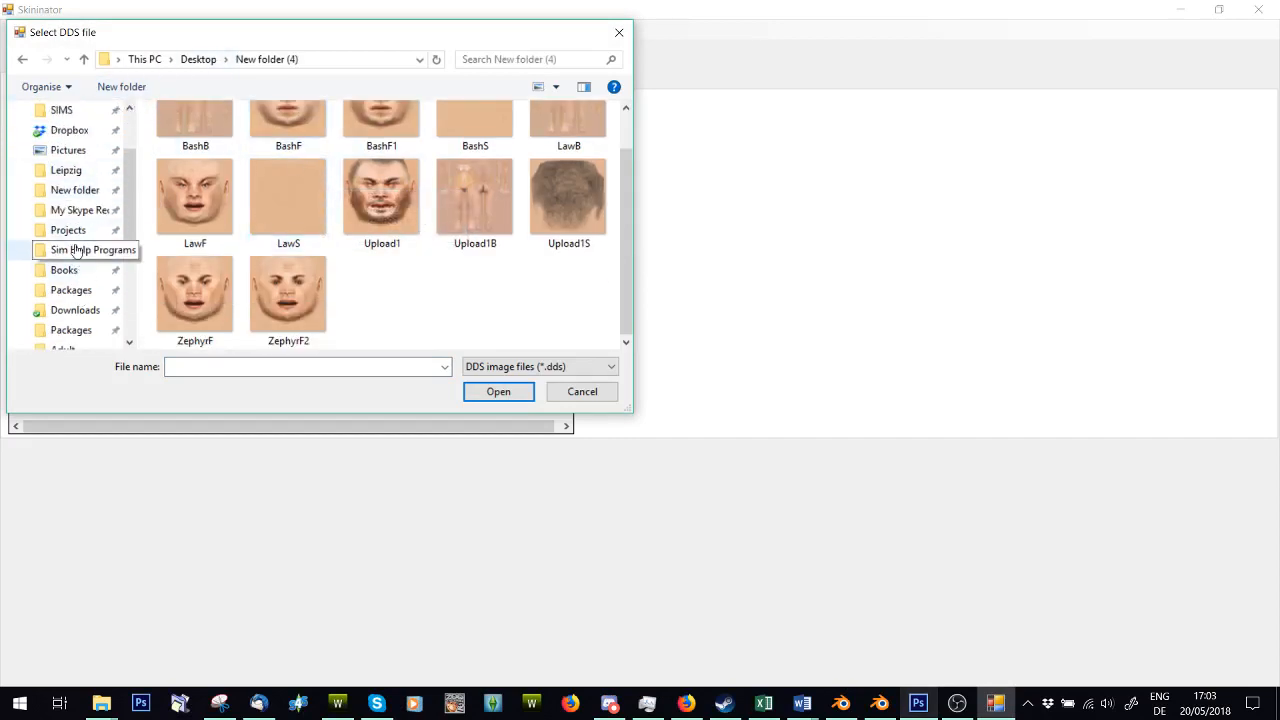
click(68, 229)
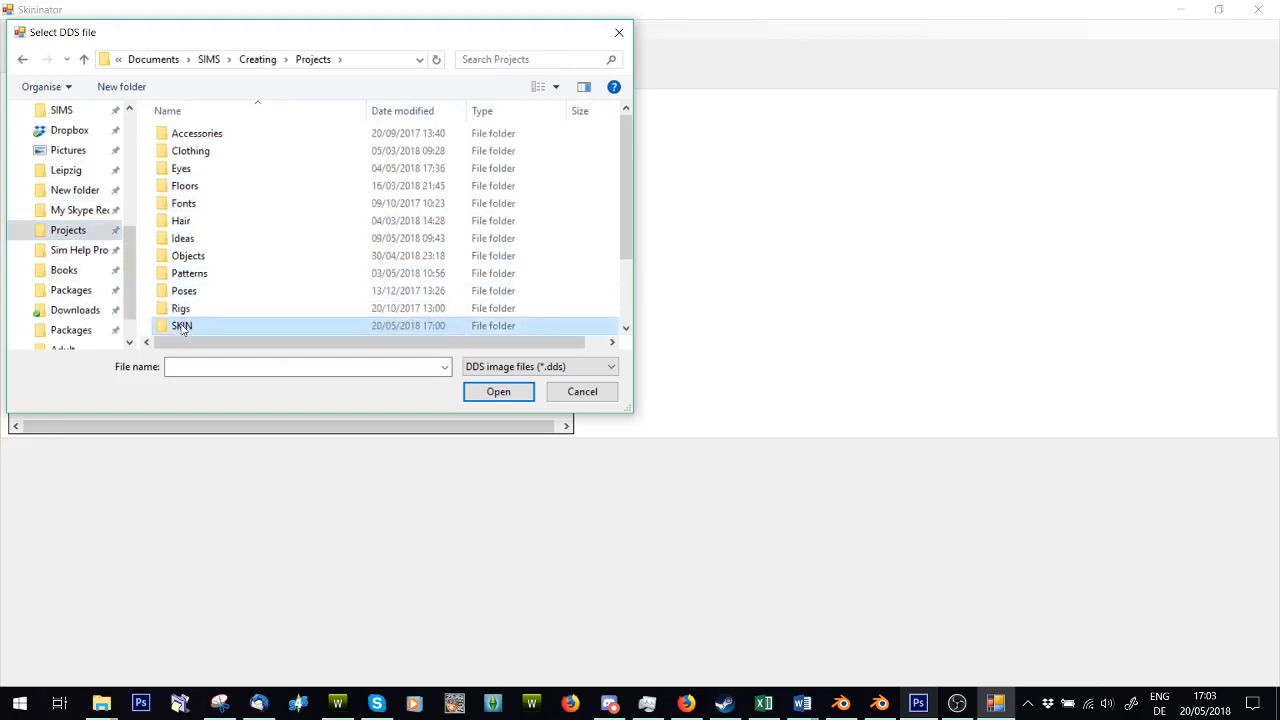
double_click(182, 325)
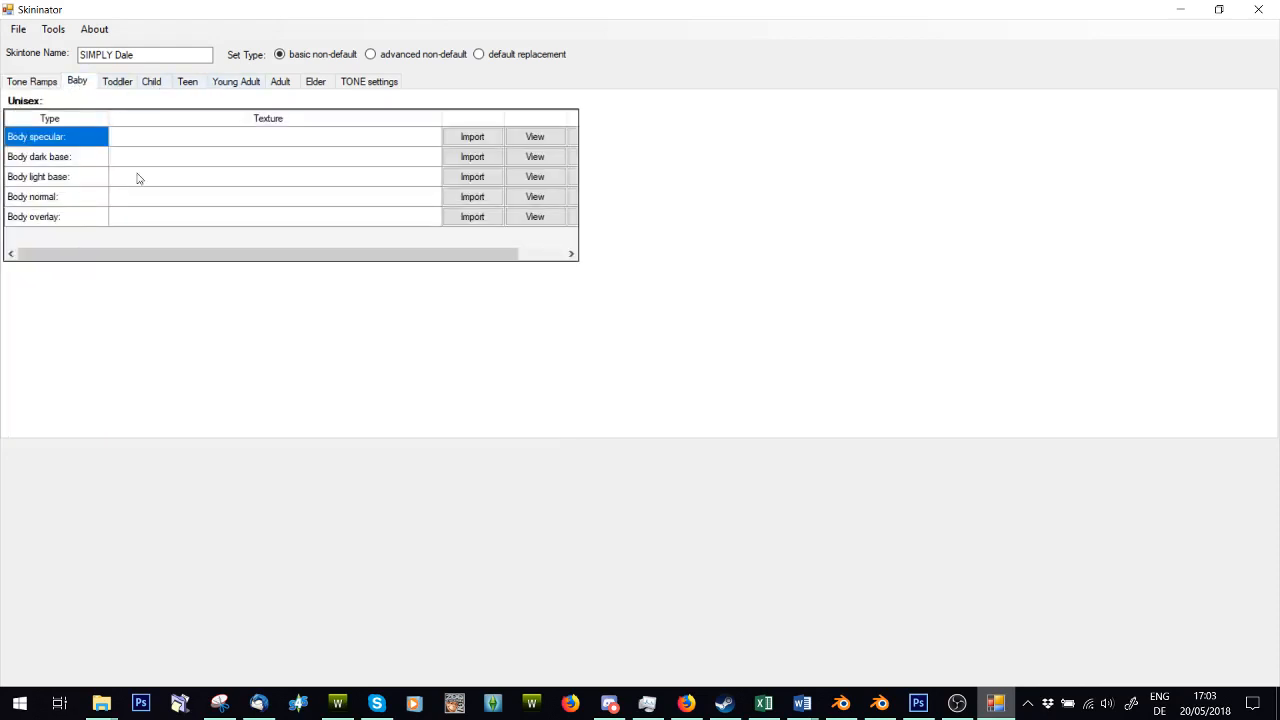
Step: Step through the Toddler, Teen and Young Adult texture tabs
click(117, 81)
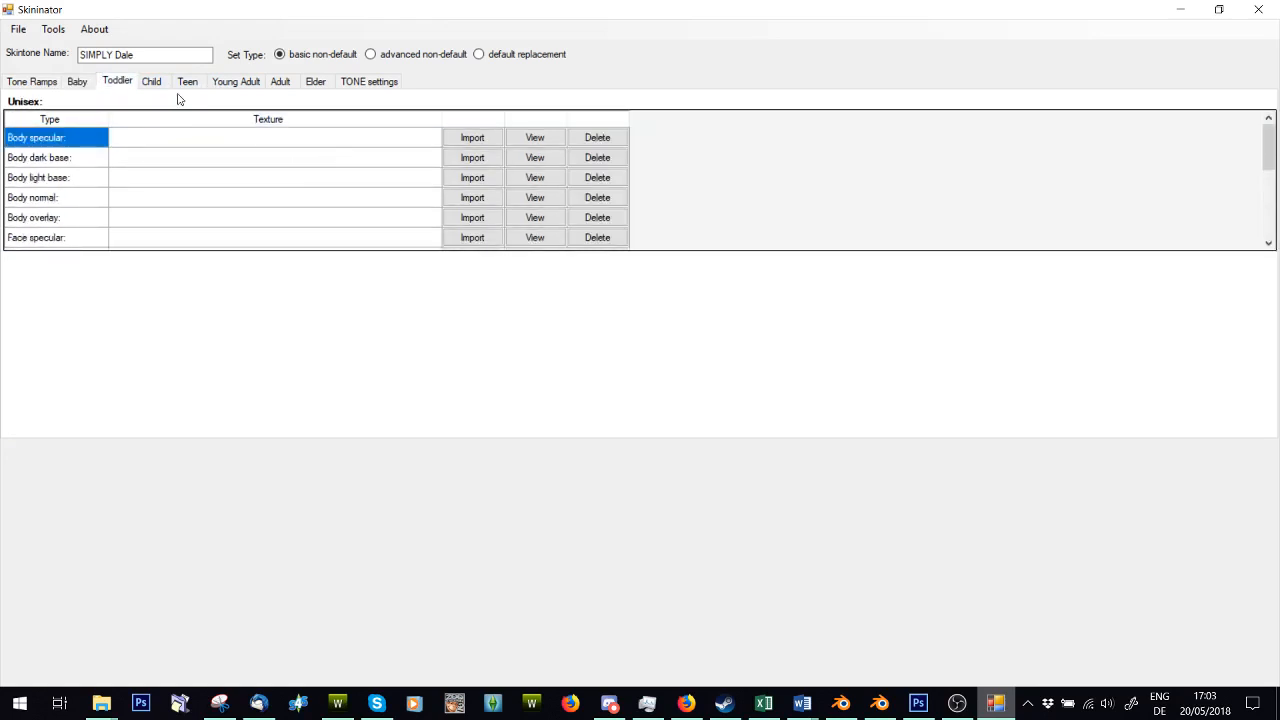
click(187, 81)
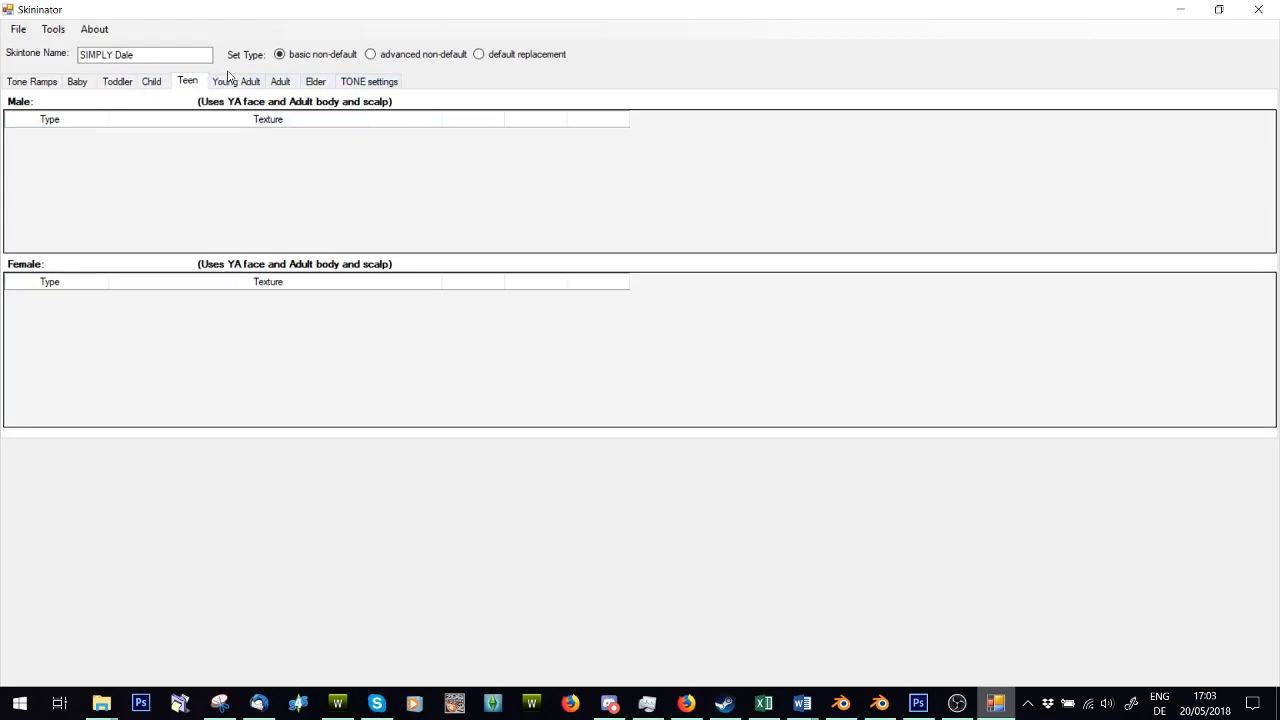
click(236, 81)
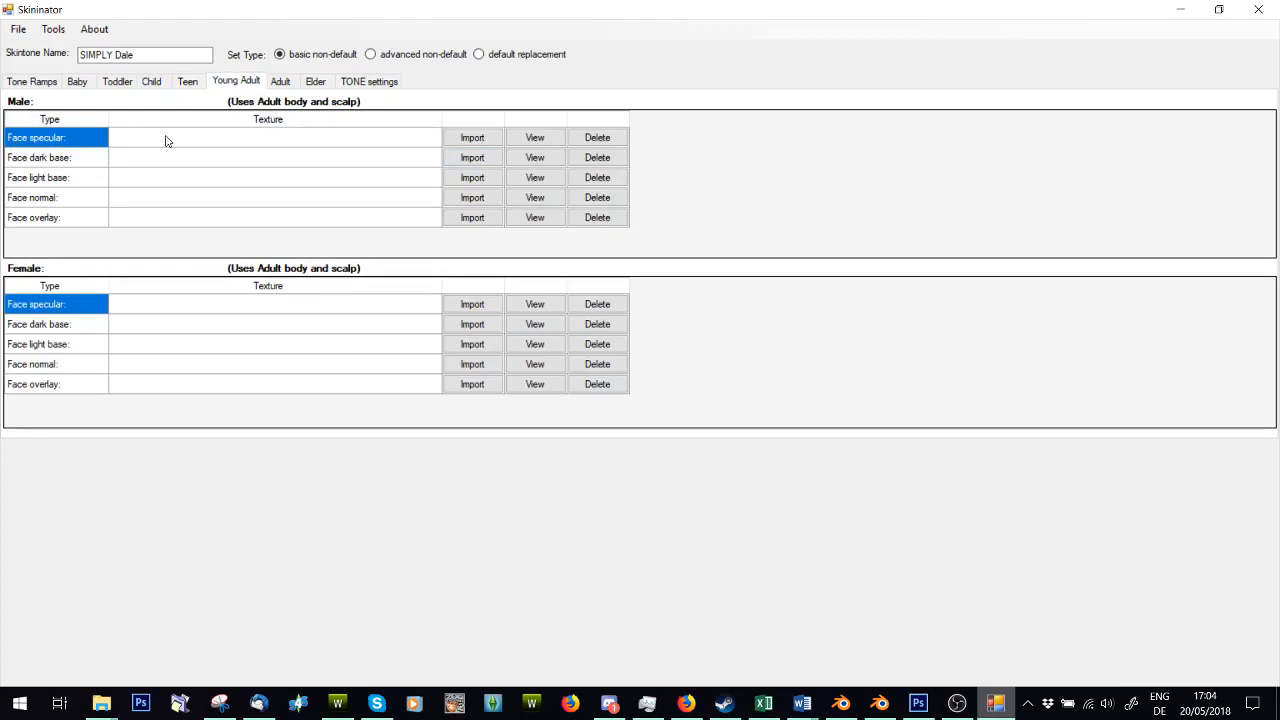
Step: Import the Young Adult male face specular texture from the SpecularNormalSkins folder
click(472, 137)
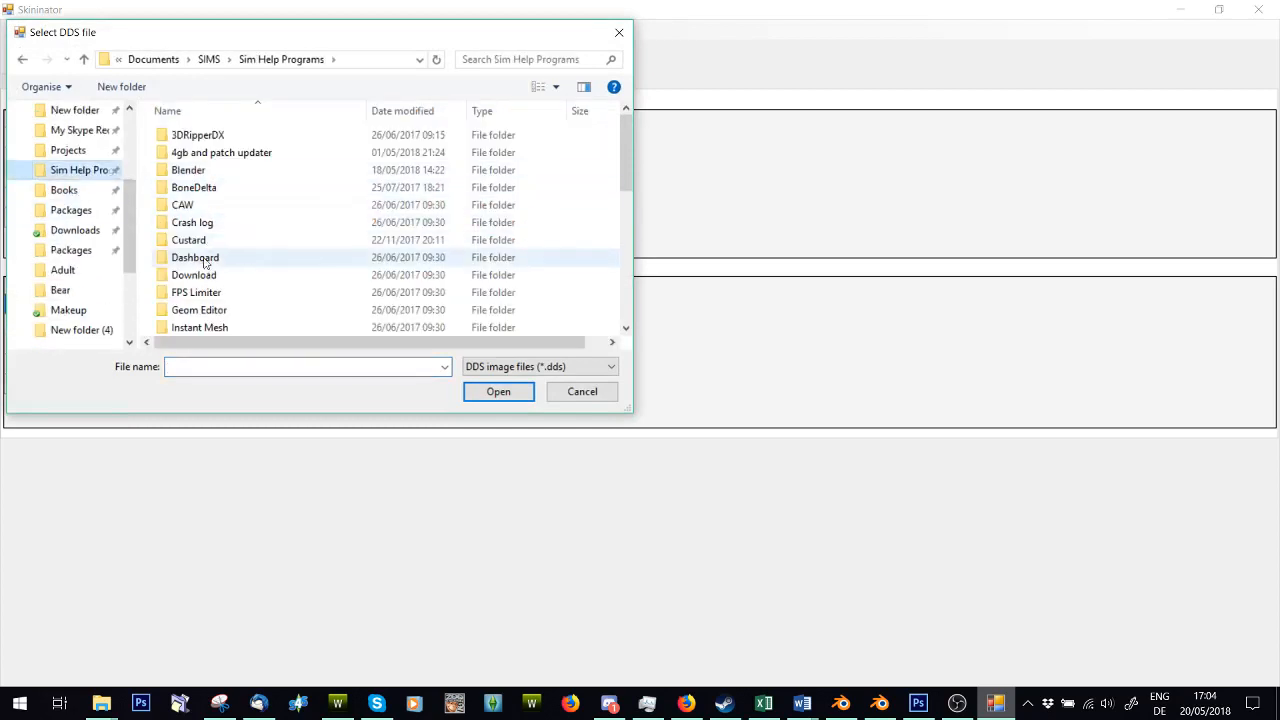
scroll(down, 3)
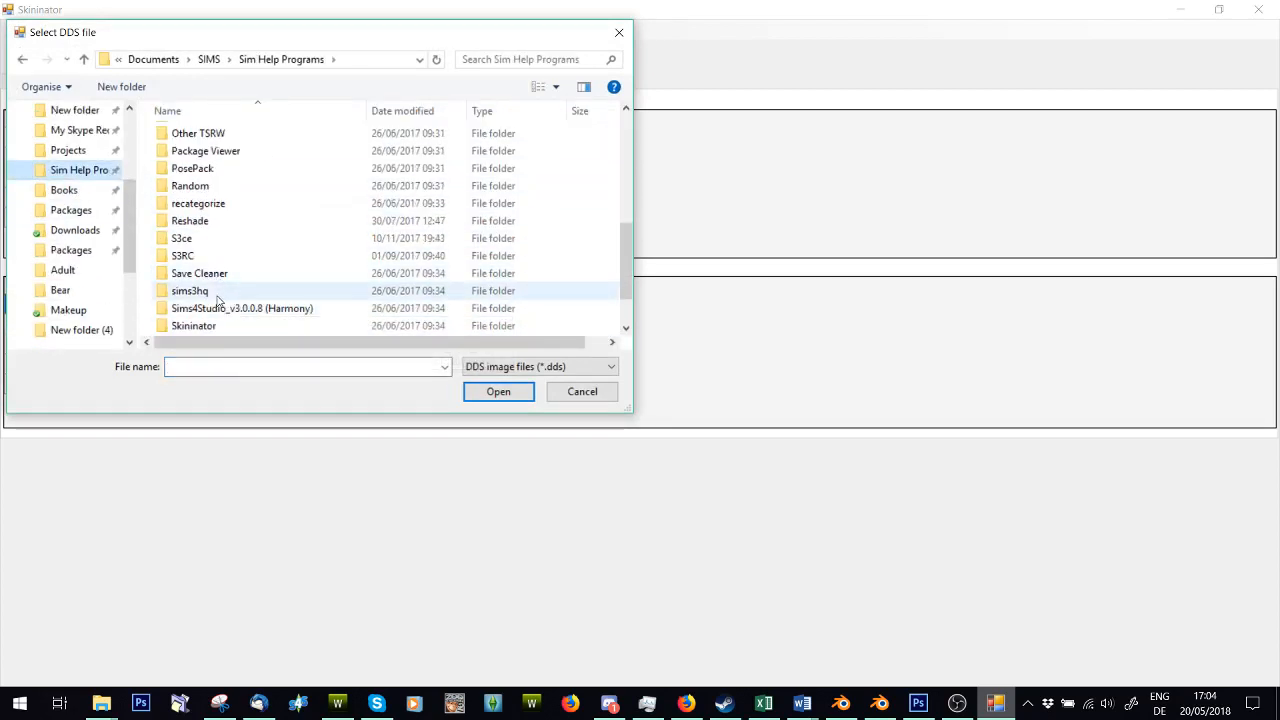
double_click(193, 325)
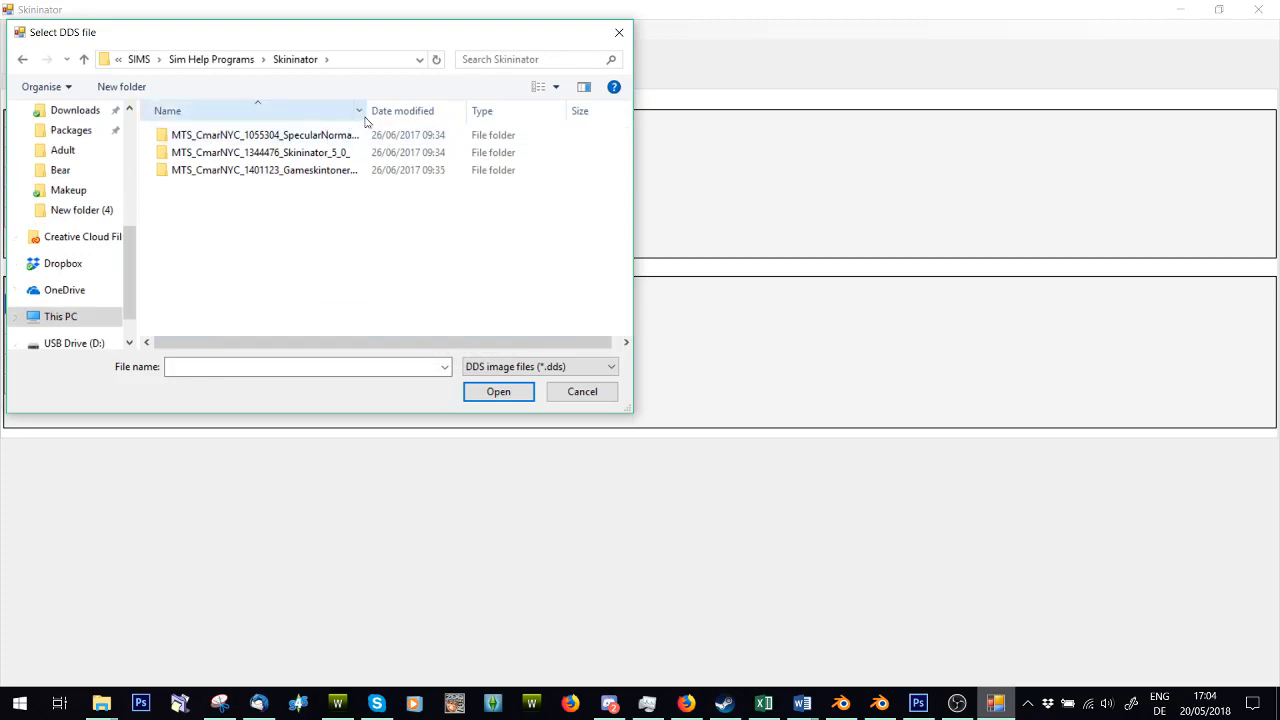
click(272, 135)
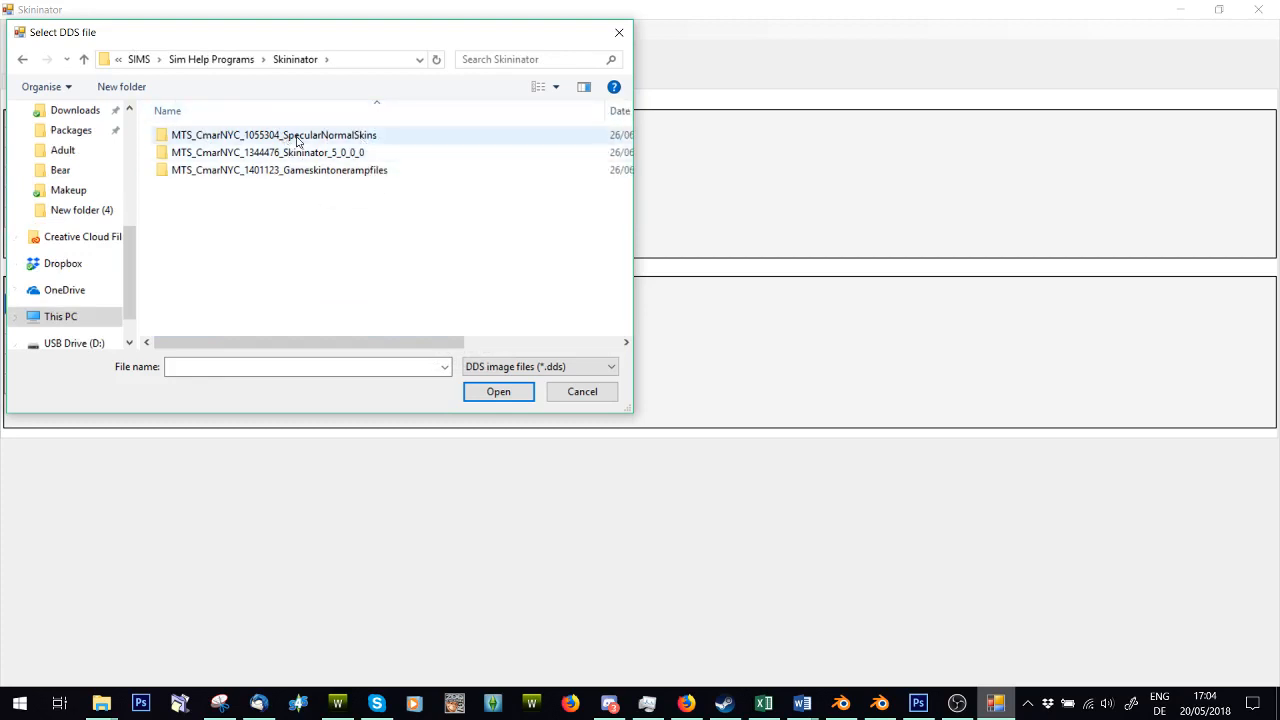
double_click(273, 135)
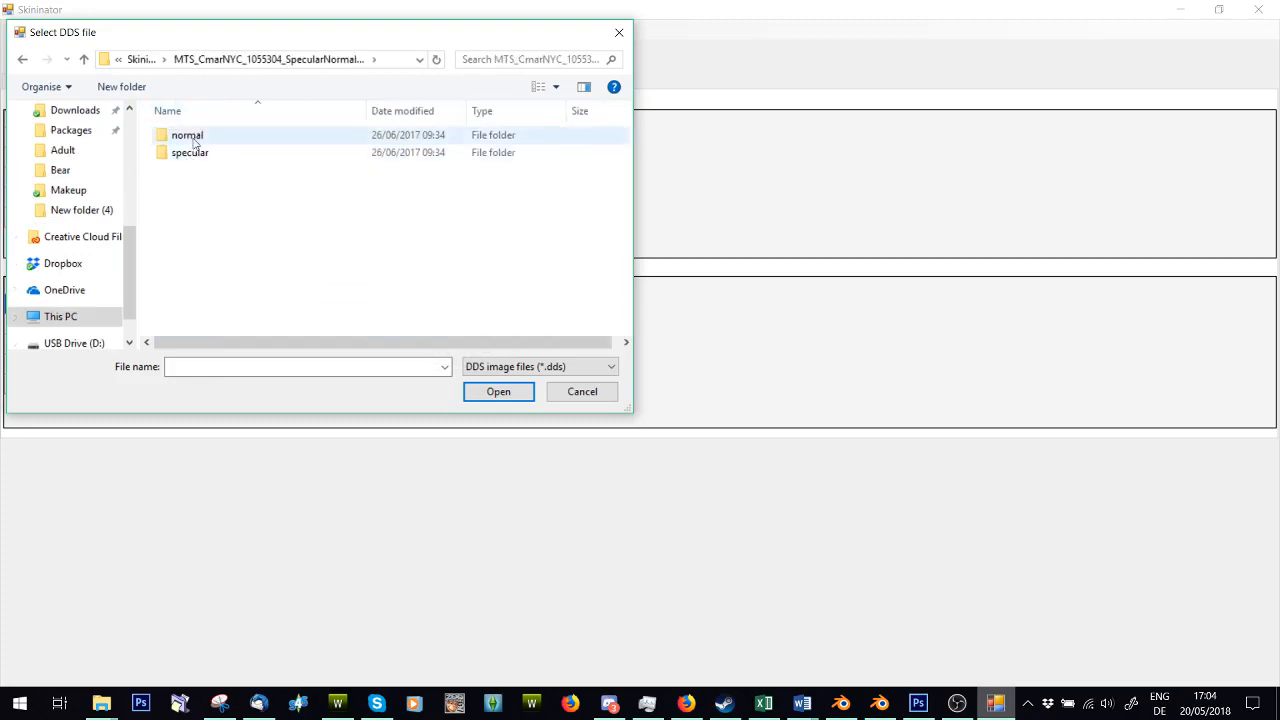
double_click(189, 152)
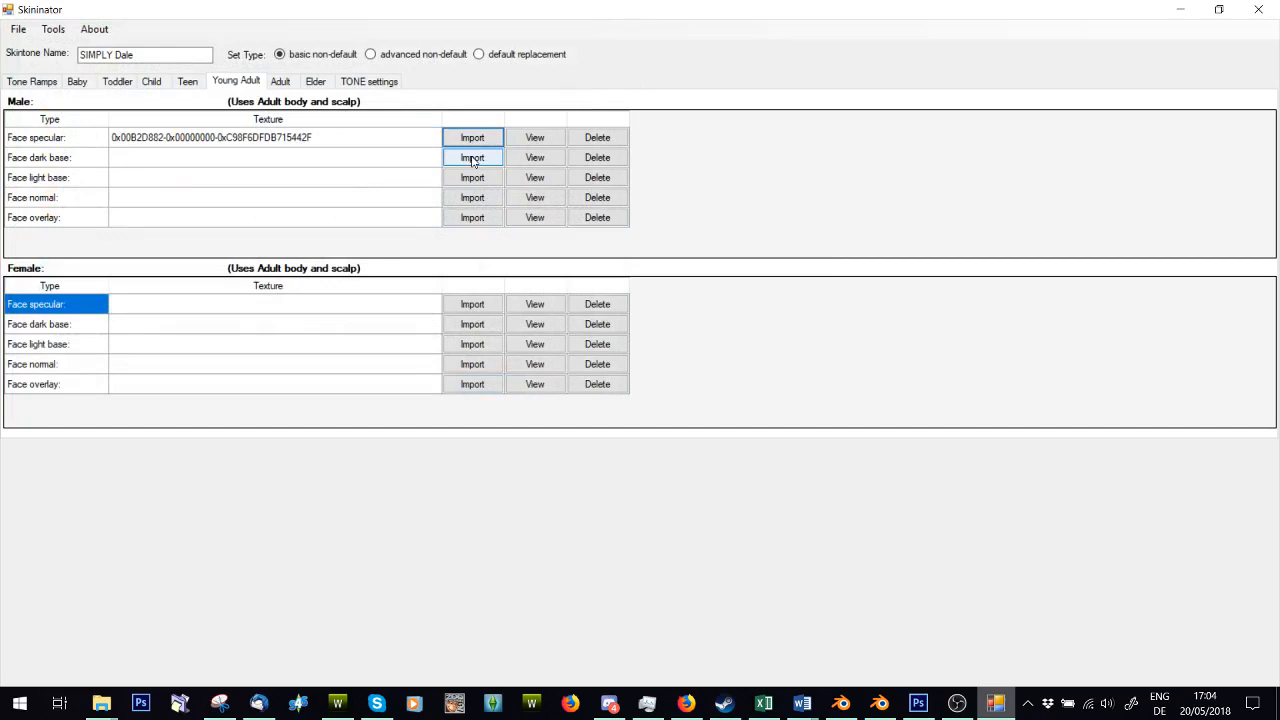
click(471, 137)
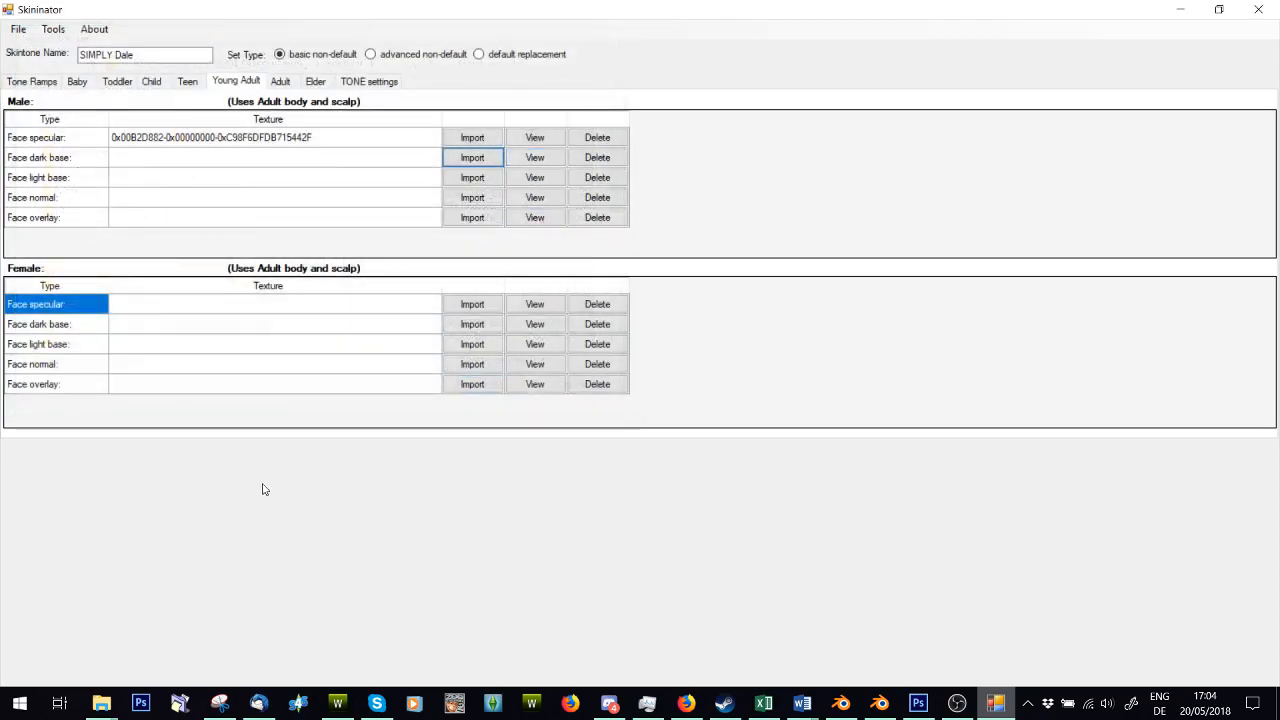
mouse_move(192, 580)
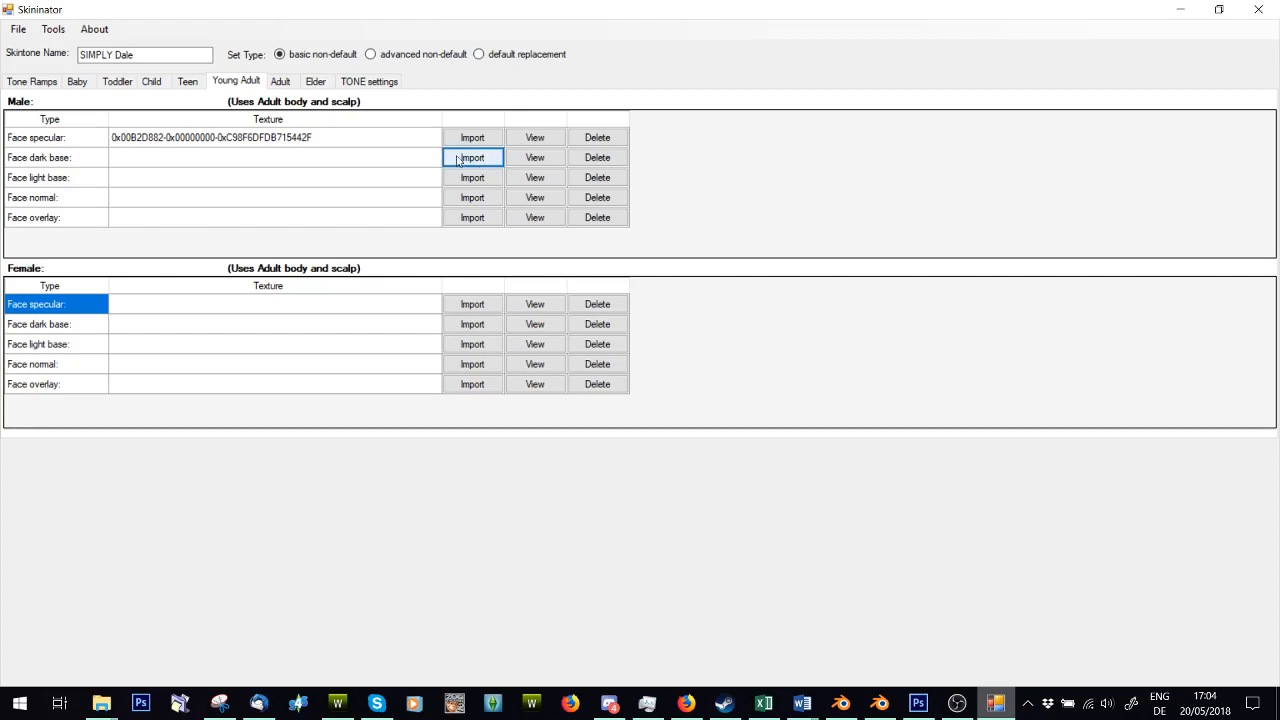
mouse_move(460, 160)
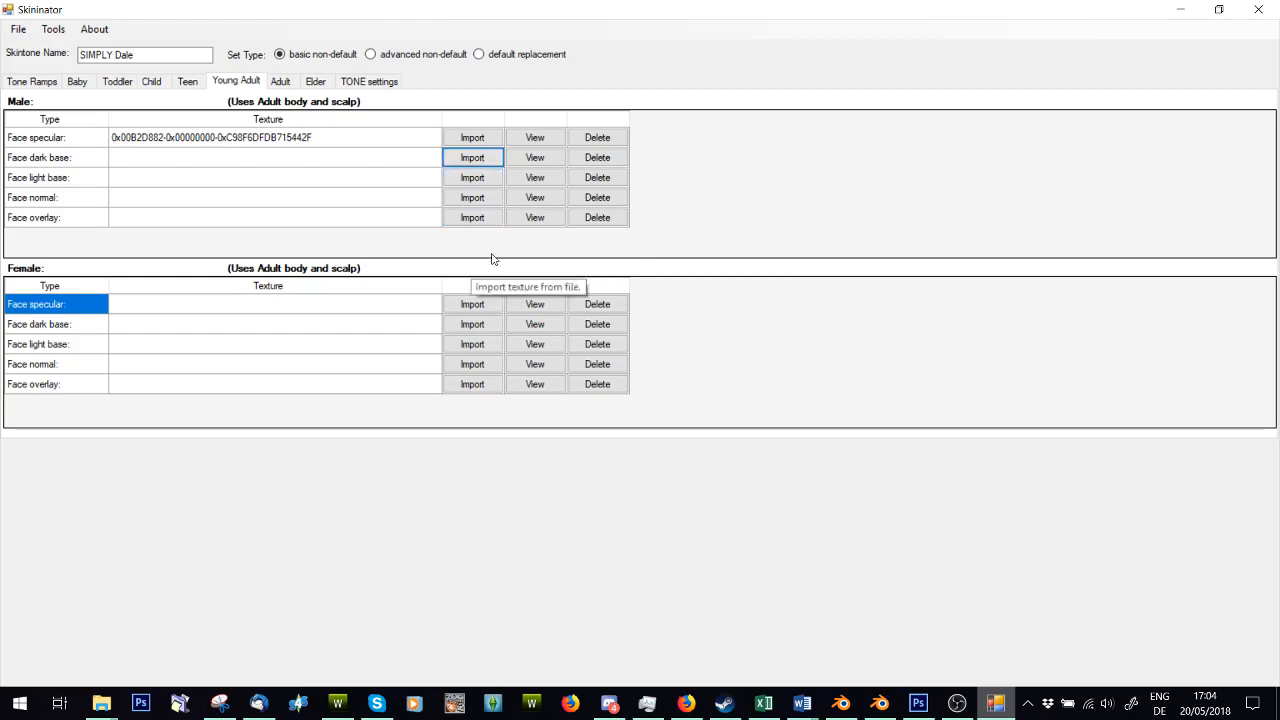
mouse_move(477, 243)
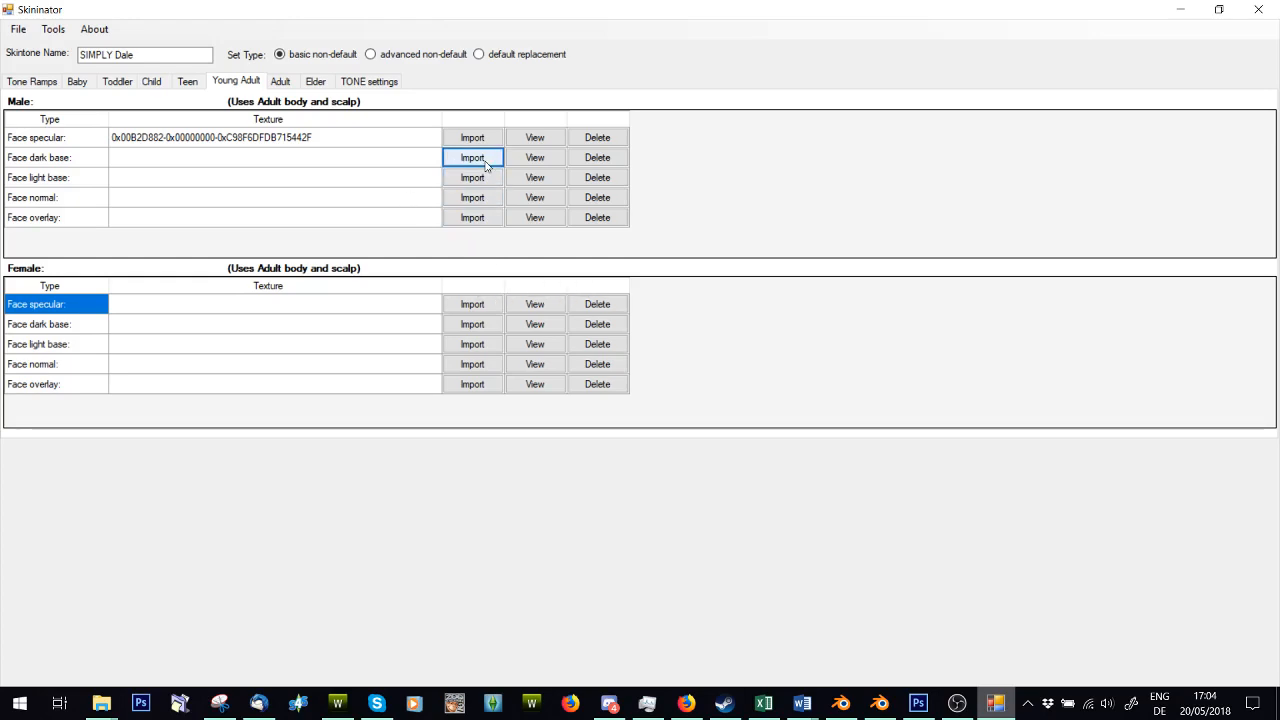
Step: Import the male face dark base, then fetch the face normal from SpecularNormalSkins
click(471, 157)
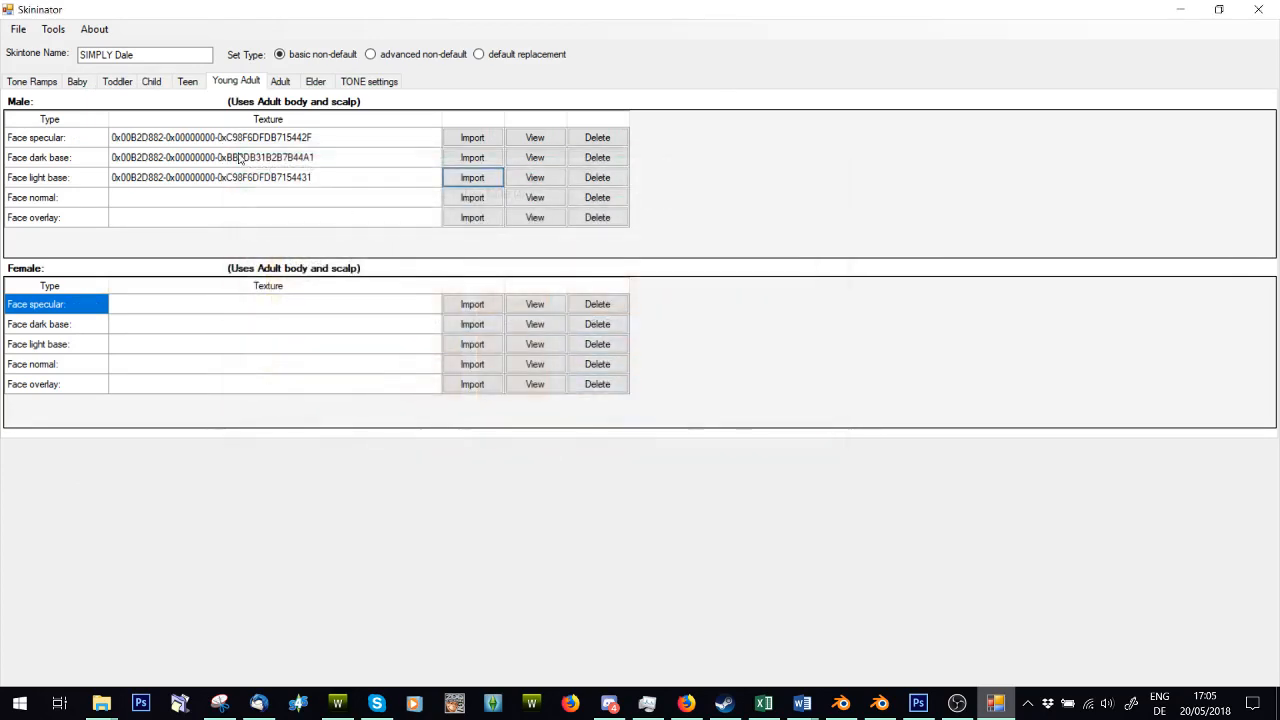
click(471, 177)
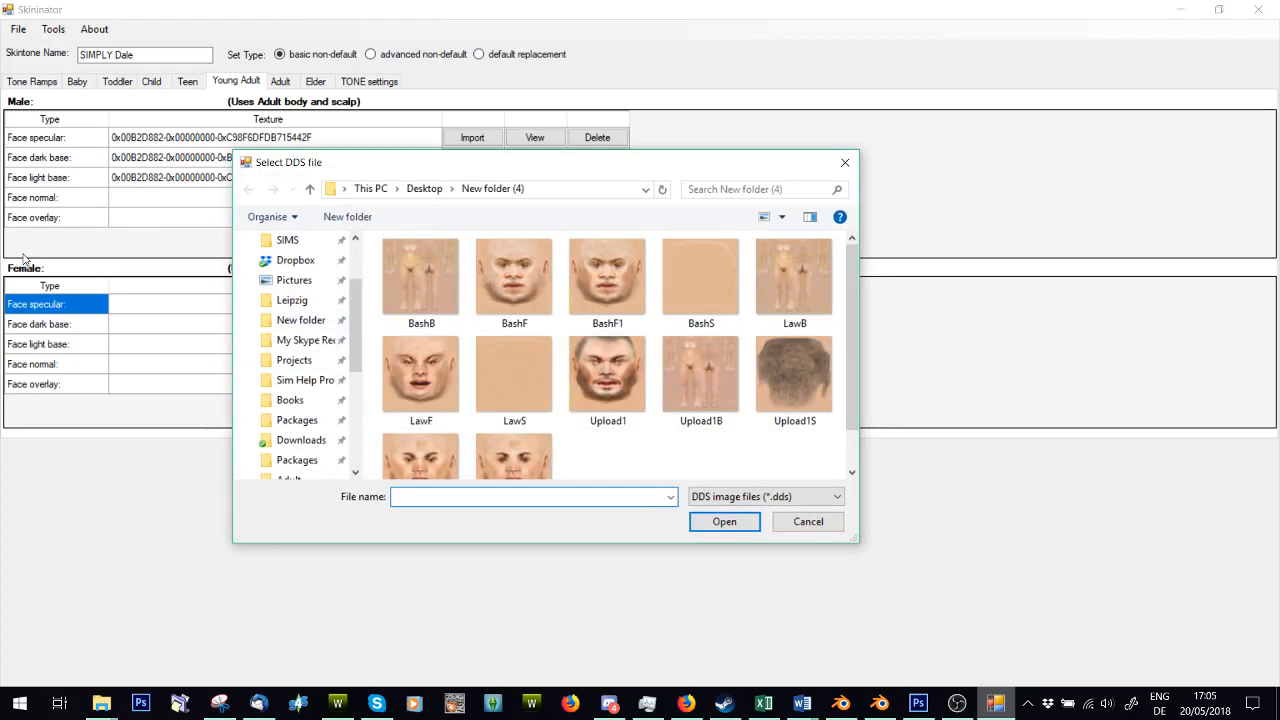
click(294, 319)
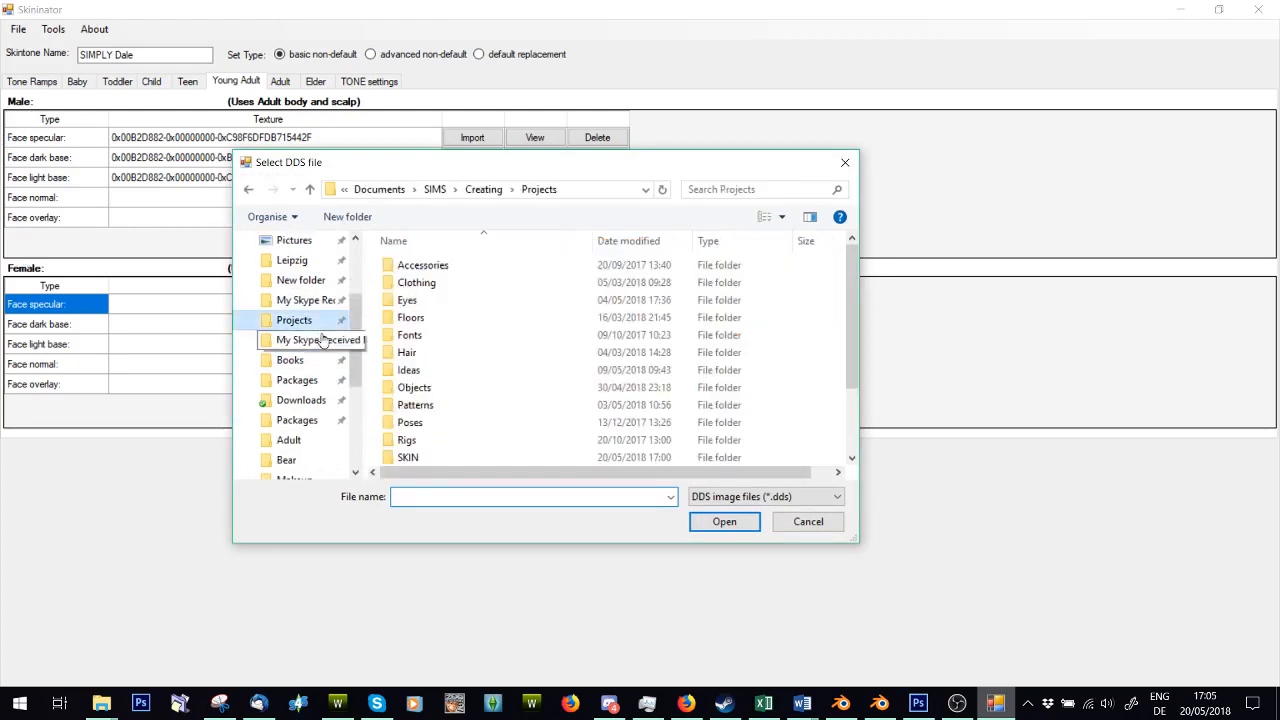
click(305, 340)
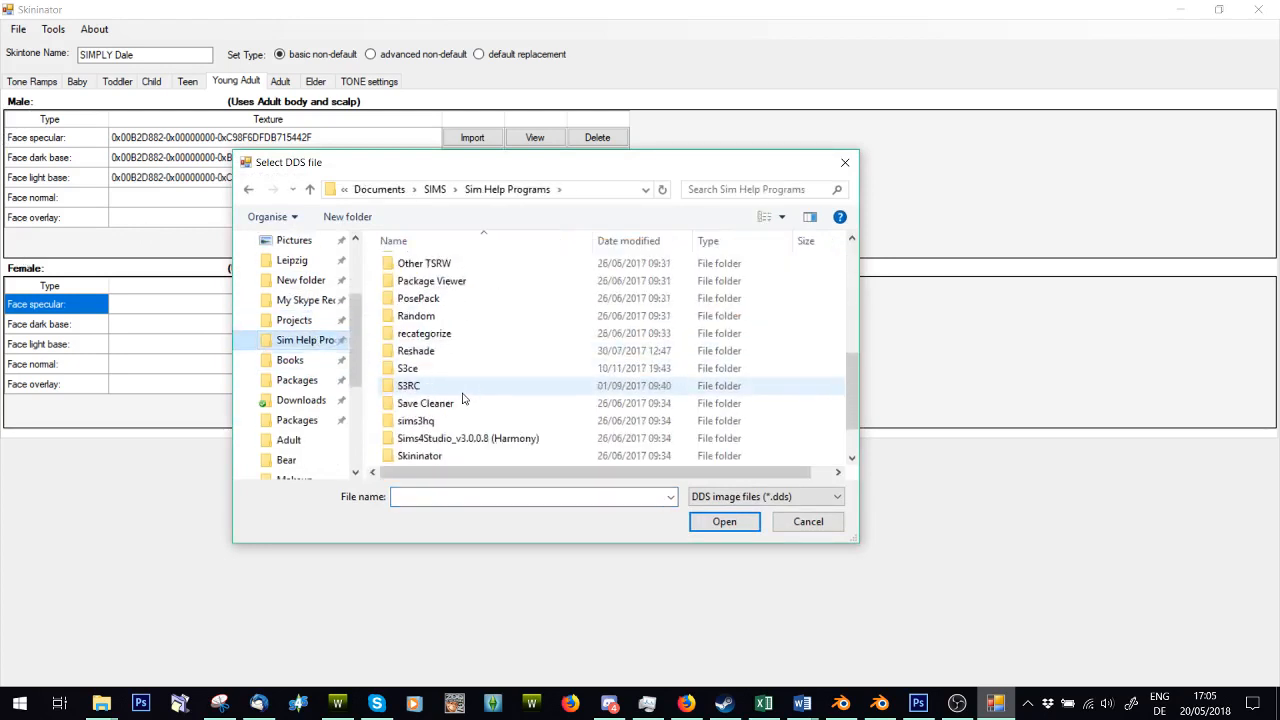
double_click(420, 455)
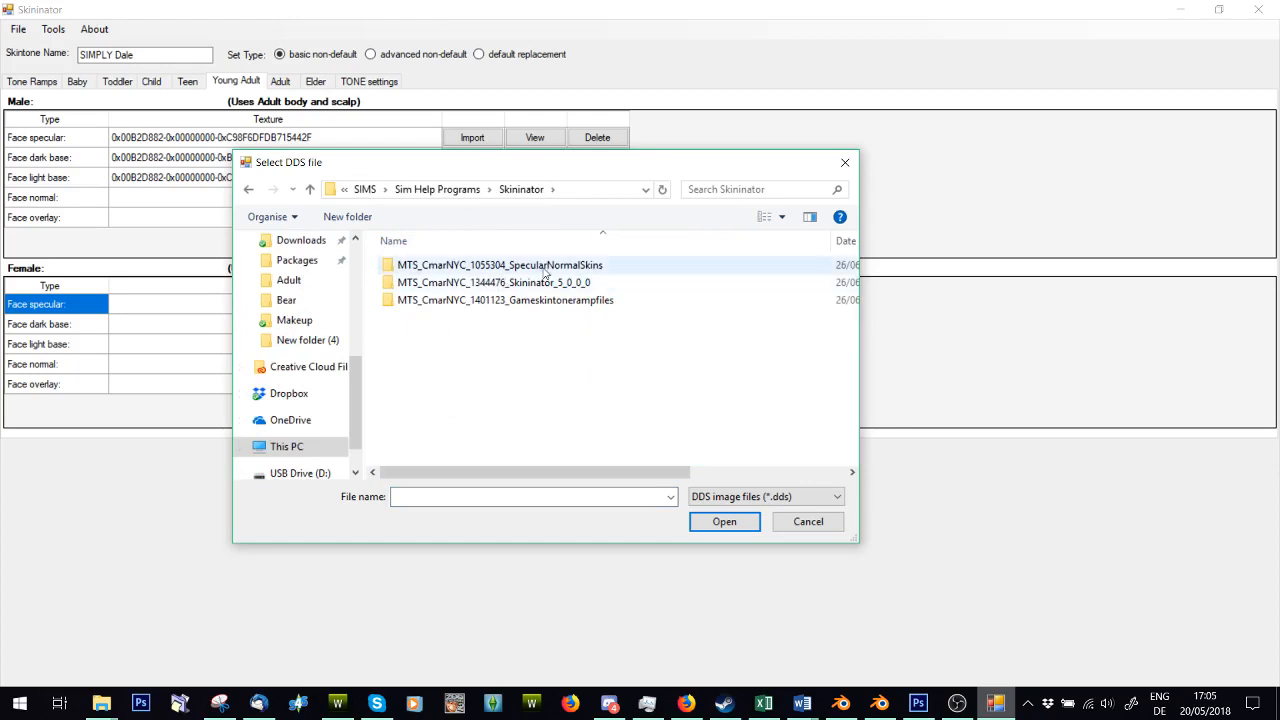
double_click(500, 264)
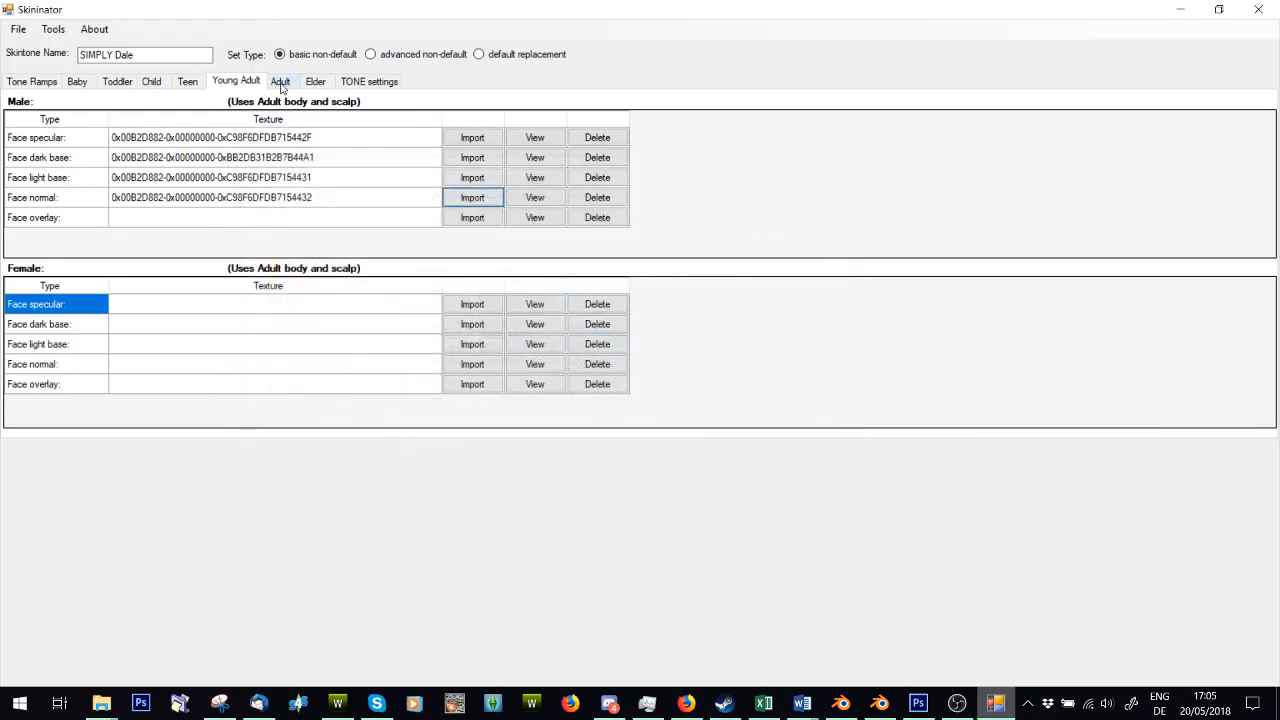
Step: Load the Adult male face normal and scalp normal files into their slots
click(280, 81)
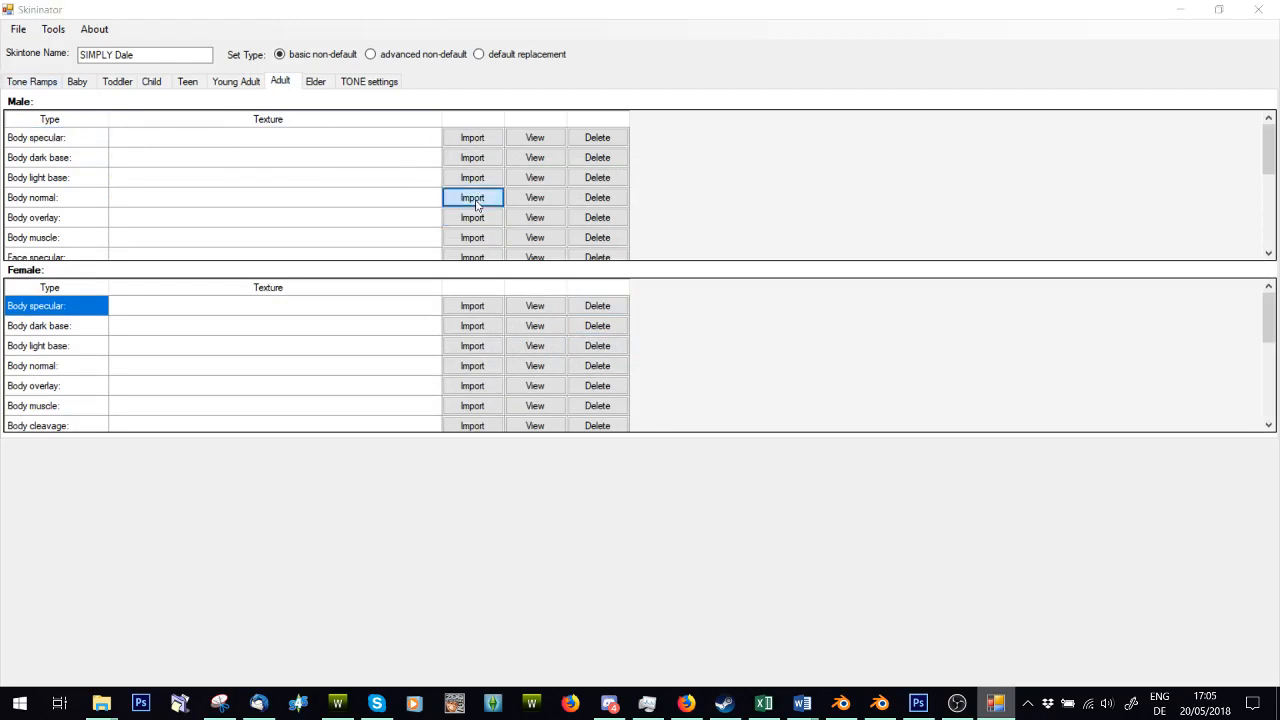
click(471, 197)
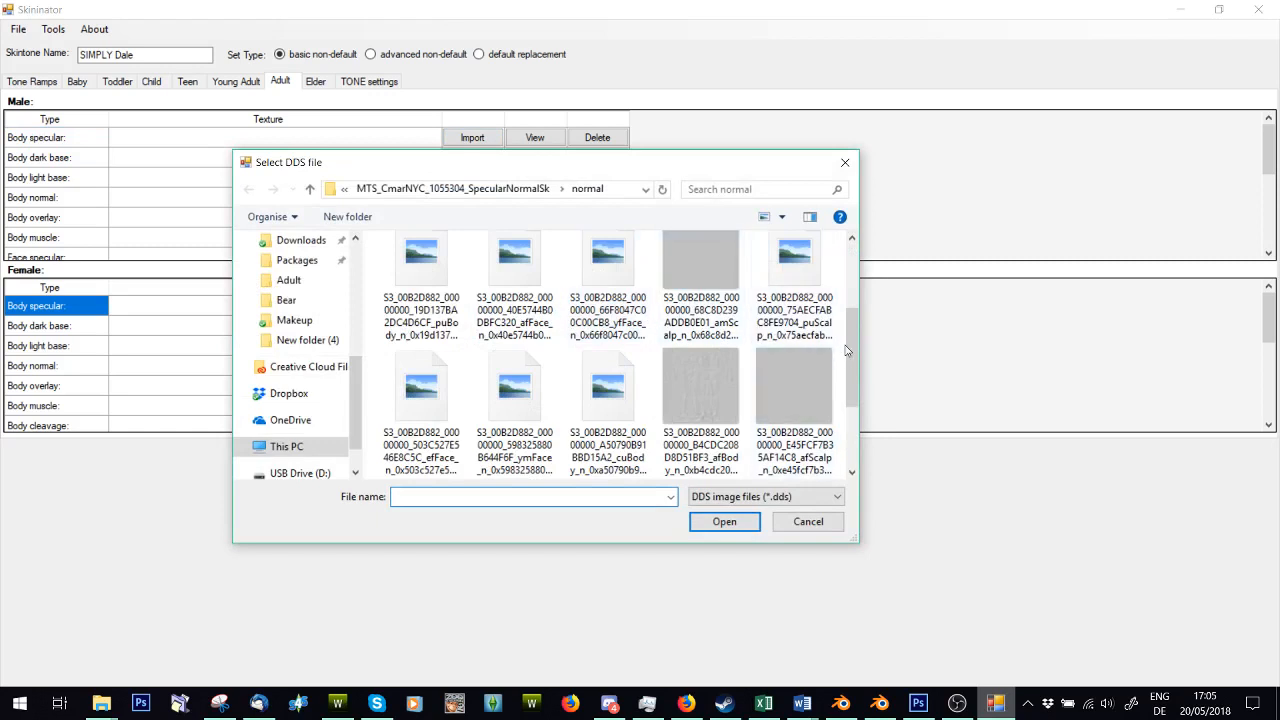
scroll(down, 3)
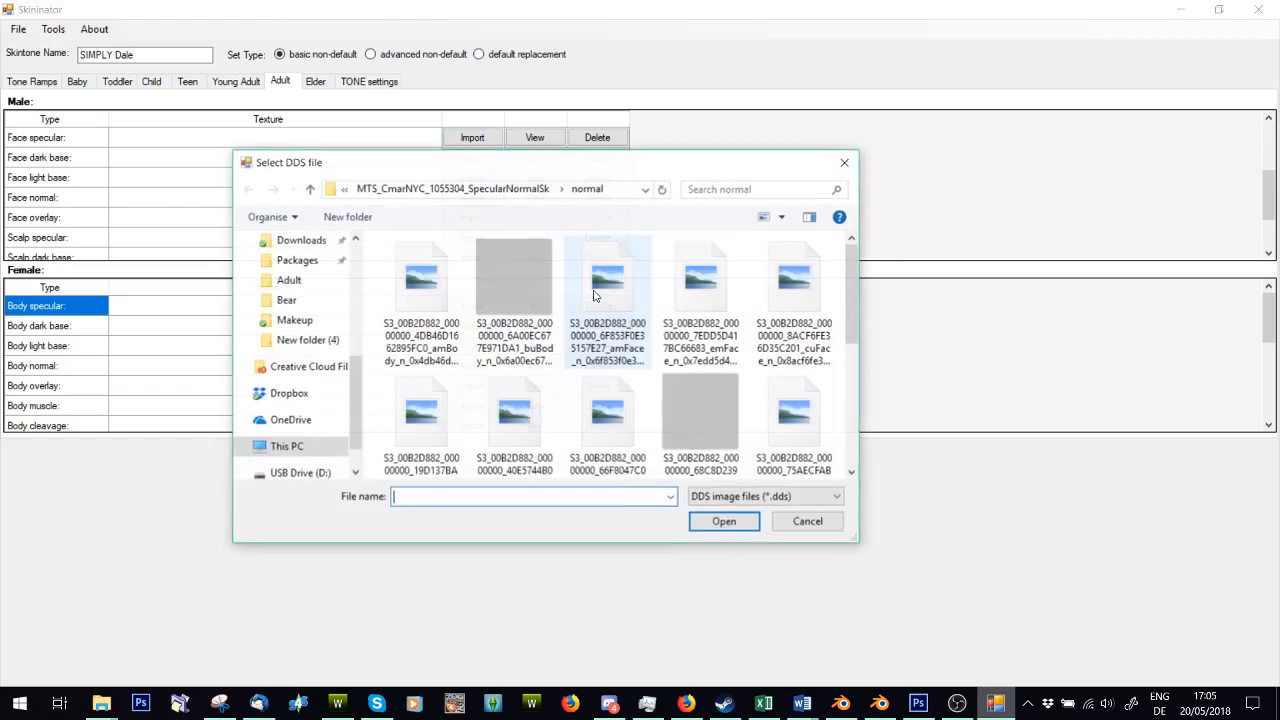
click(723, 521)
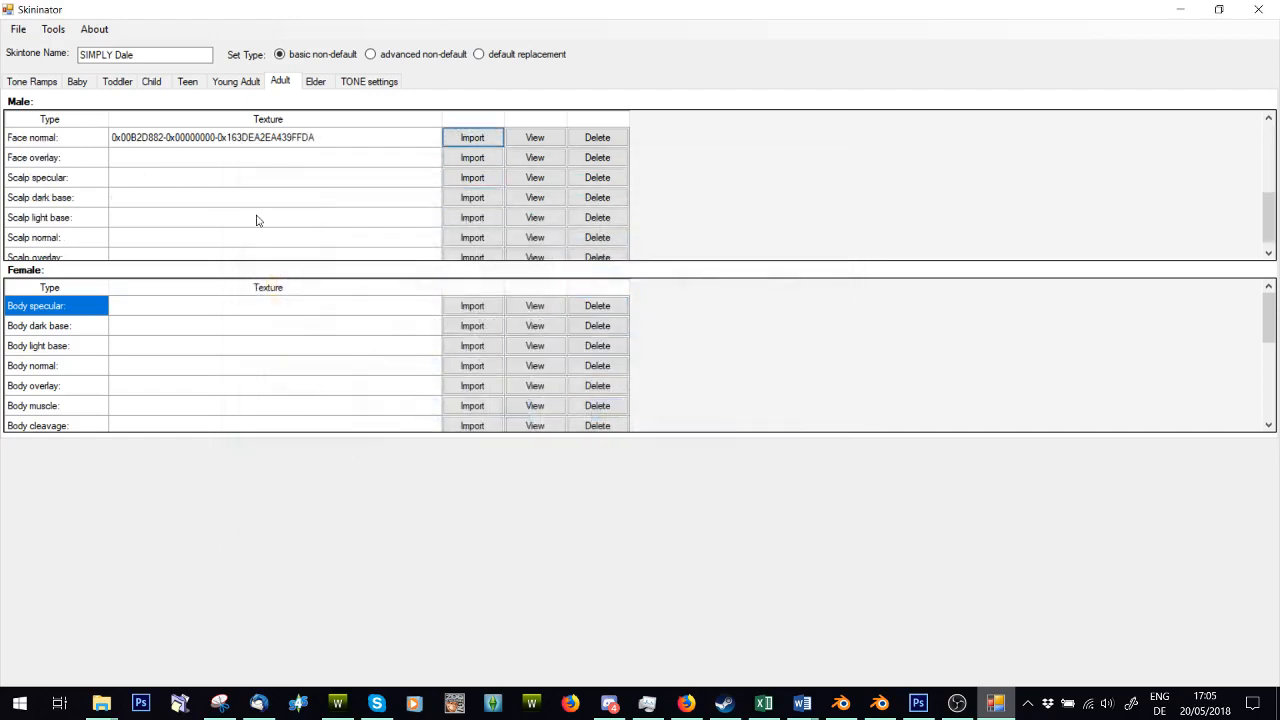
click(471, 237)
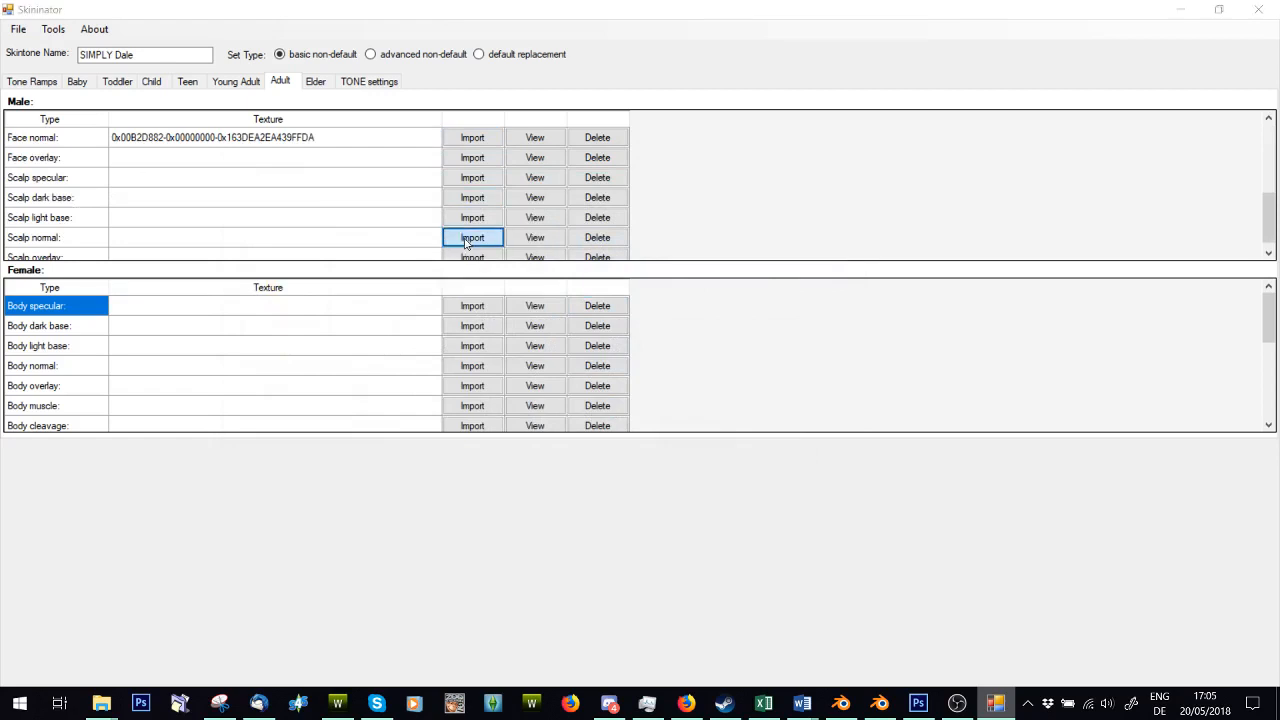
click(471, 237)
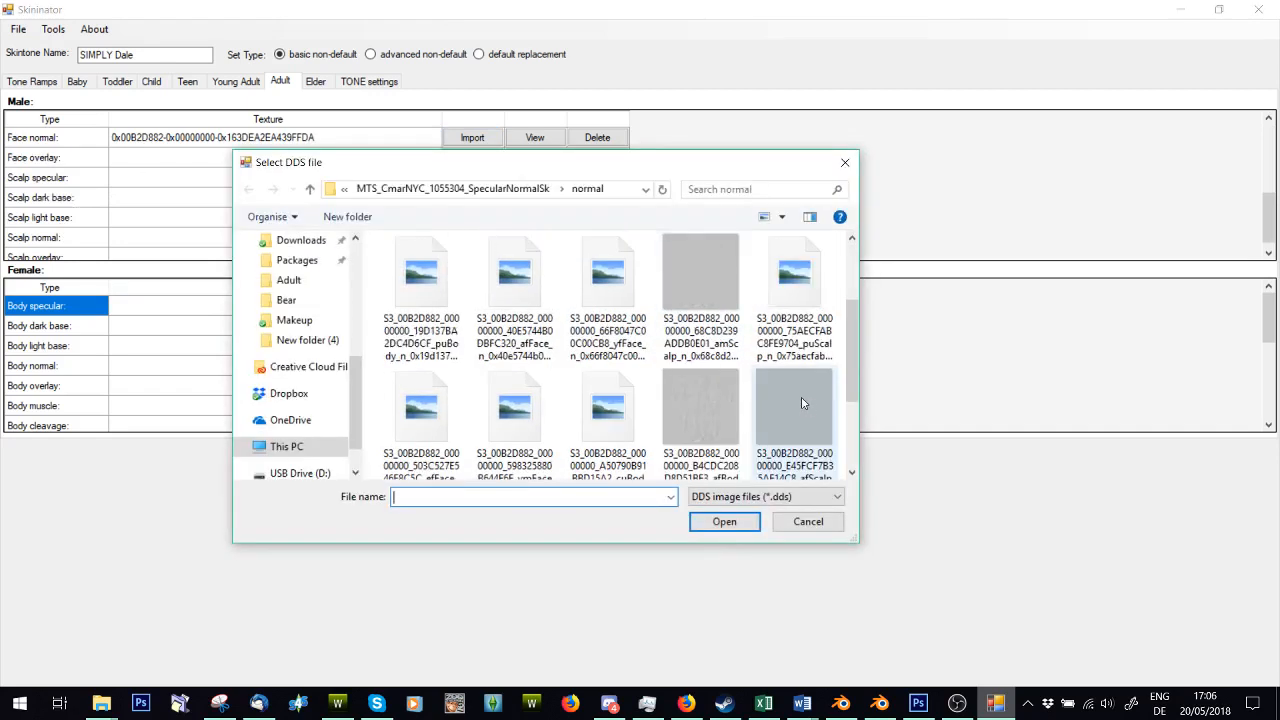
click(724, 521)
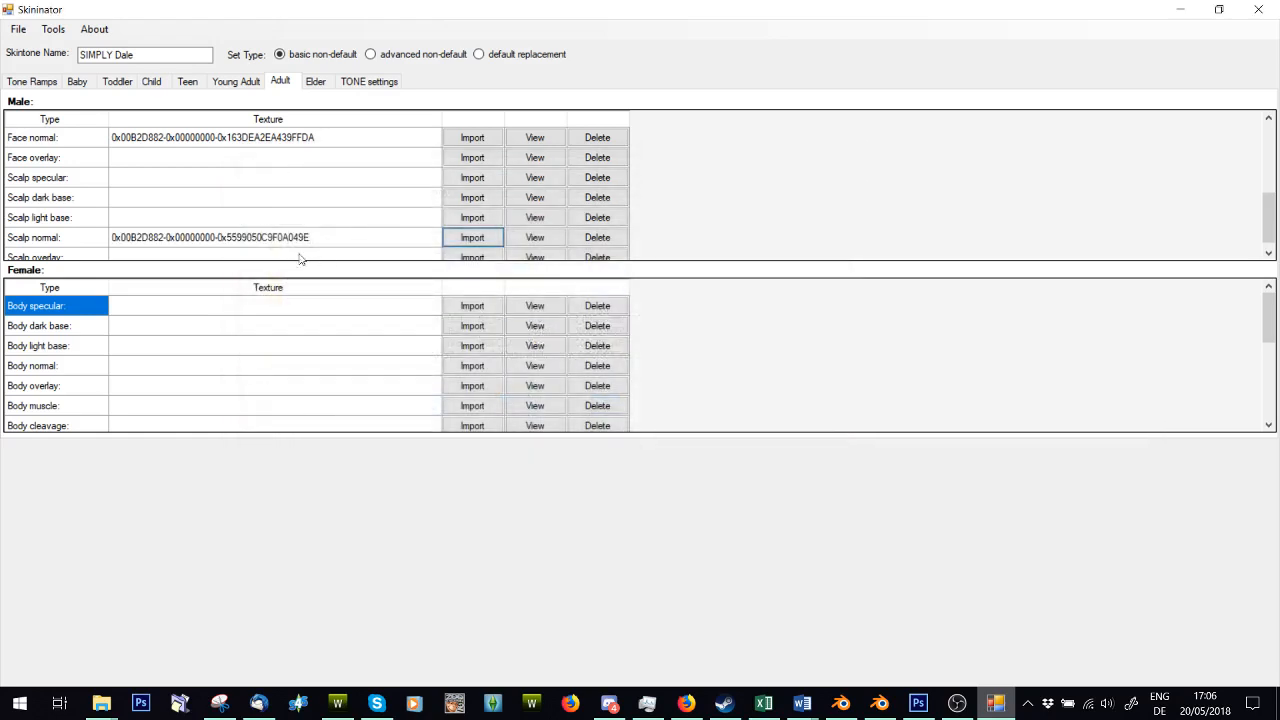
scroll(down, 3)
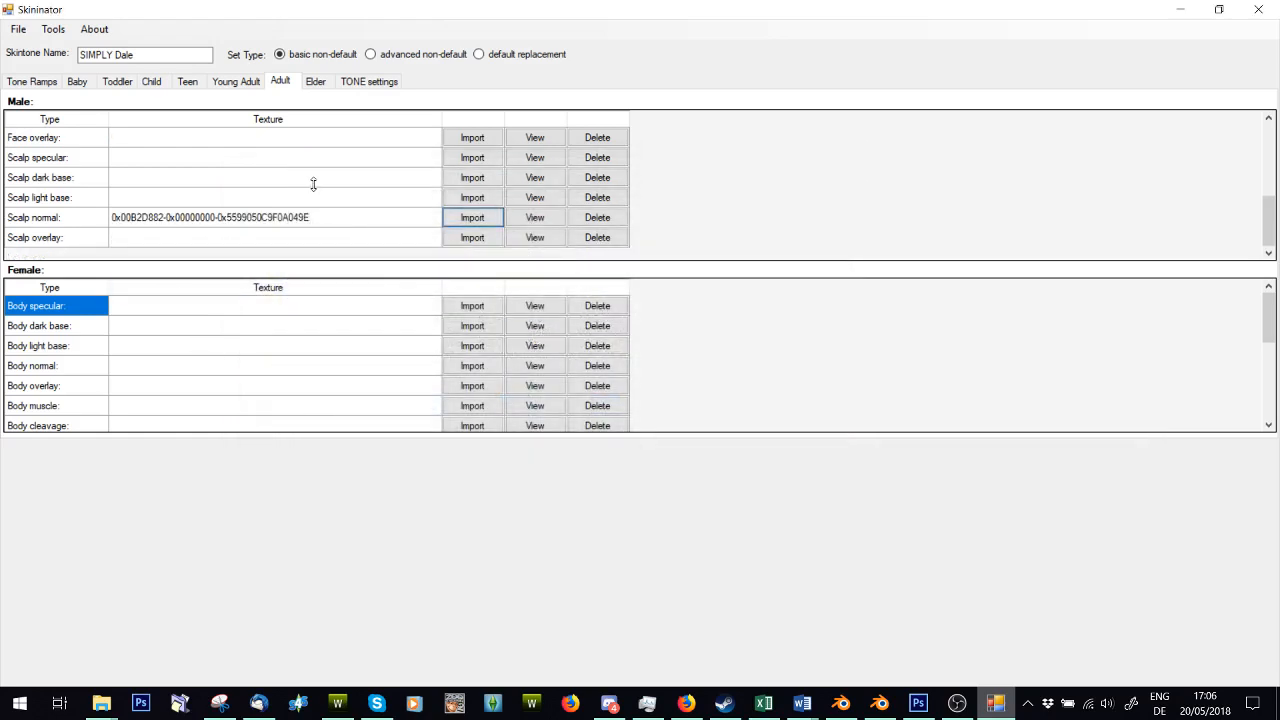
mouse_move(325, 163)
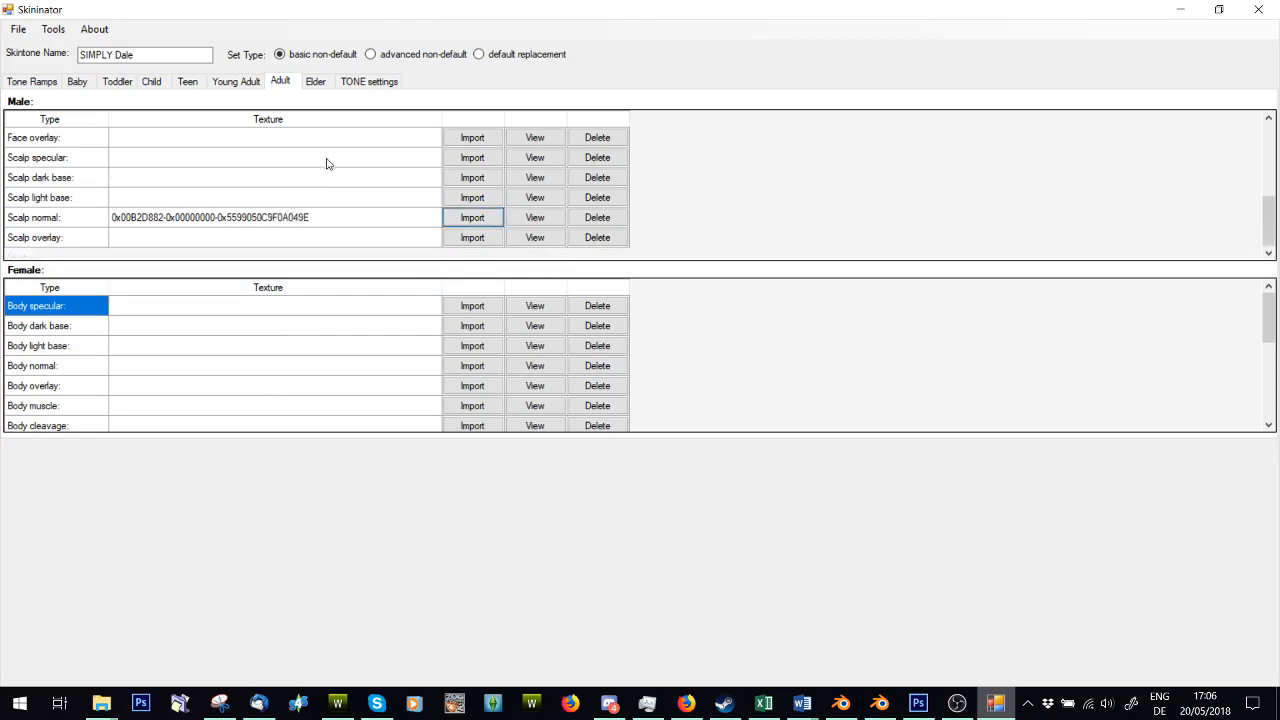
Step: On the Elder tab, import amFace_n as the male face normal
click(315, 81)
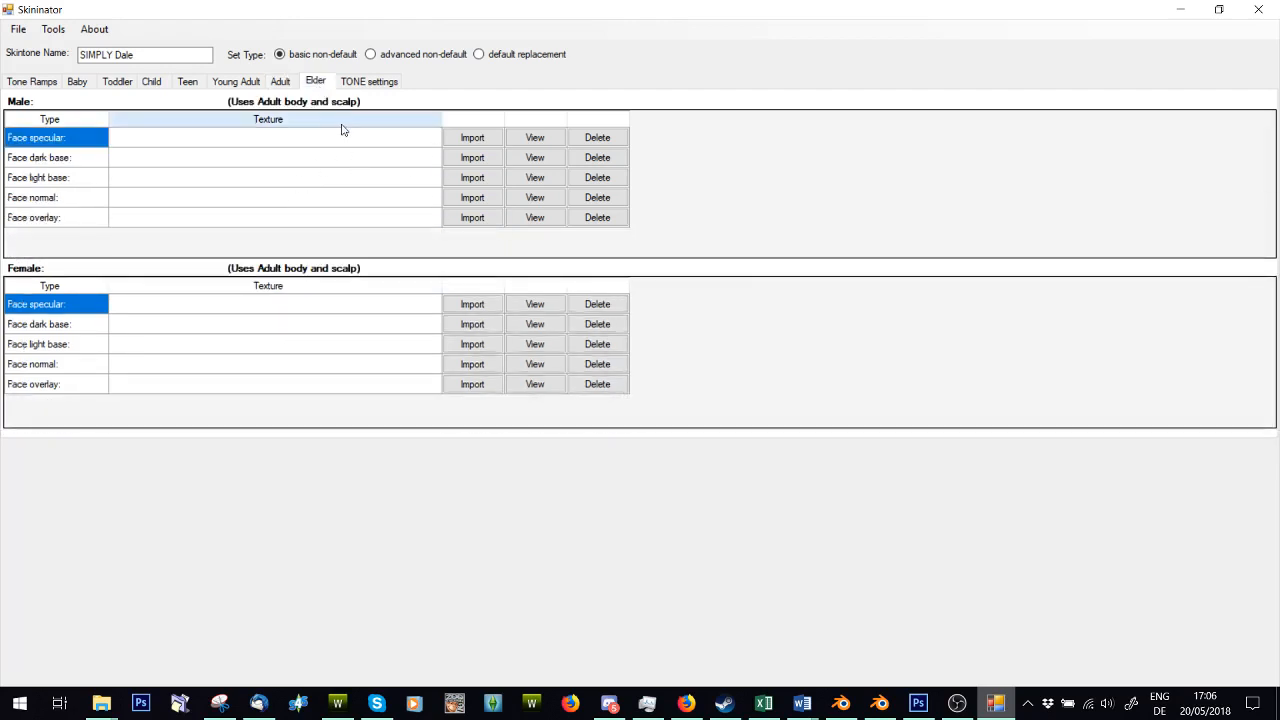
click(471, 197)
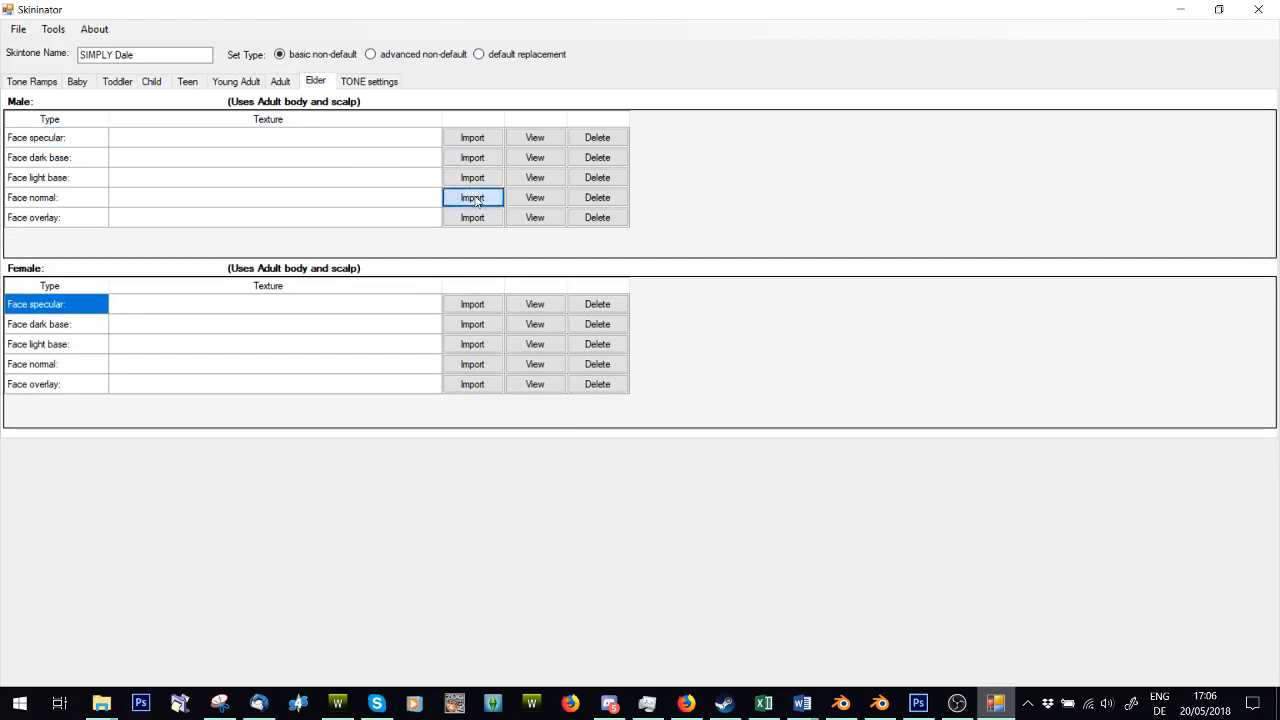
click(472, 197)
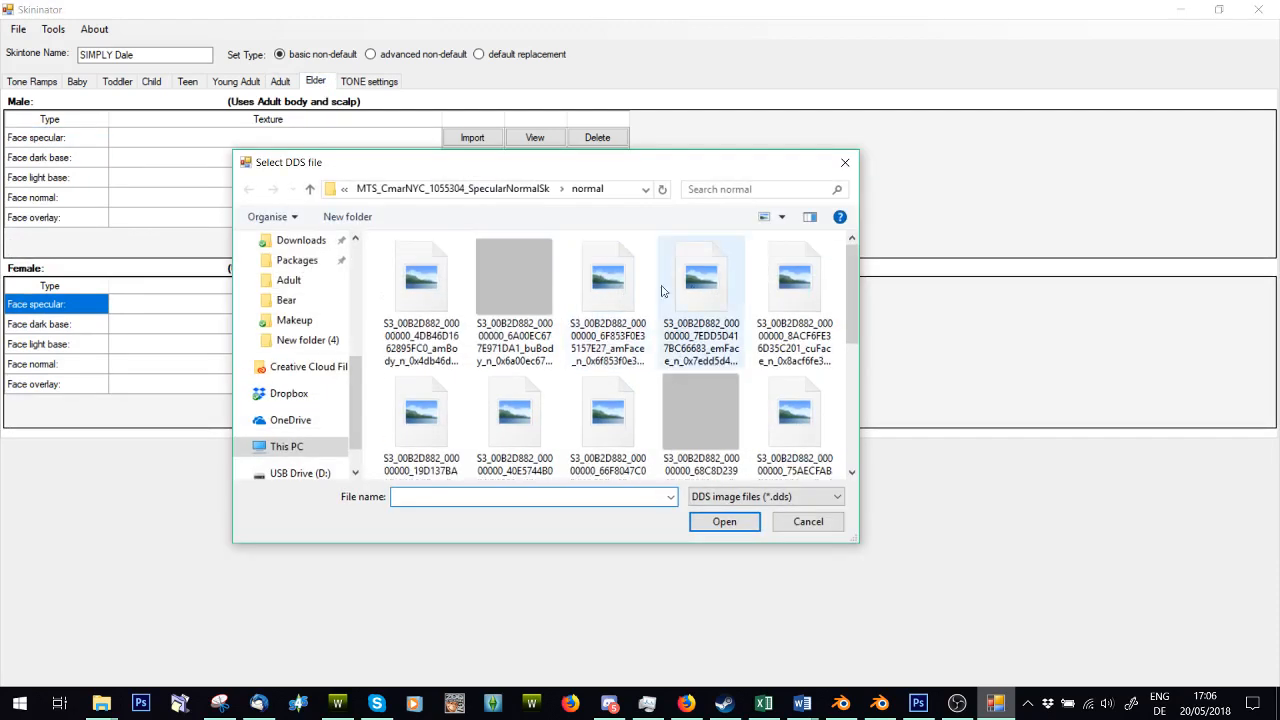
scroll(down, 3)
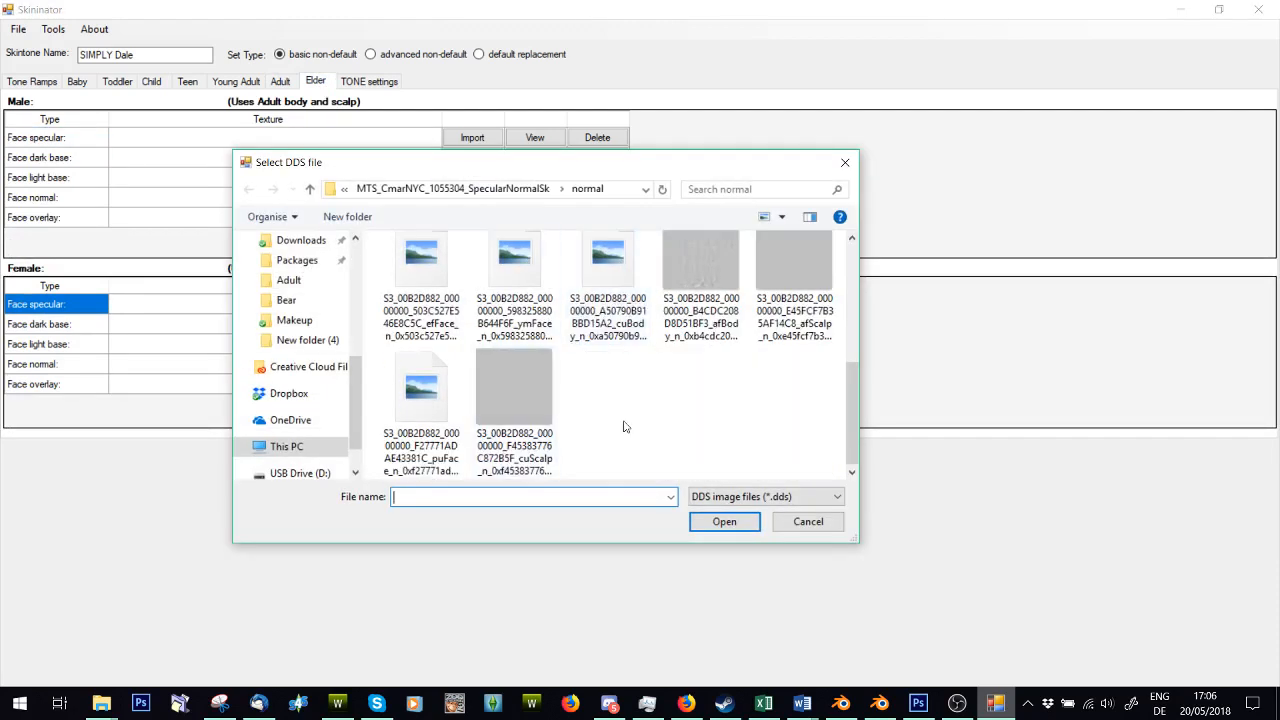
click(421, 270)
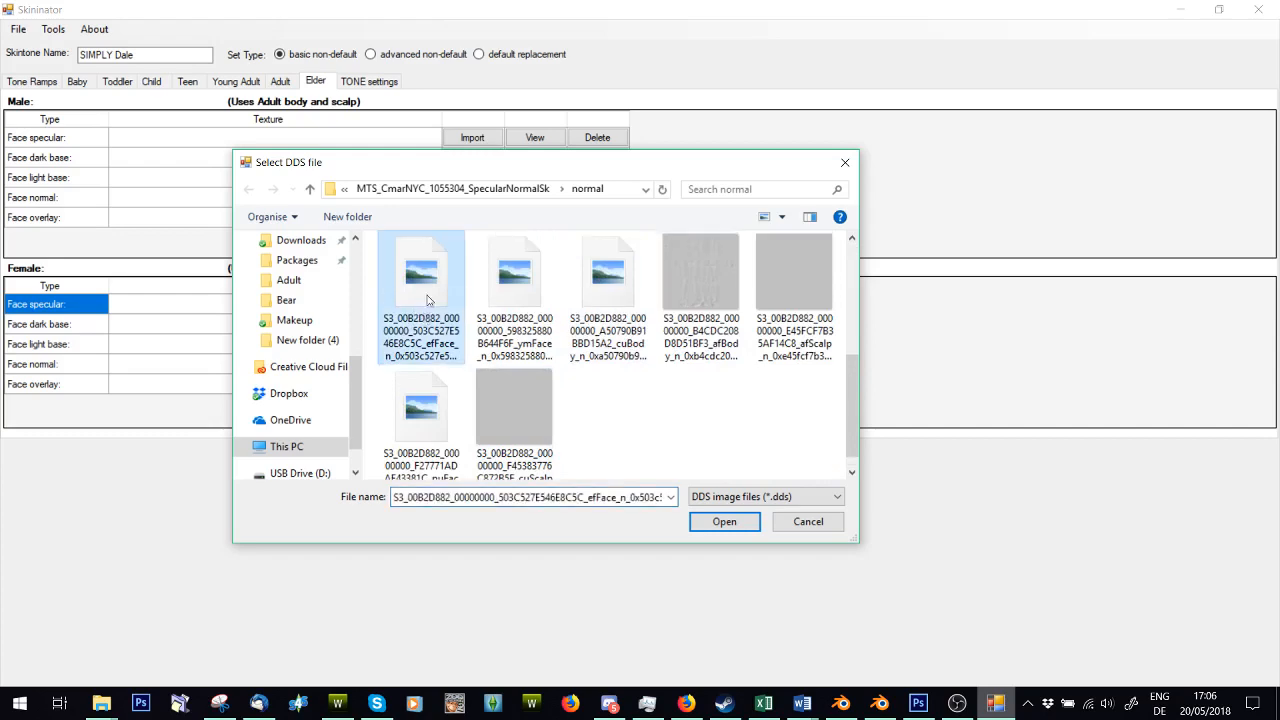
scroll(down, 3)
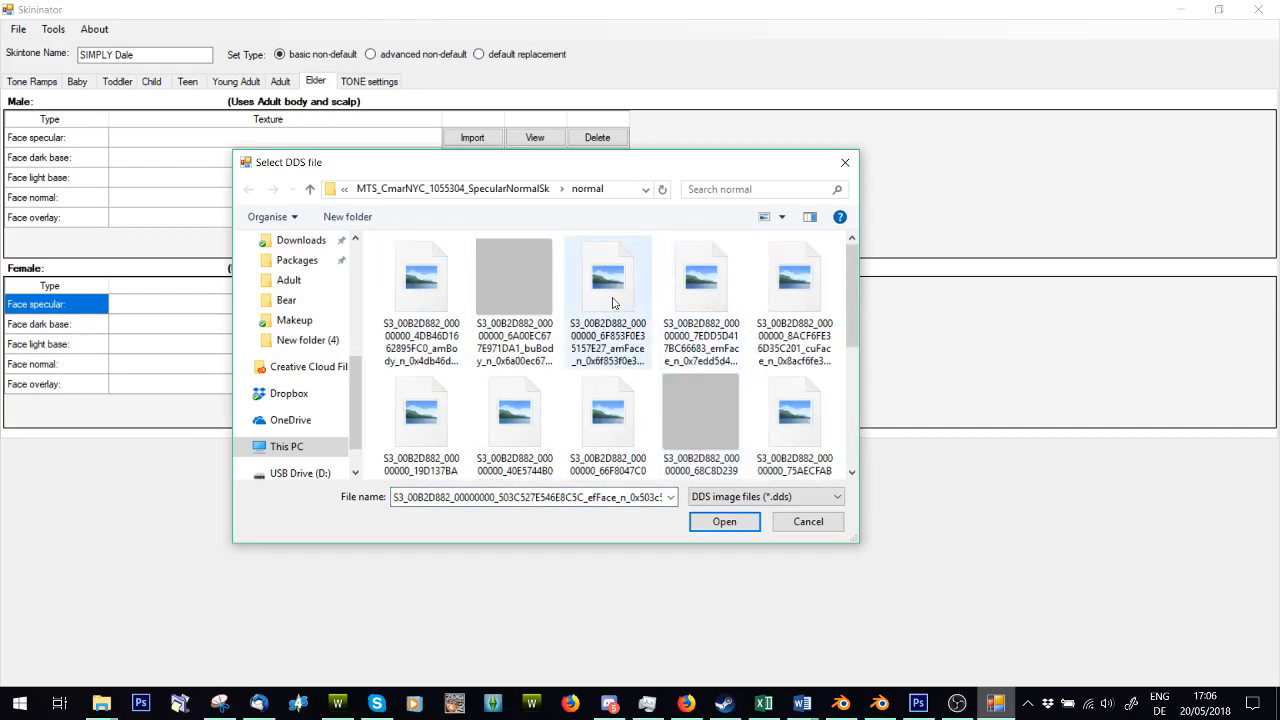
click(724, 521)
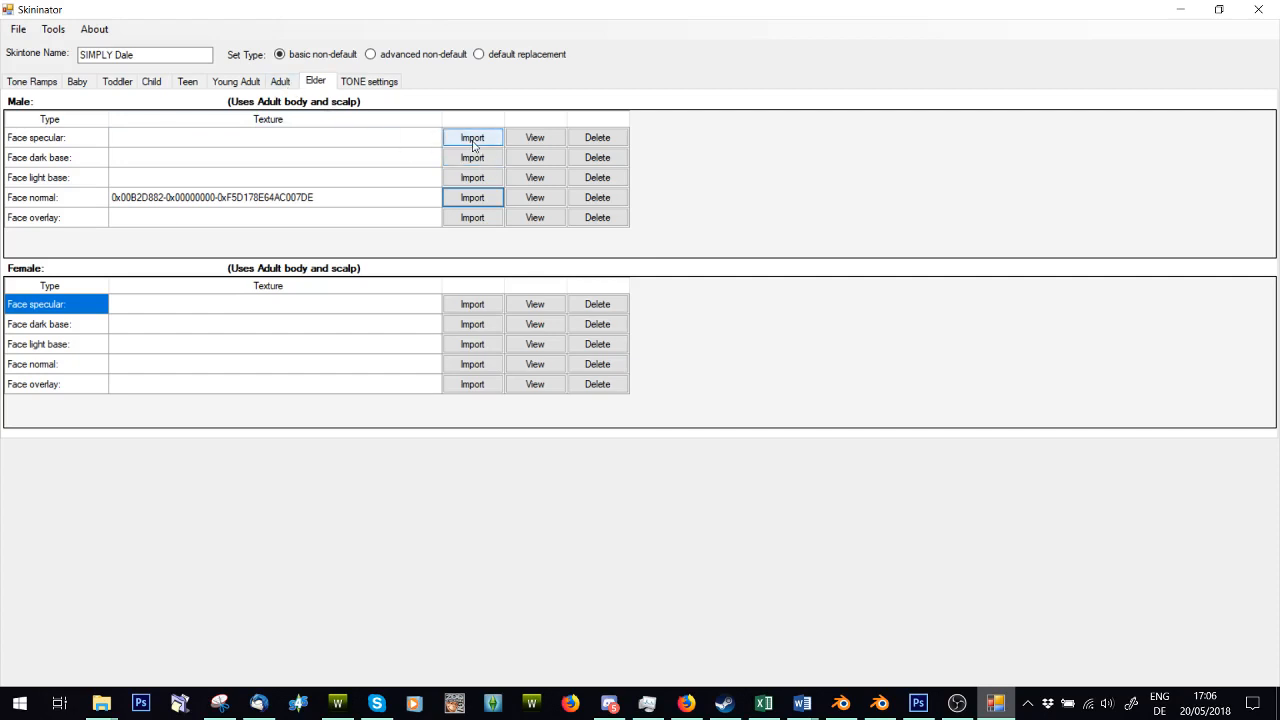
Step: Import amFace_s from the specular folder as the male face specular
click(471, 137)
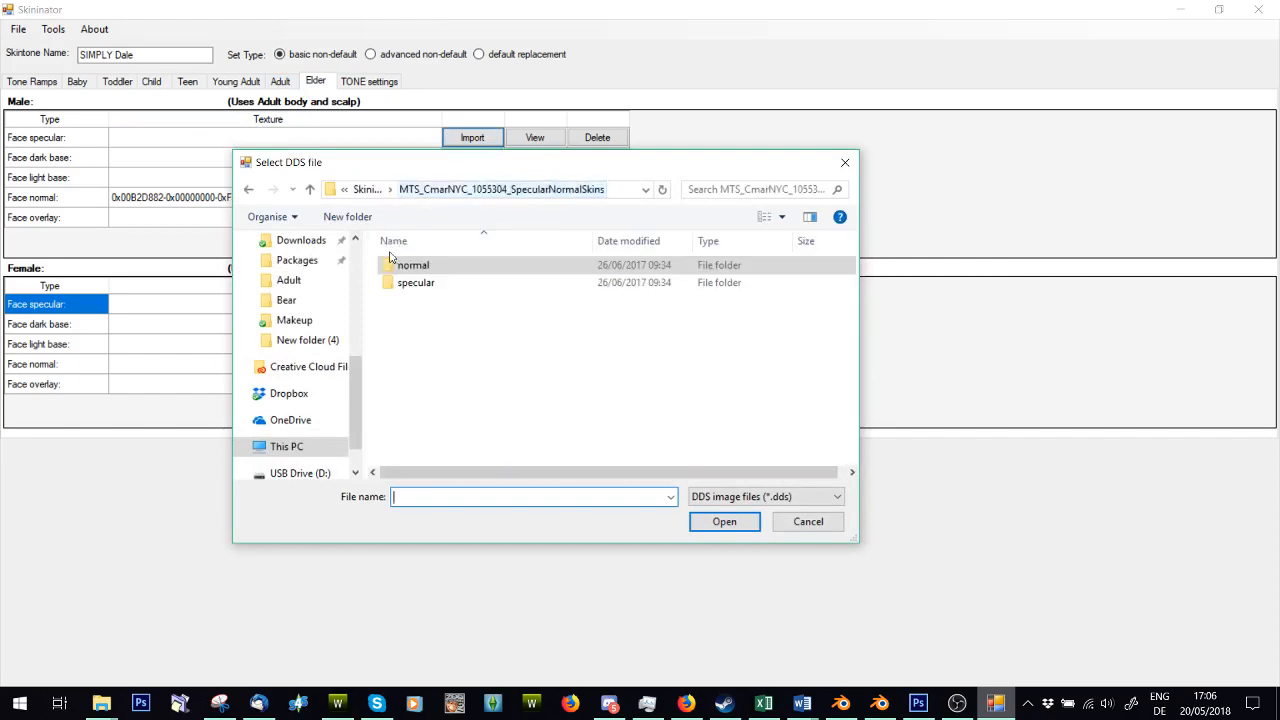
double_click(415, 282)
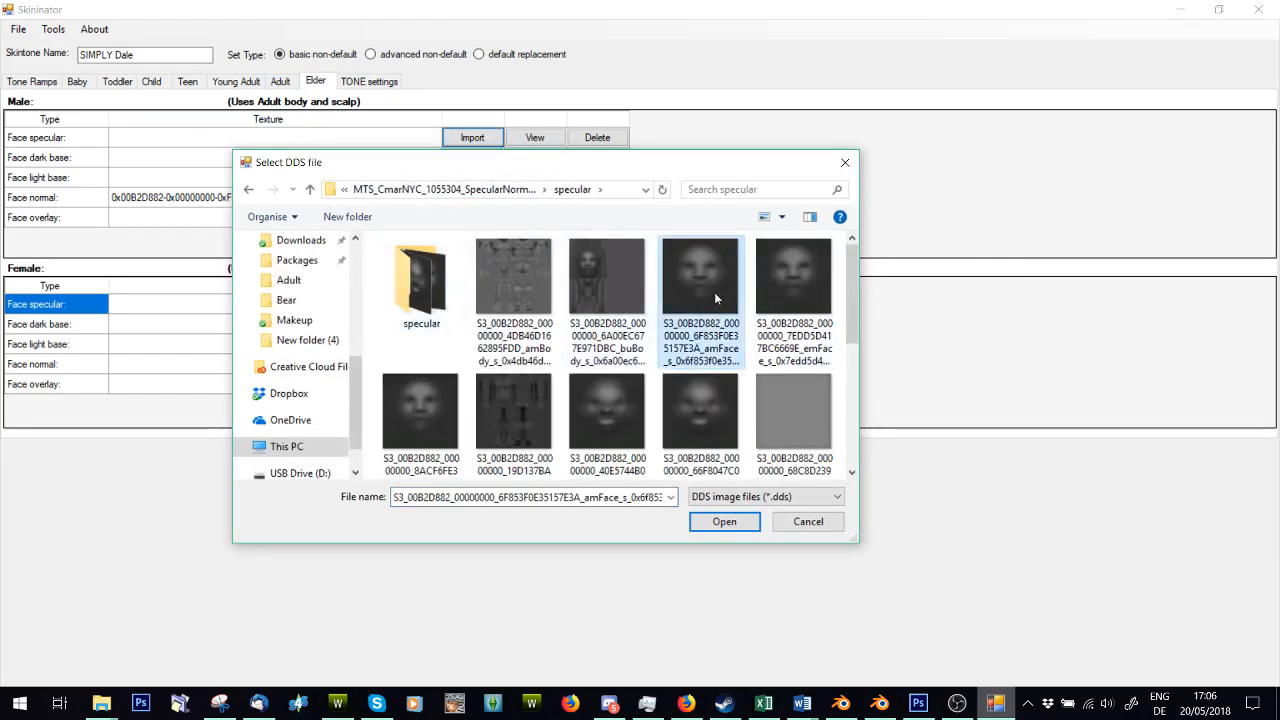
click(724, 521)
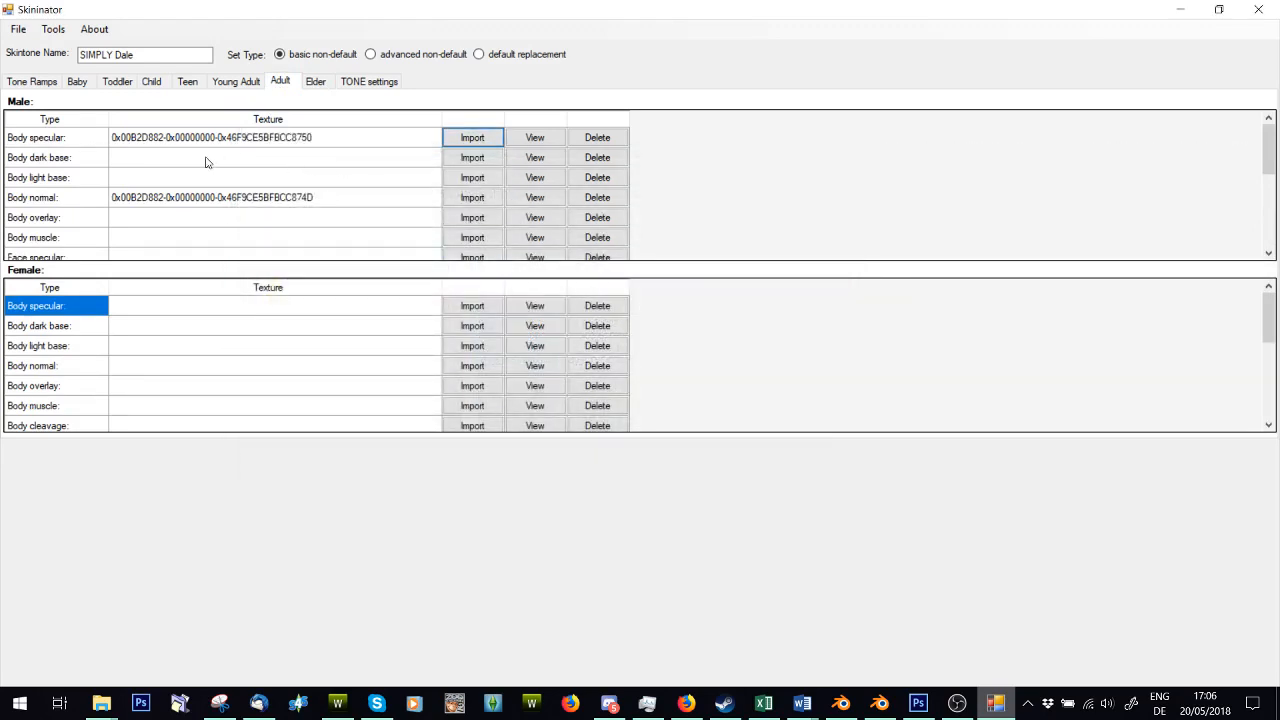
Step: Delete the Adult male scalp specular and scalp normal textures, confirming Yes
scroll(down, 3)
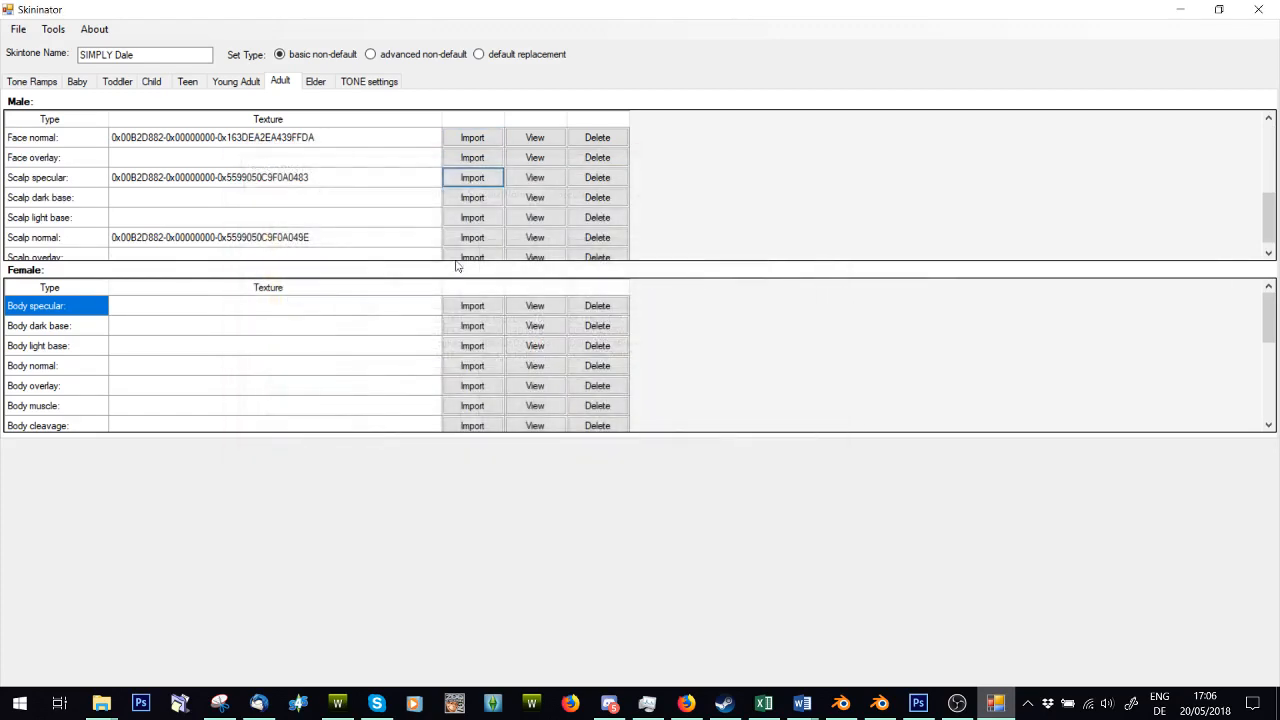
click(597, 177)
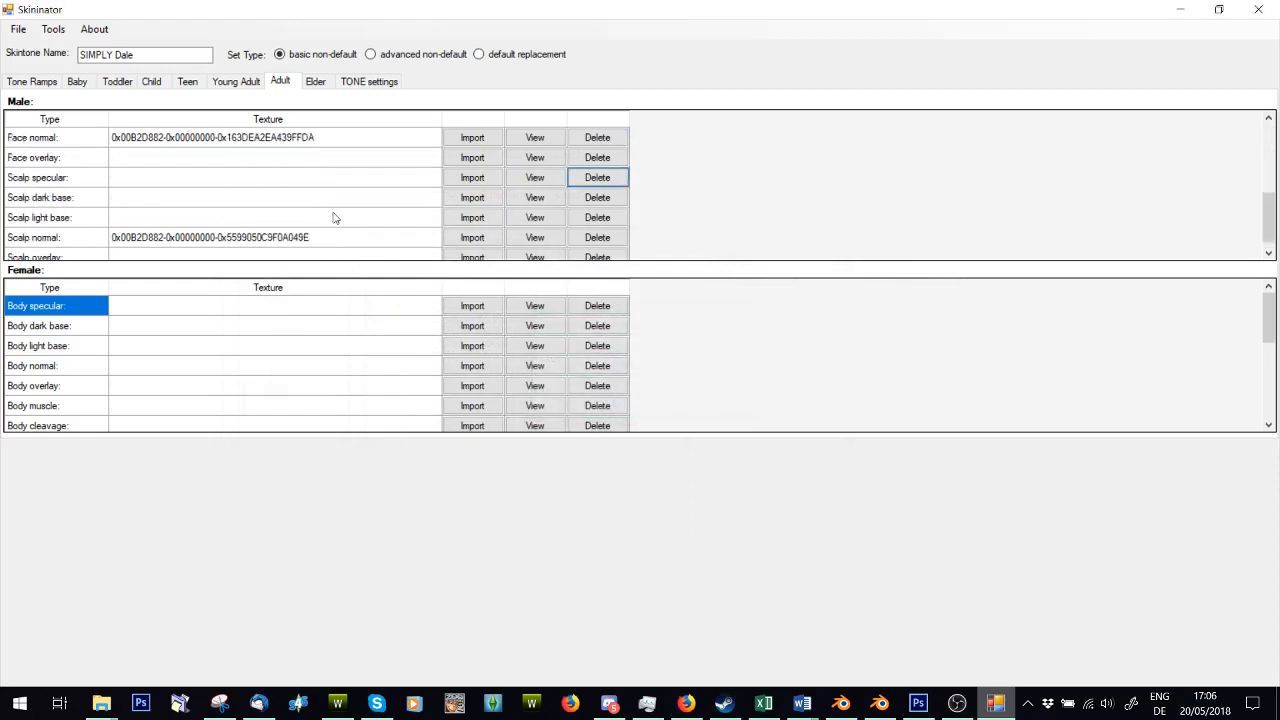
click(597, 237)
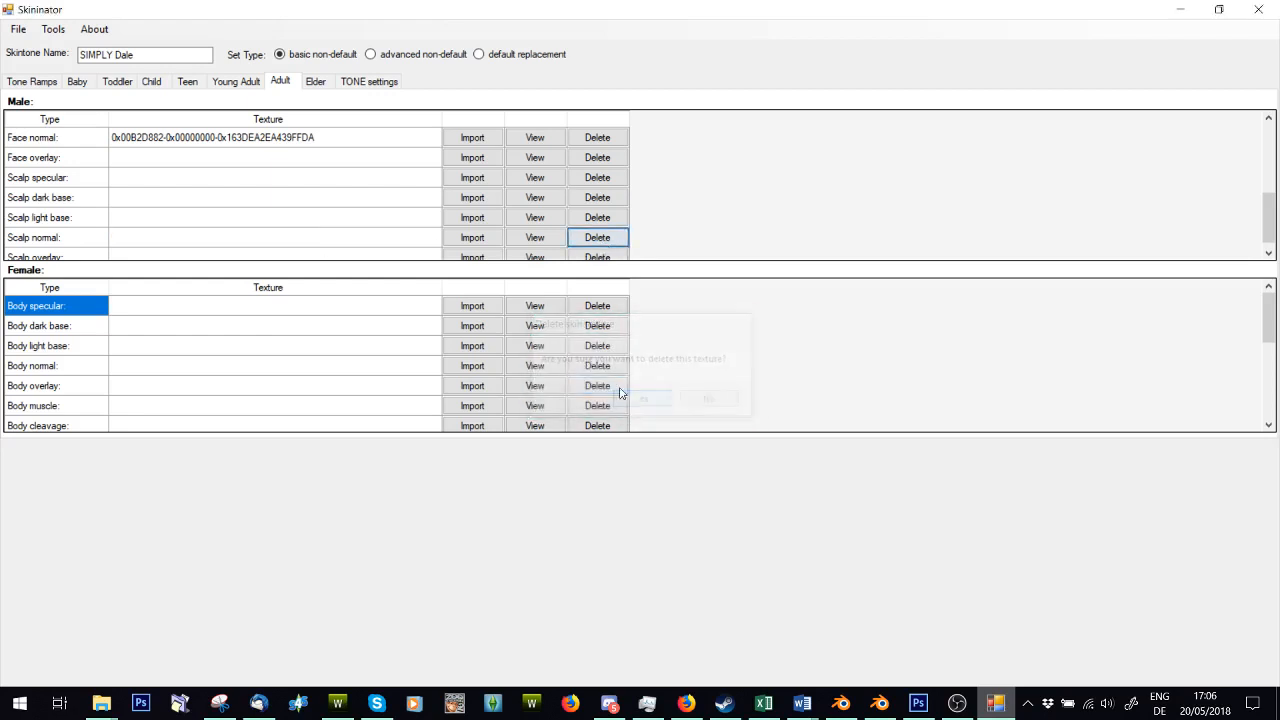
click(644, 398)
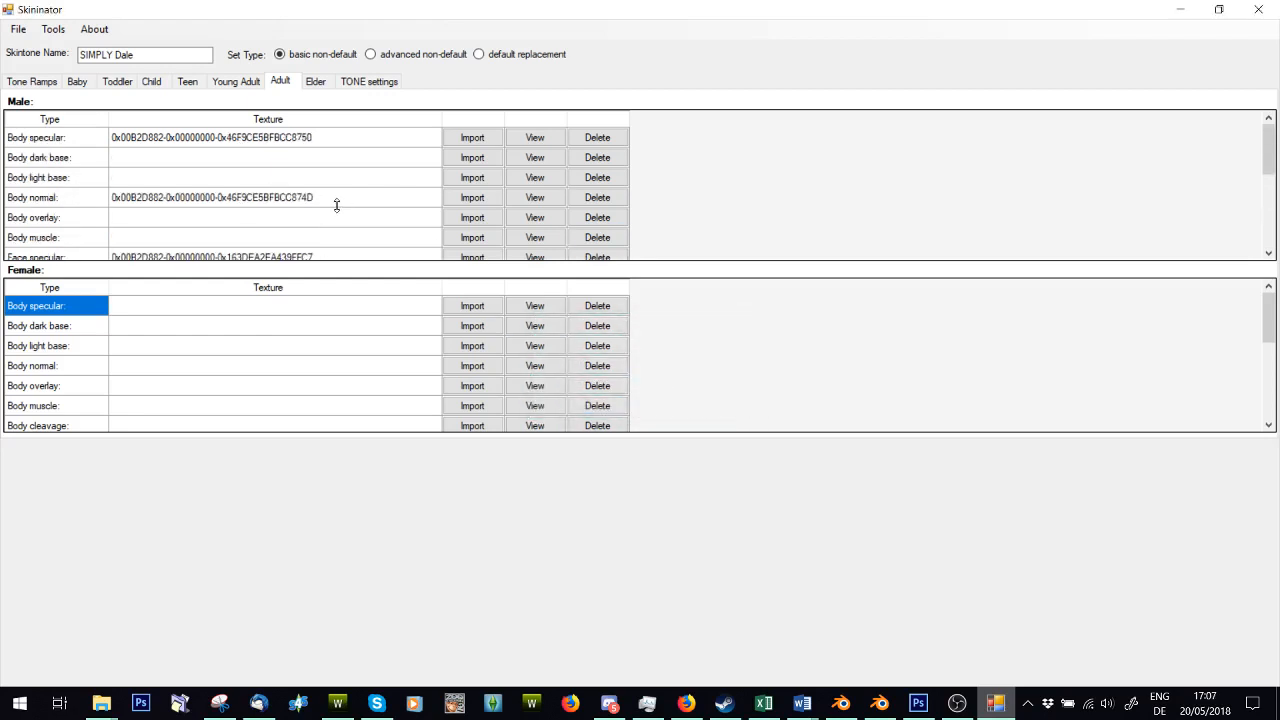
scroll(down, 3)
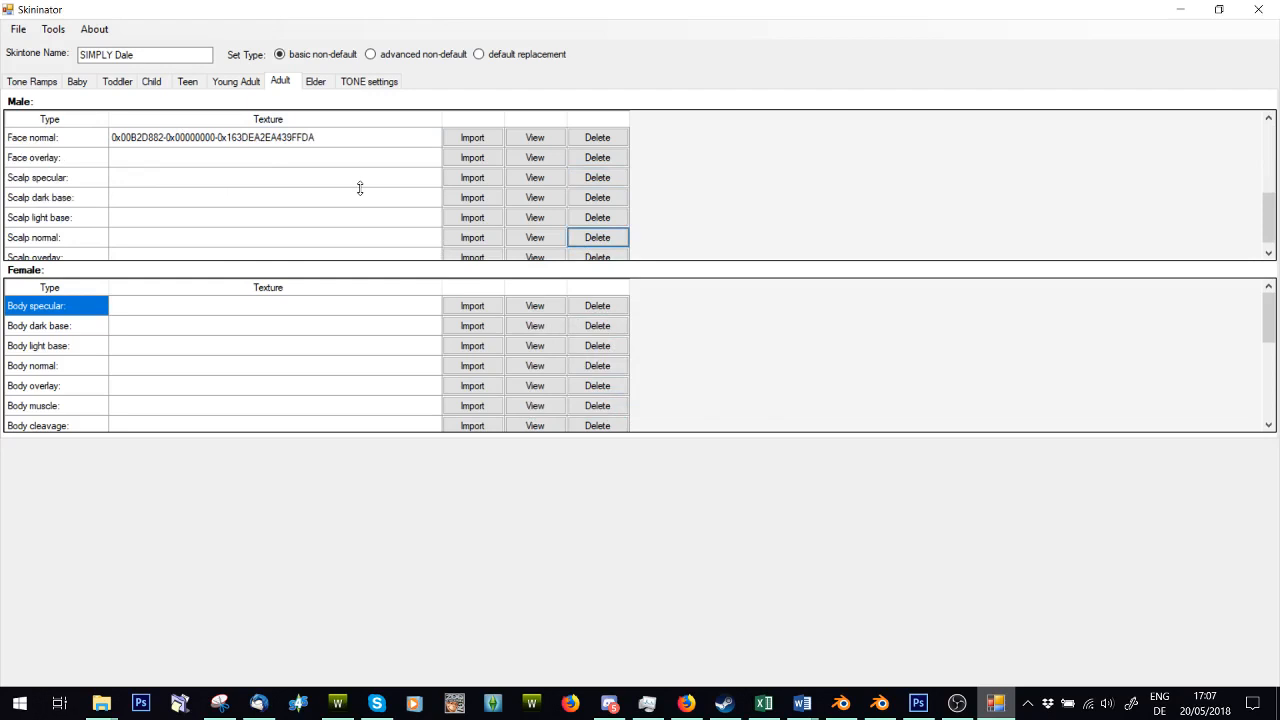
scroll(down, 3)
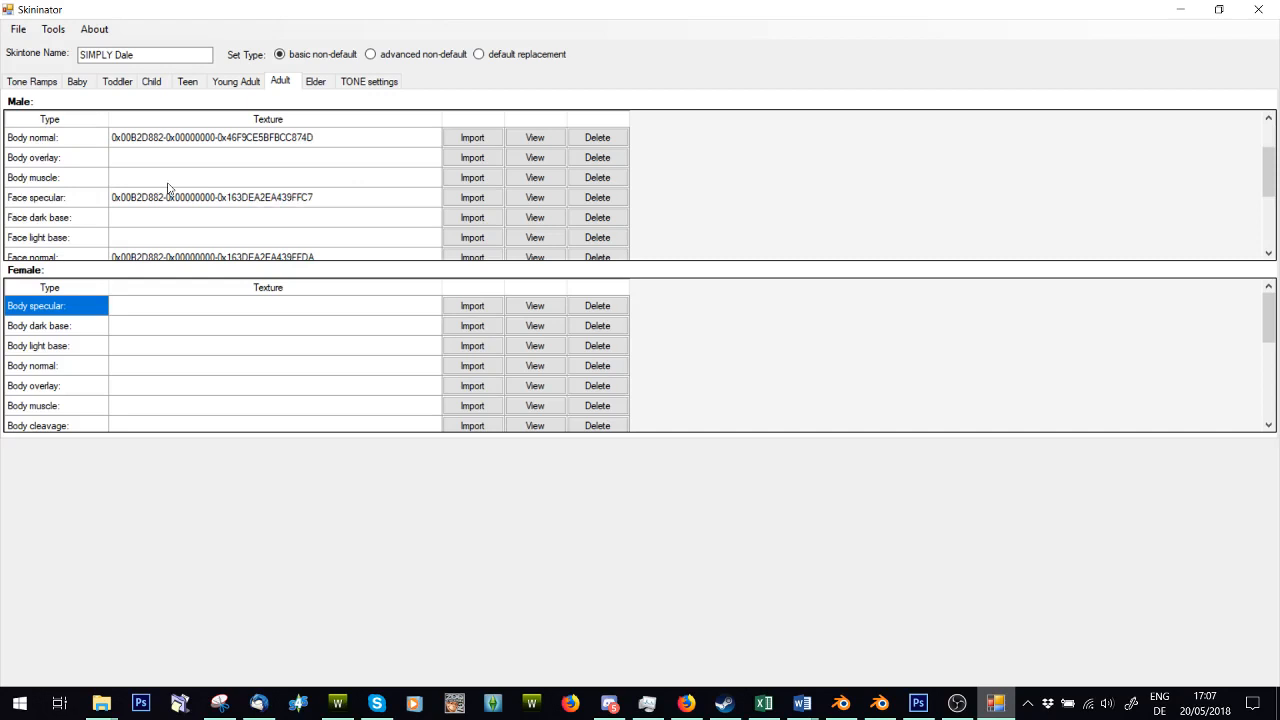
mouse_move(415, 162)
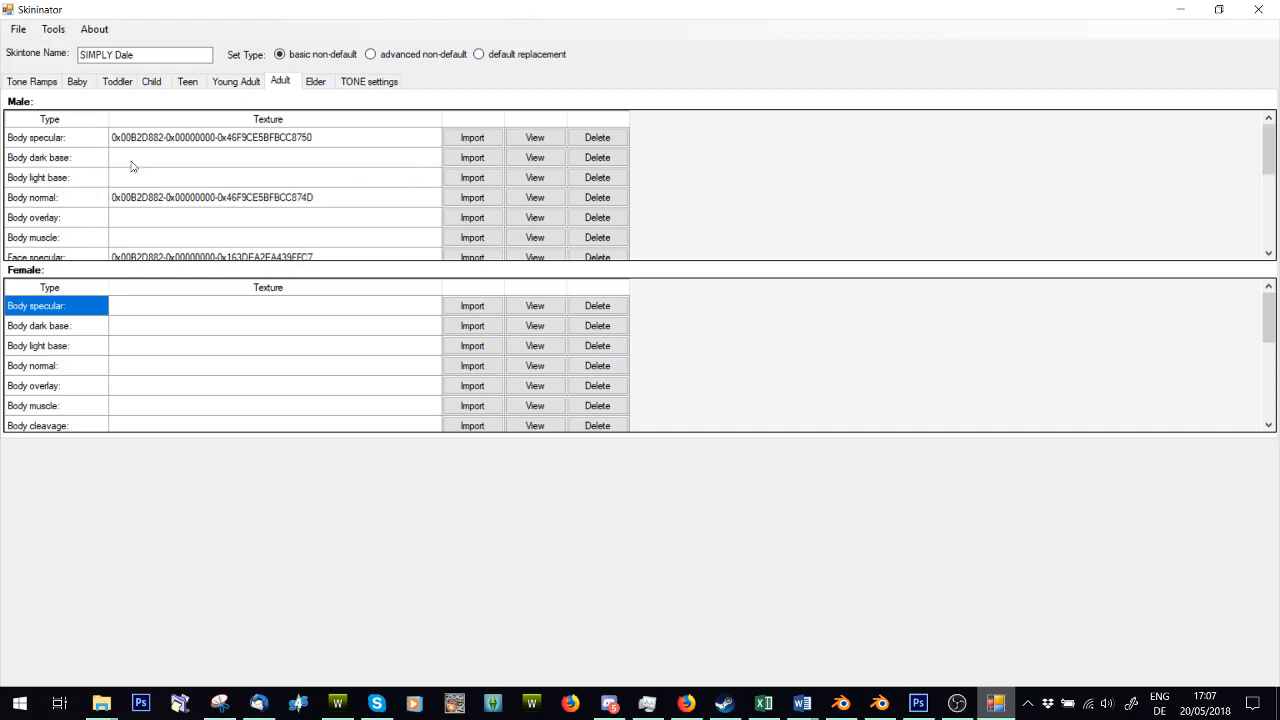
Step: Import DDS textures into the Adult male body dark and light base, face dark base and scalp dark base
click(472, 157)
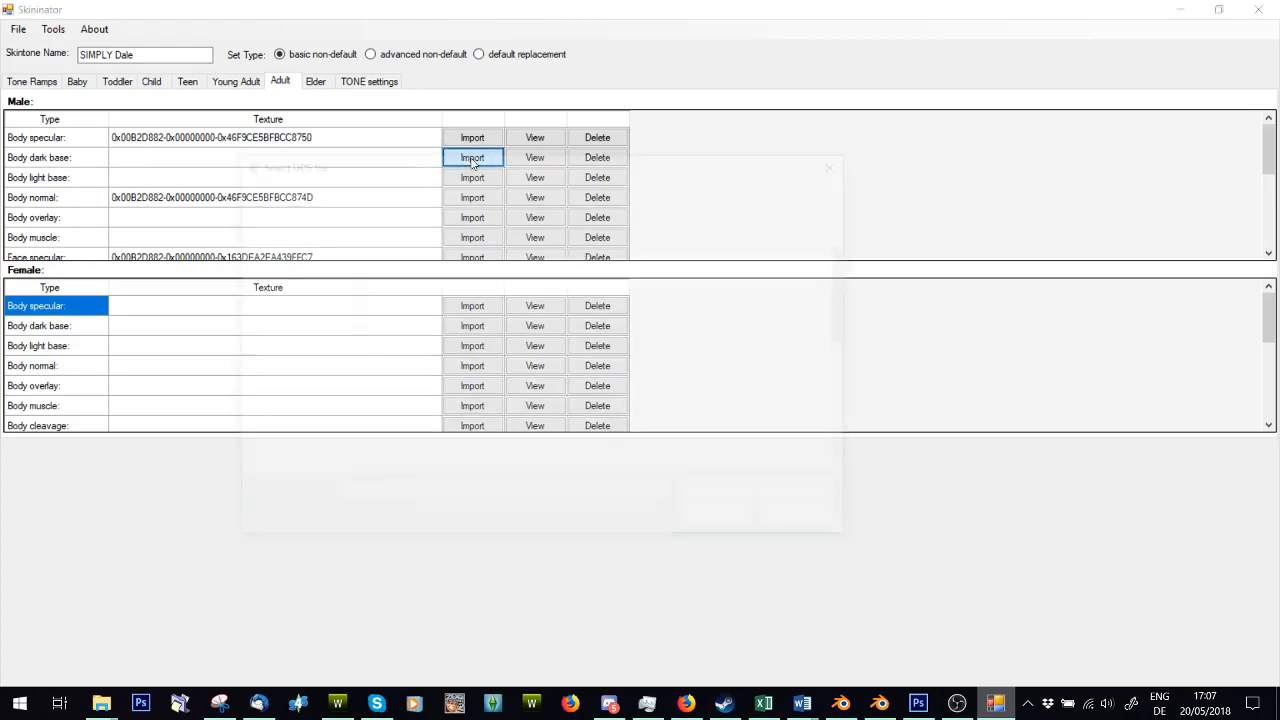
click(471, 157)
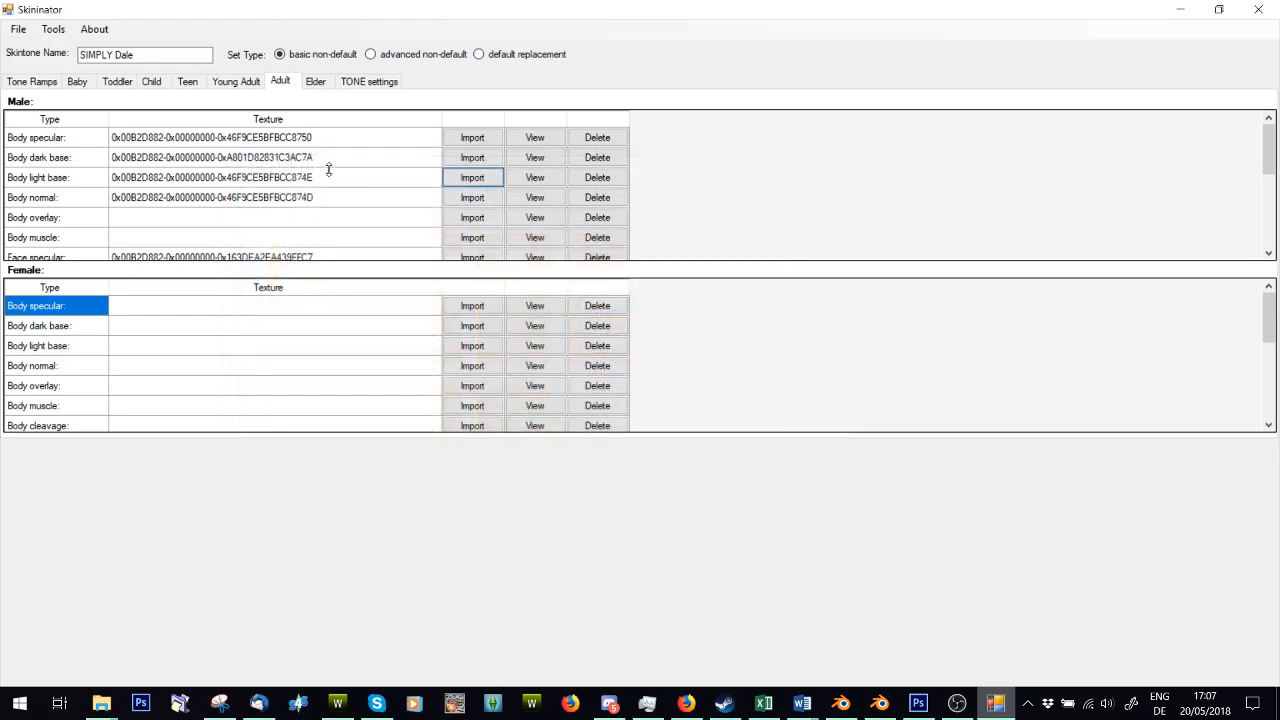
mouse_move(427, 208)
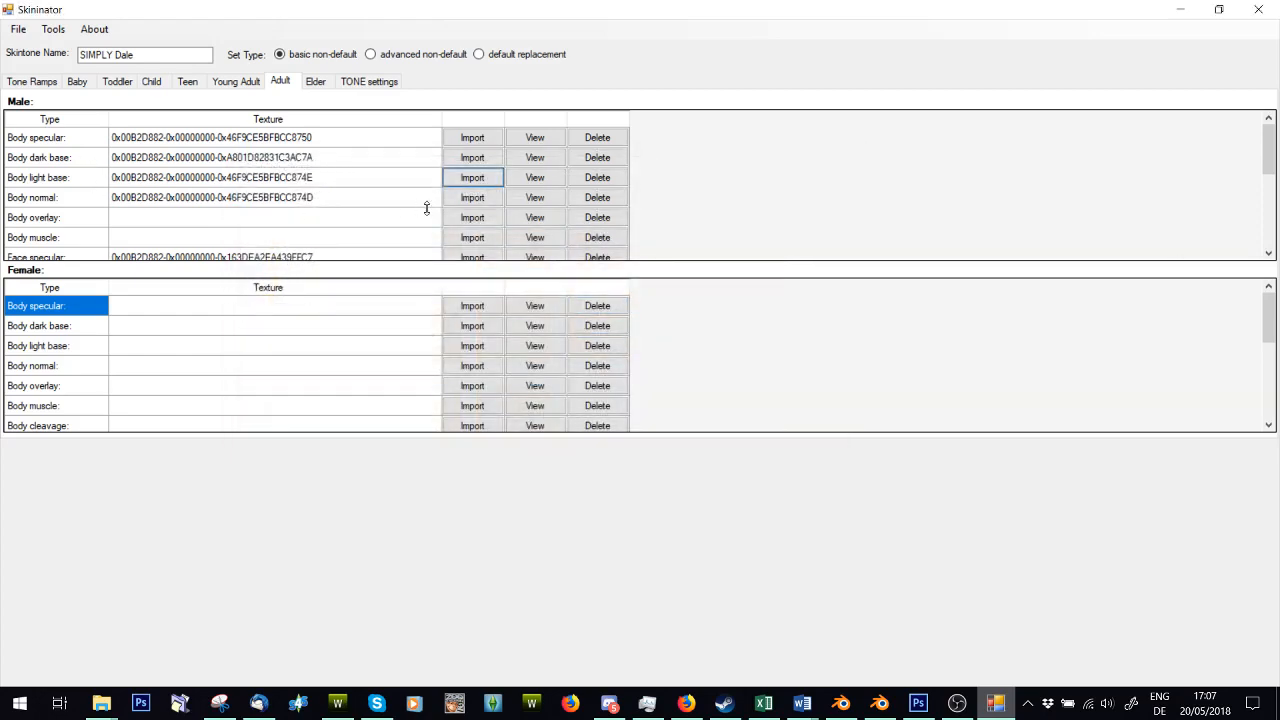
click(472, 177)
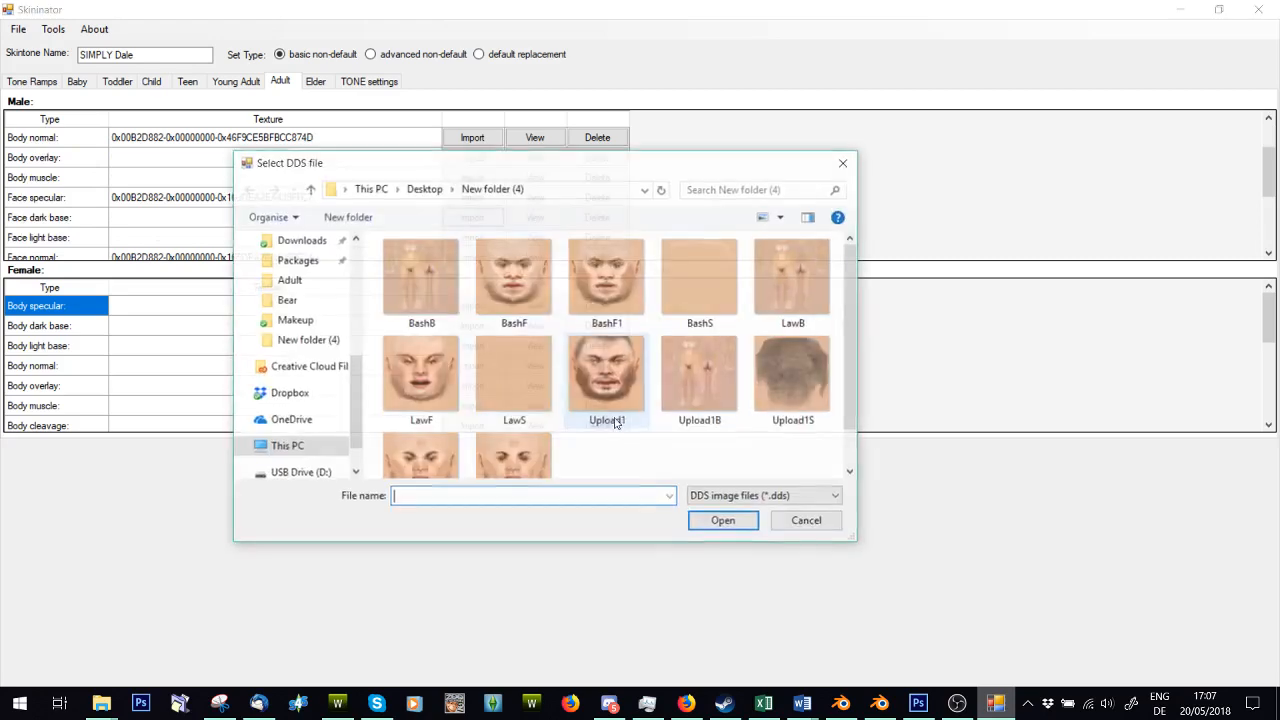
click(806, 520)
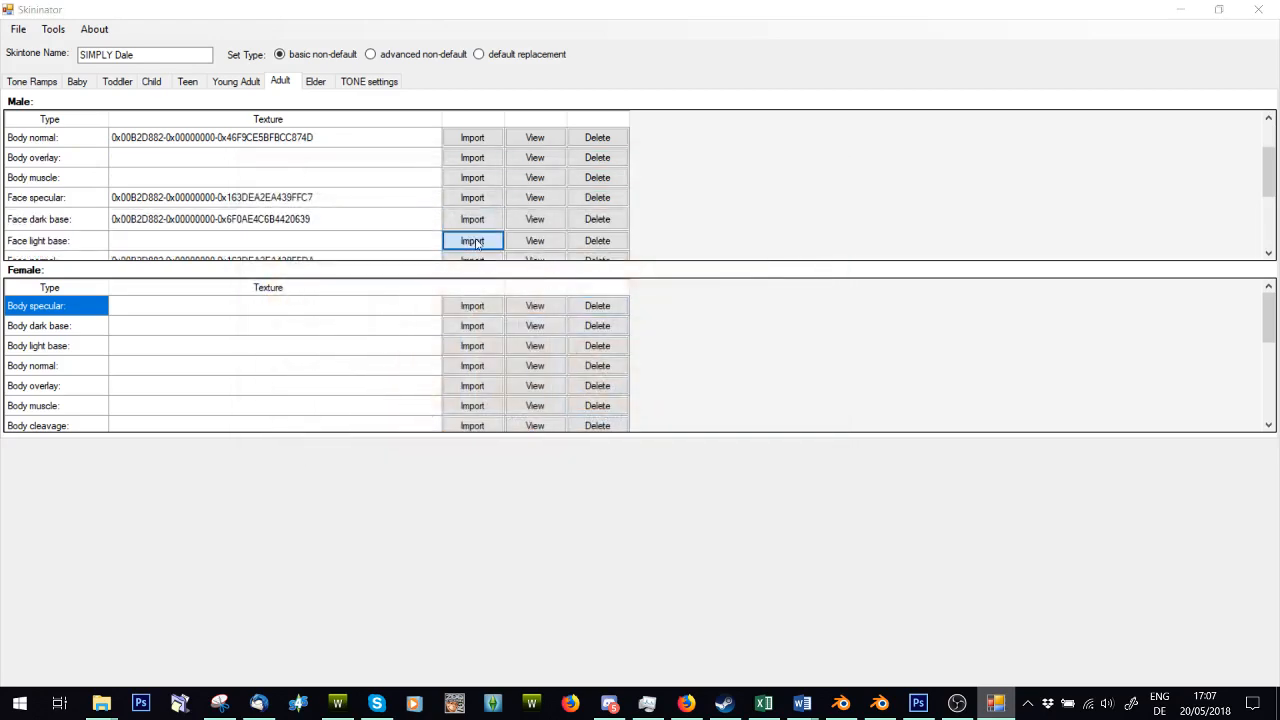
scroll(down, 3)
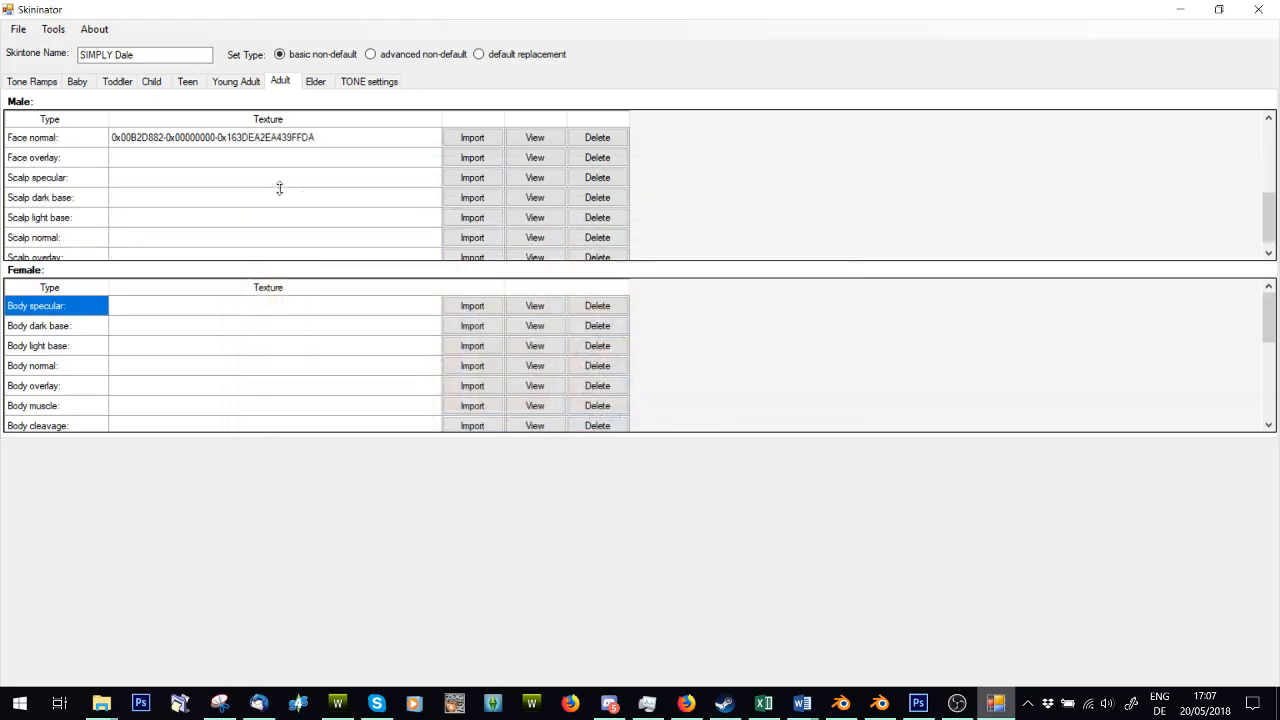
click(471, 137)
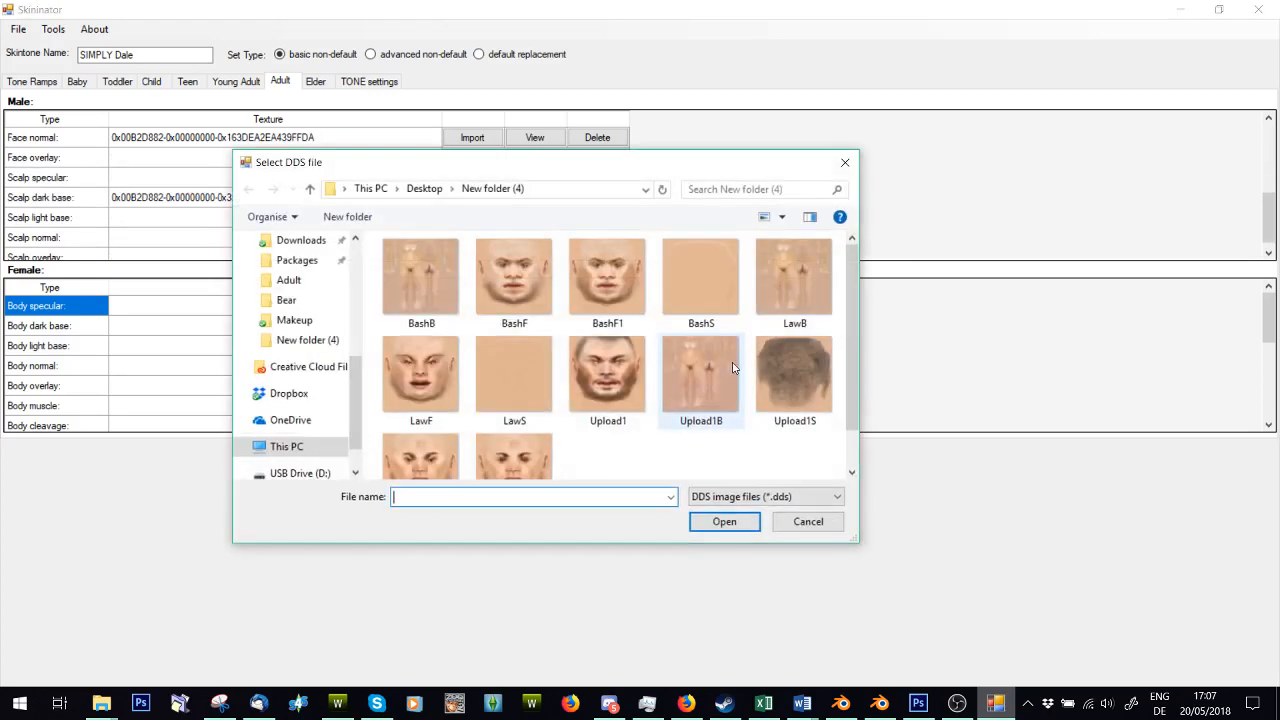
click(807, 521)
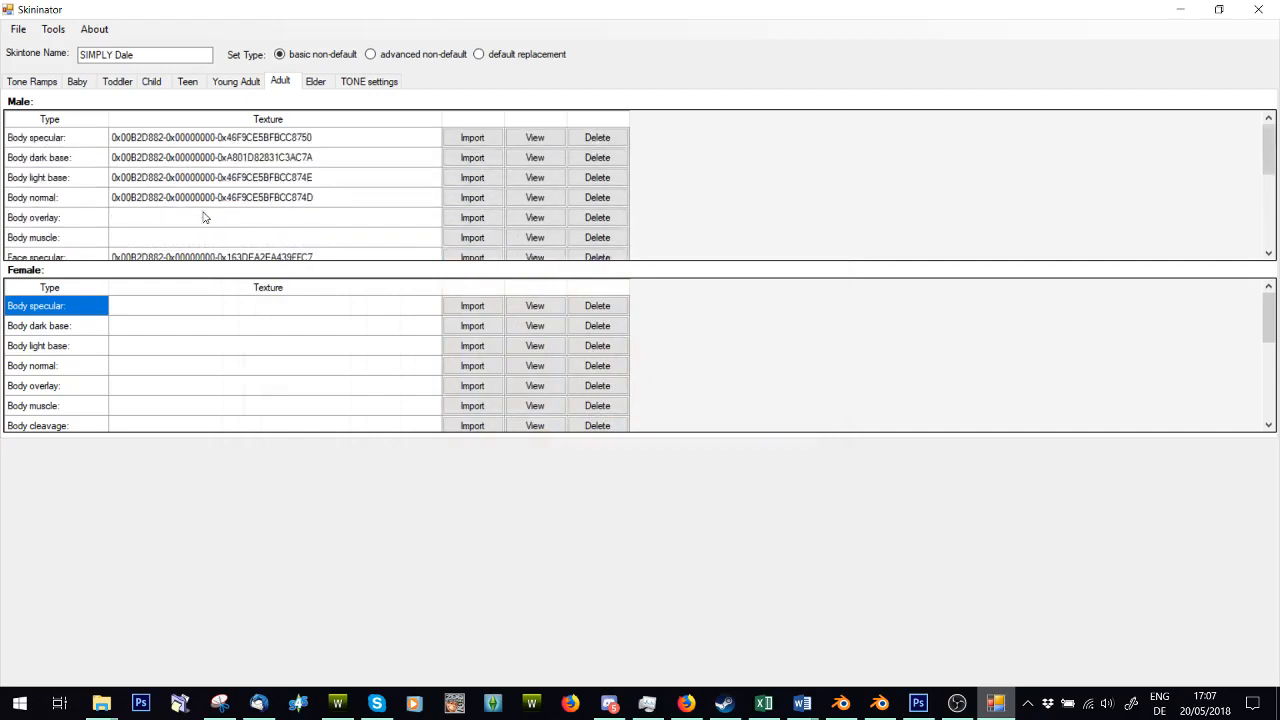
Step: On the Elder tab, import the male face dark base and face light base textures
click(315, 81)
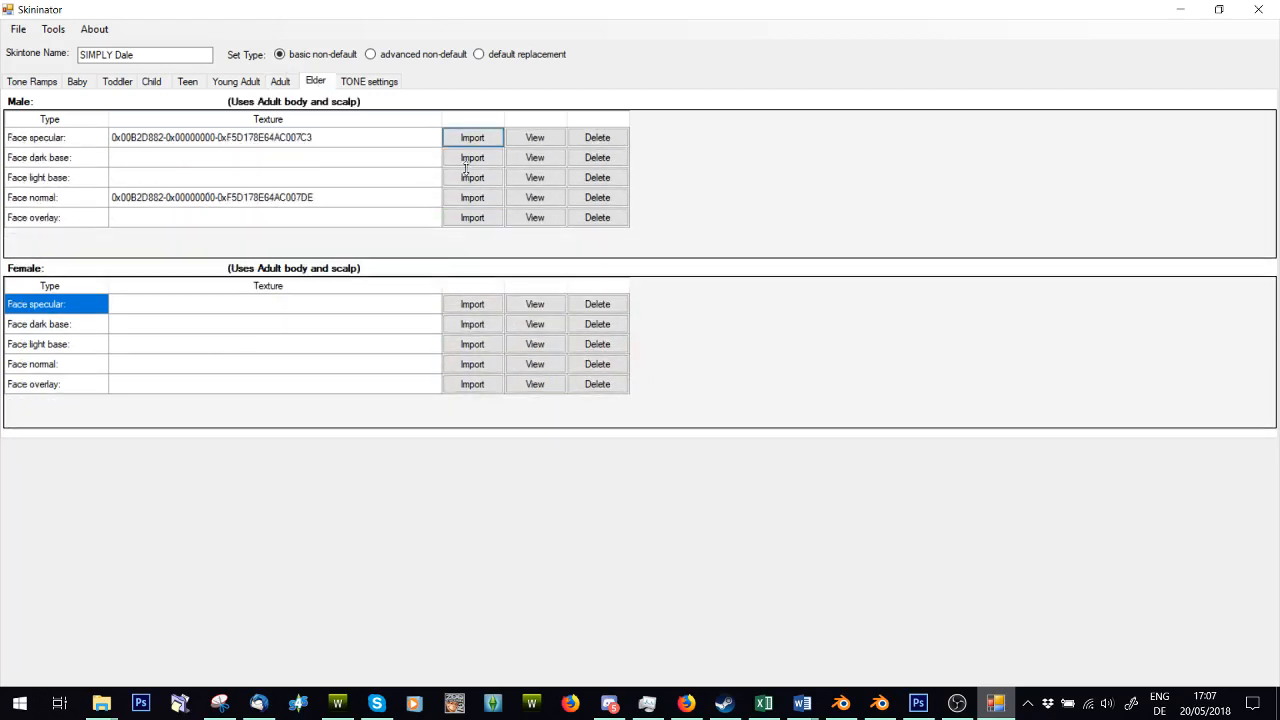
click(471, 157)
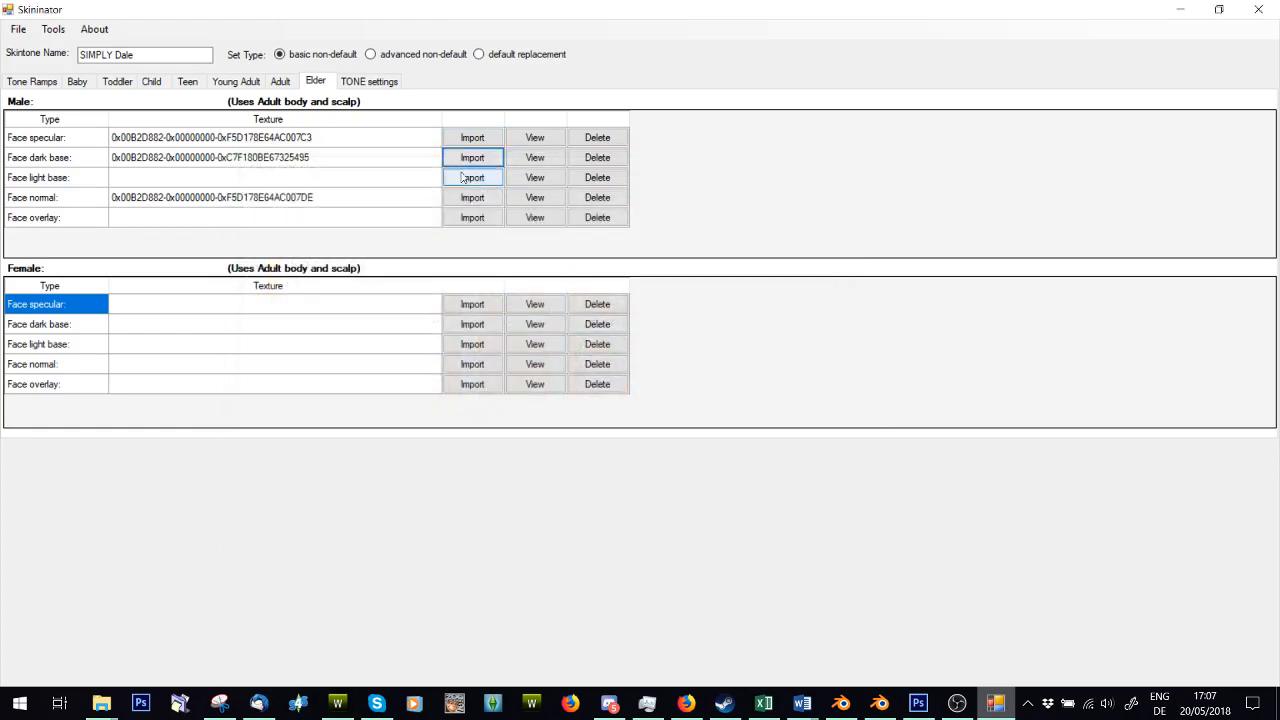
click(471, 177)
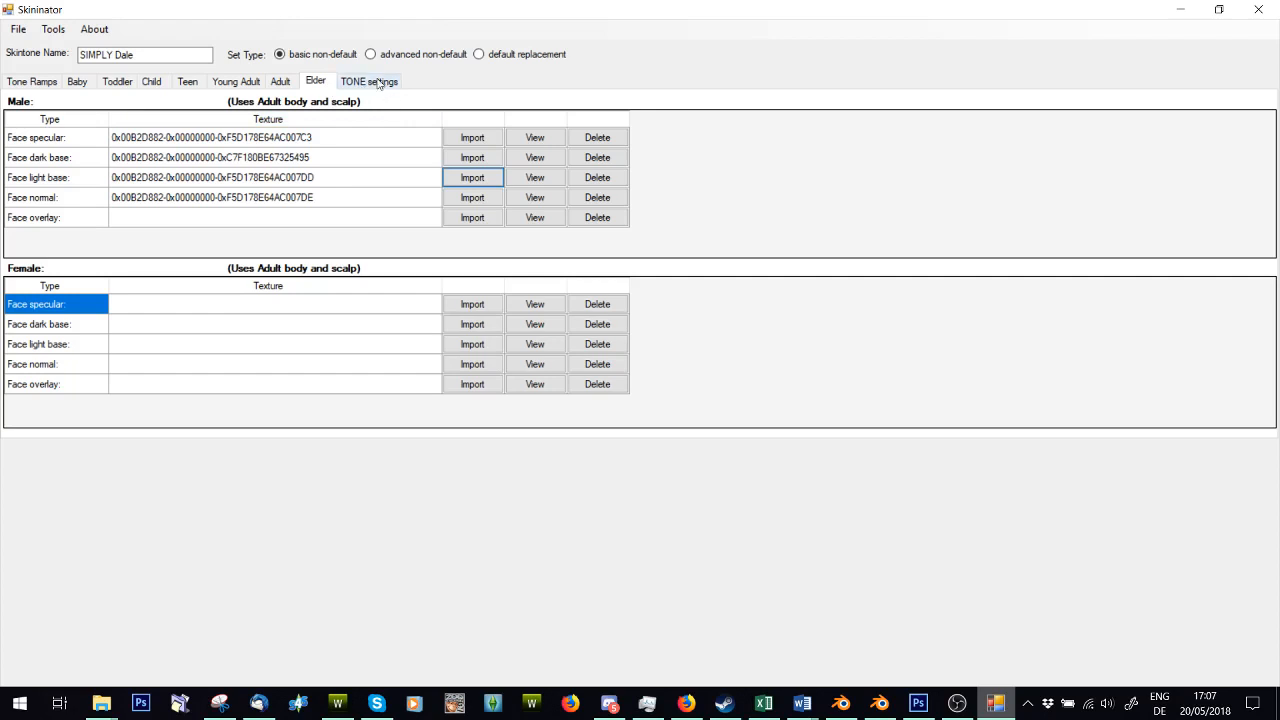
Step: Drag Reflectivity/Shine fully to Matte in TONE settings, then return to Tone Ramps
click(369, 81)
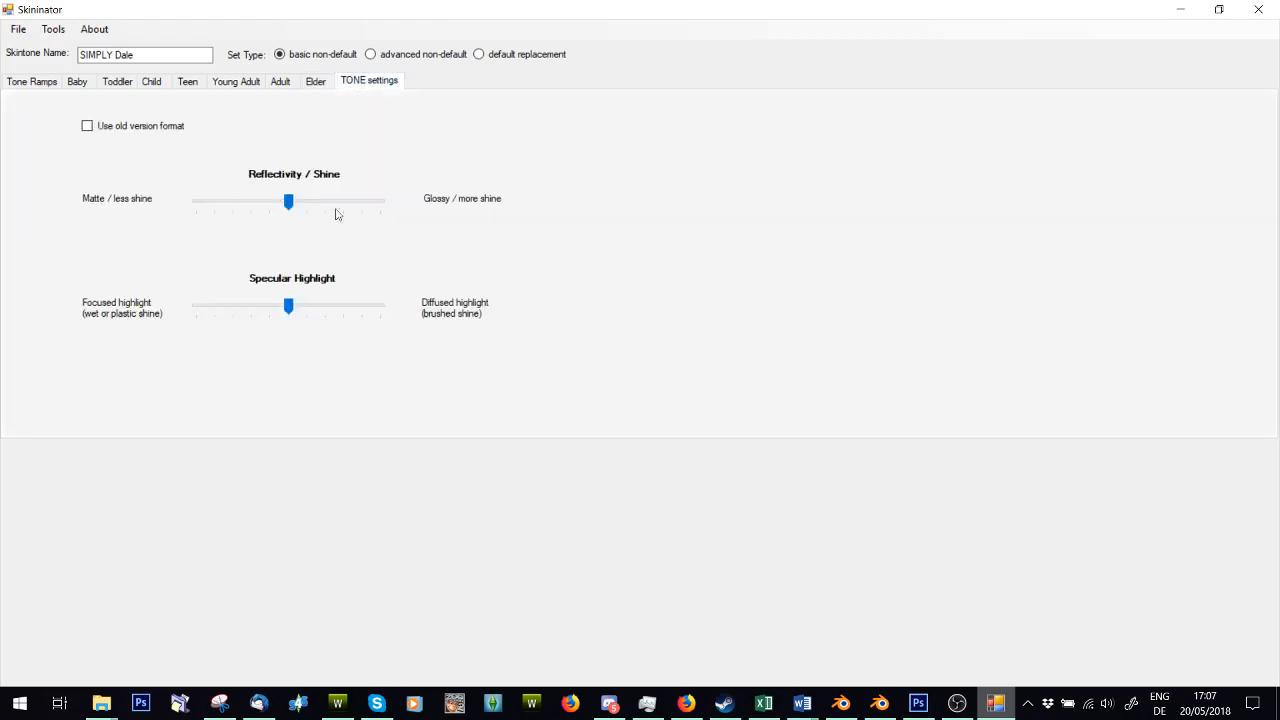
drag(289, 201, 196, 201)
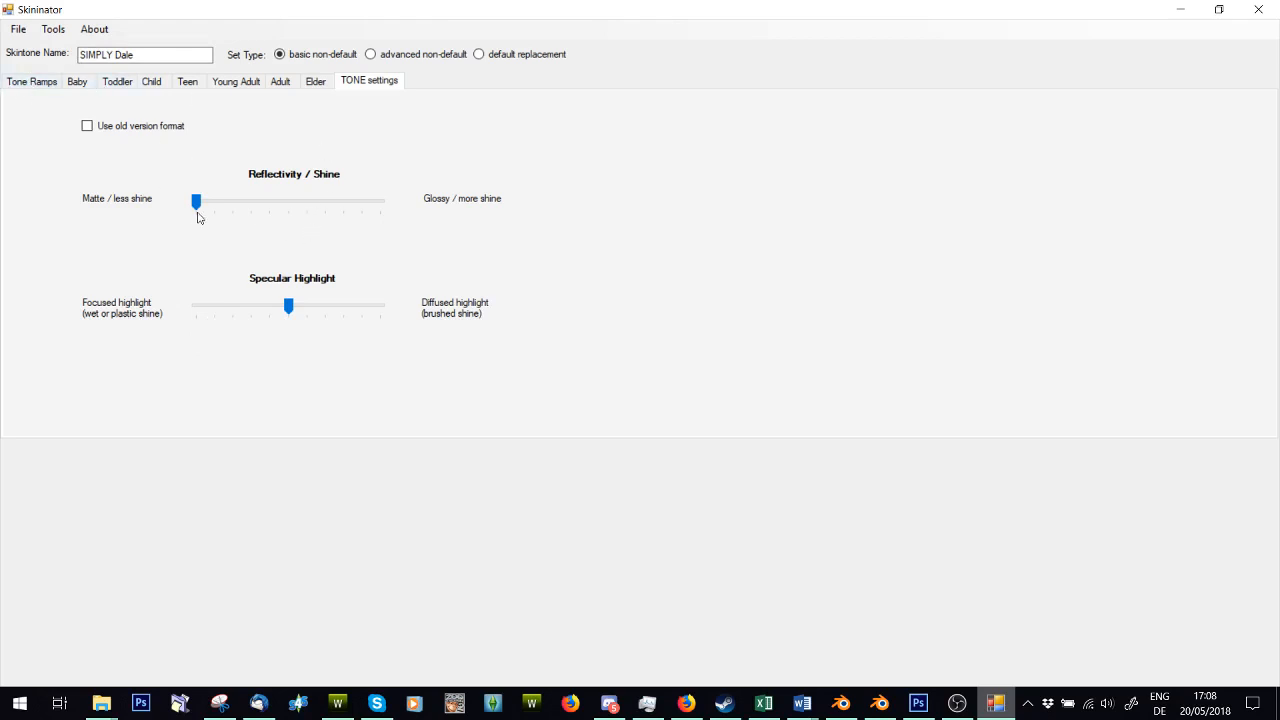
click(31, 81)
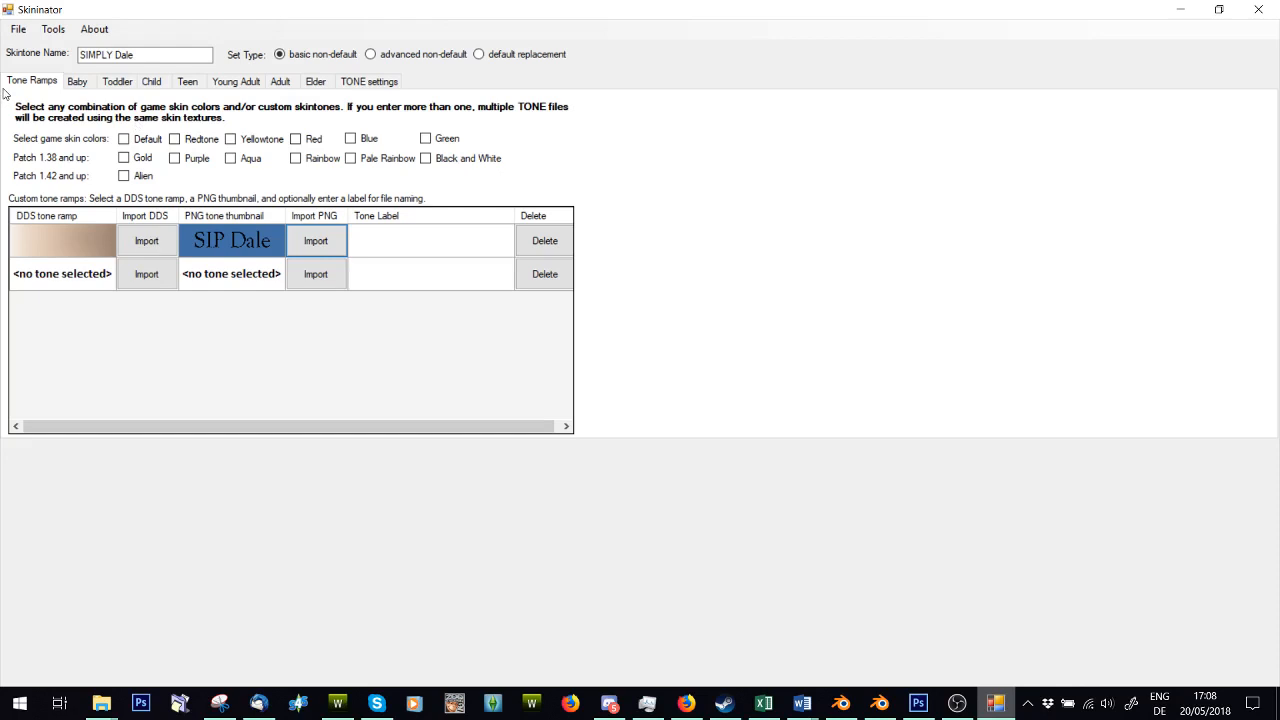
Step: Check the Teen, Young Adult, Adult and Elder texture tabs, ending on Elder face textures
click(17, 28)
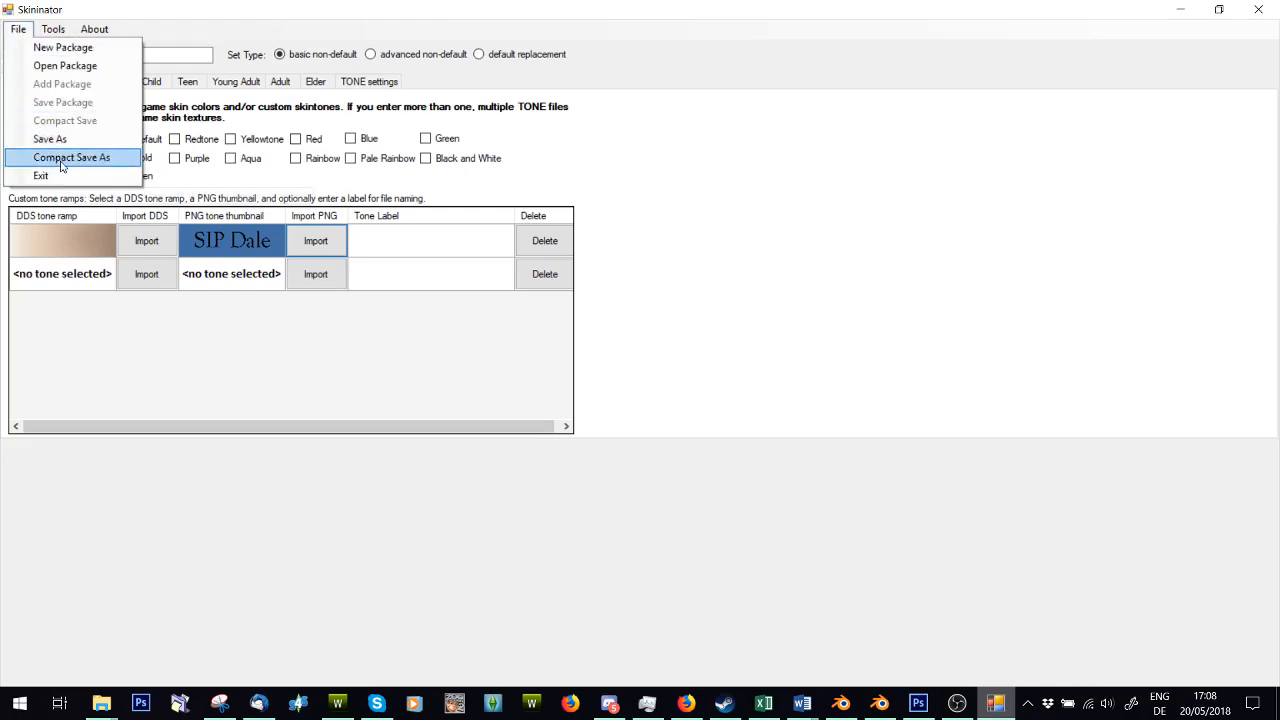
mouse_move(49, 139)
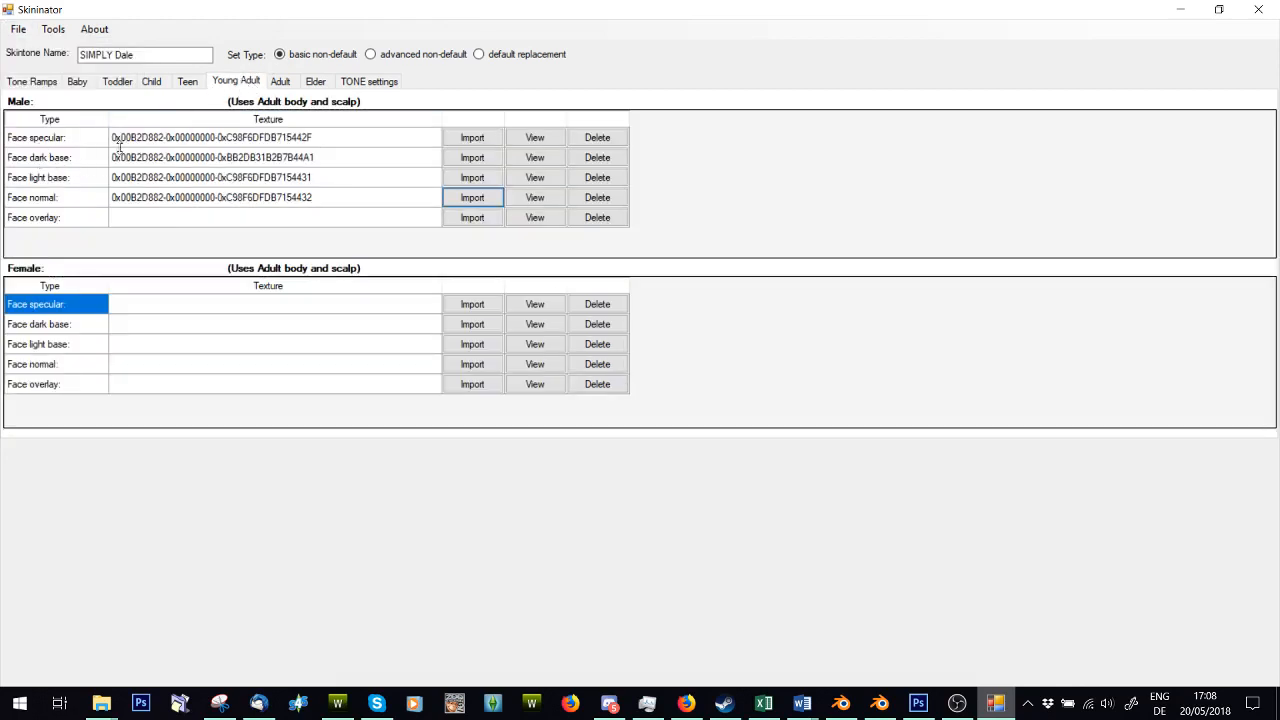
click(187, 81)
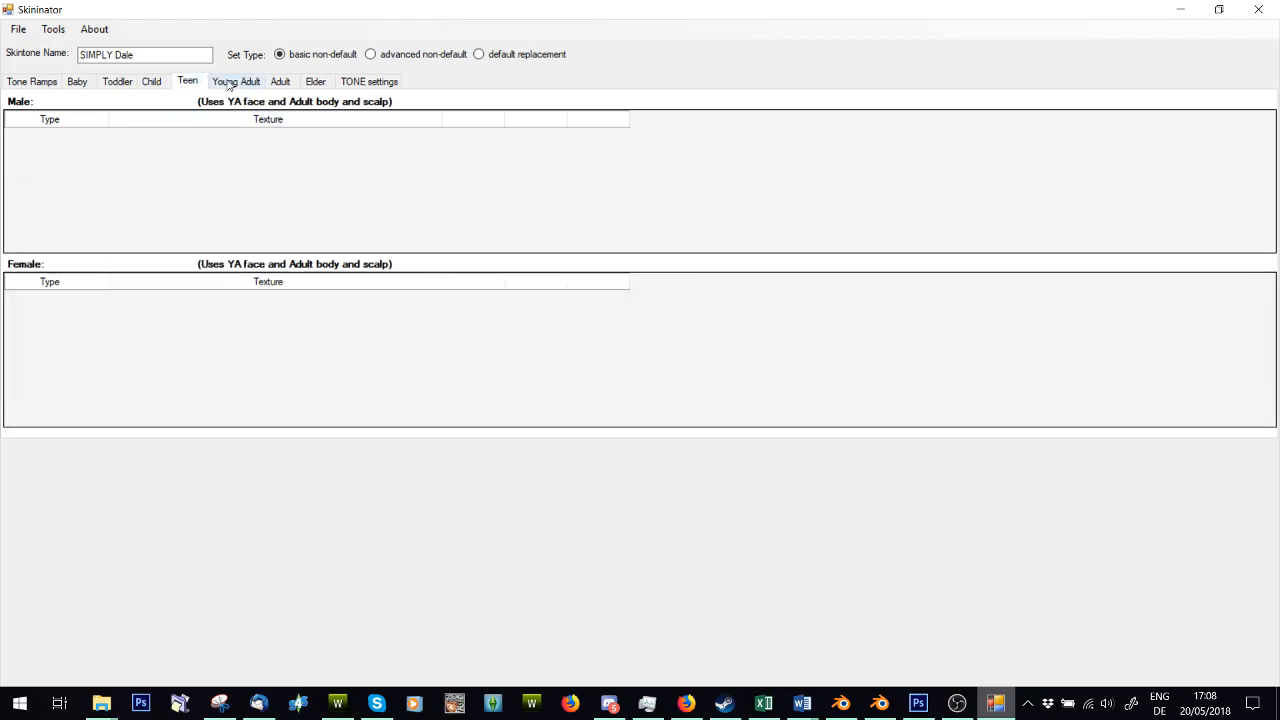
click(237, 81)
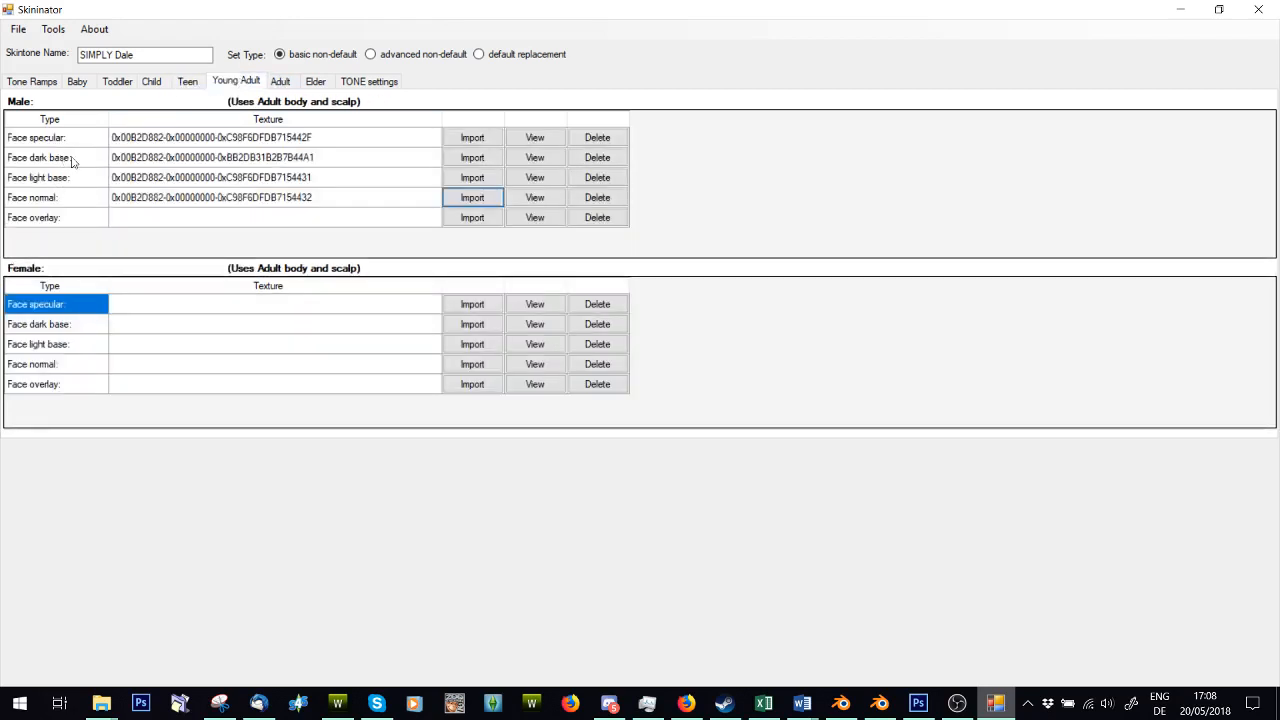
click(280, 81)
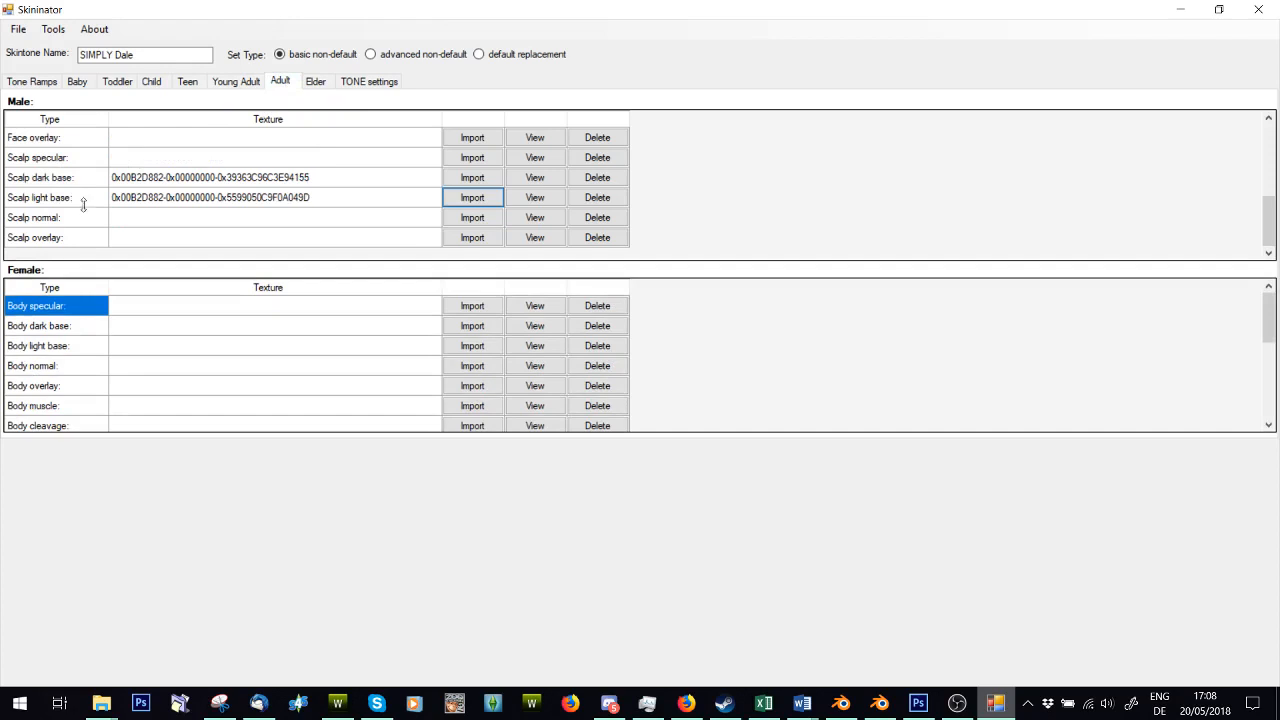
scroll(down, 3)
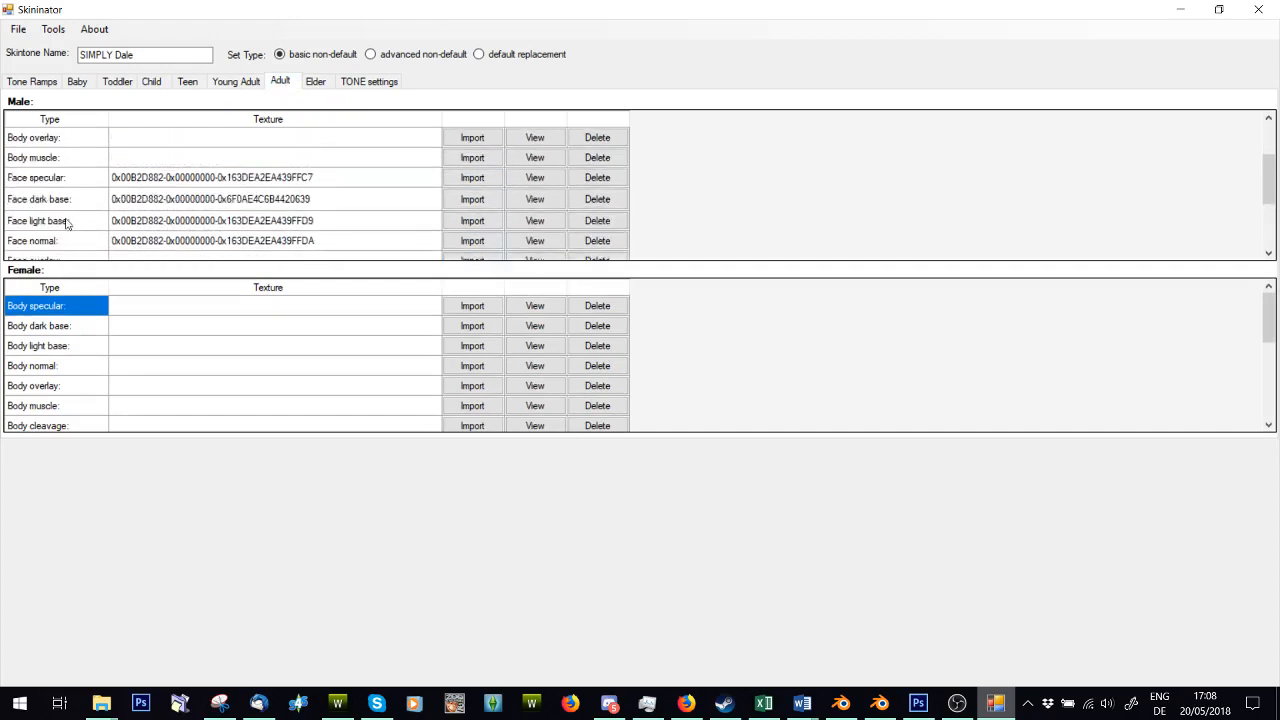
click(315, 81)
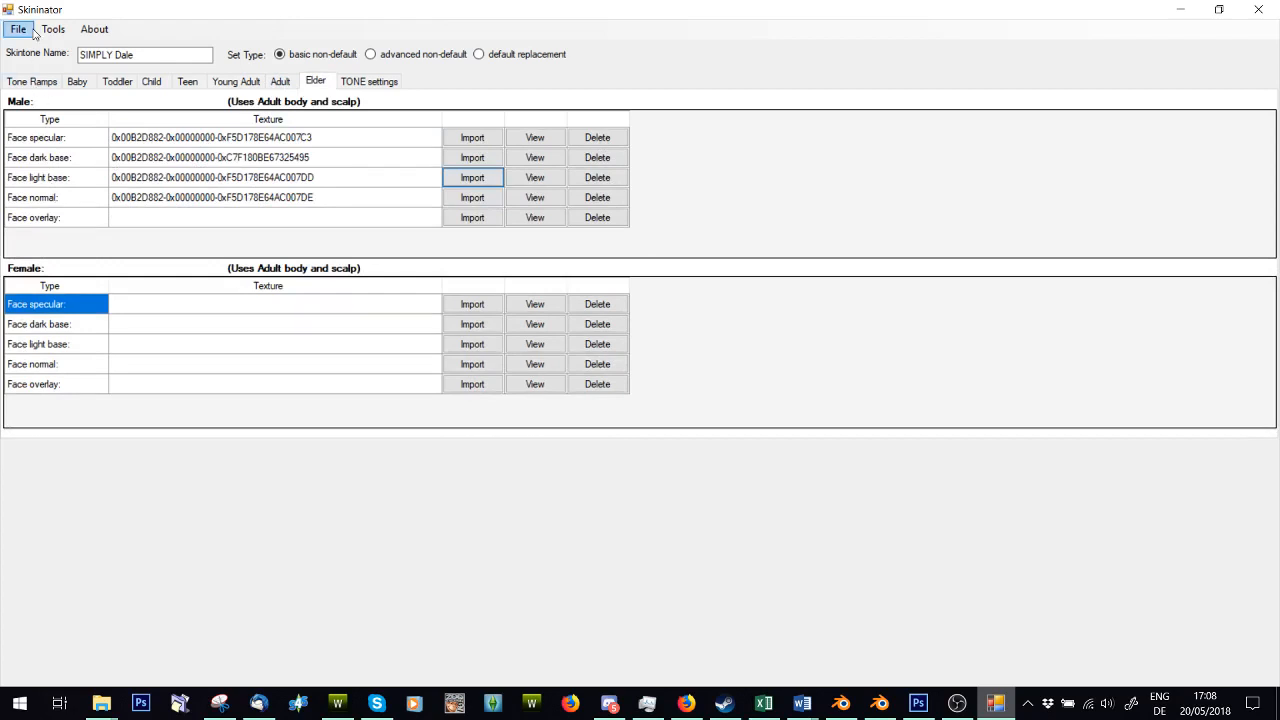
Step: Compact-save the skintone as package CAS_ski_SIMPLYDale in New folder (4)
click(18, 28)
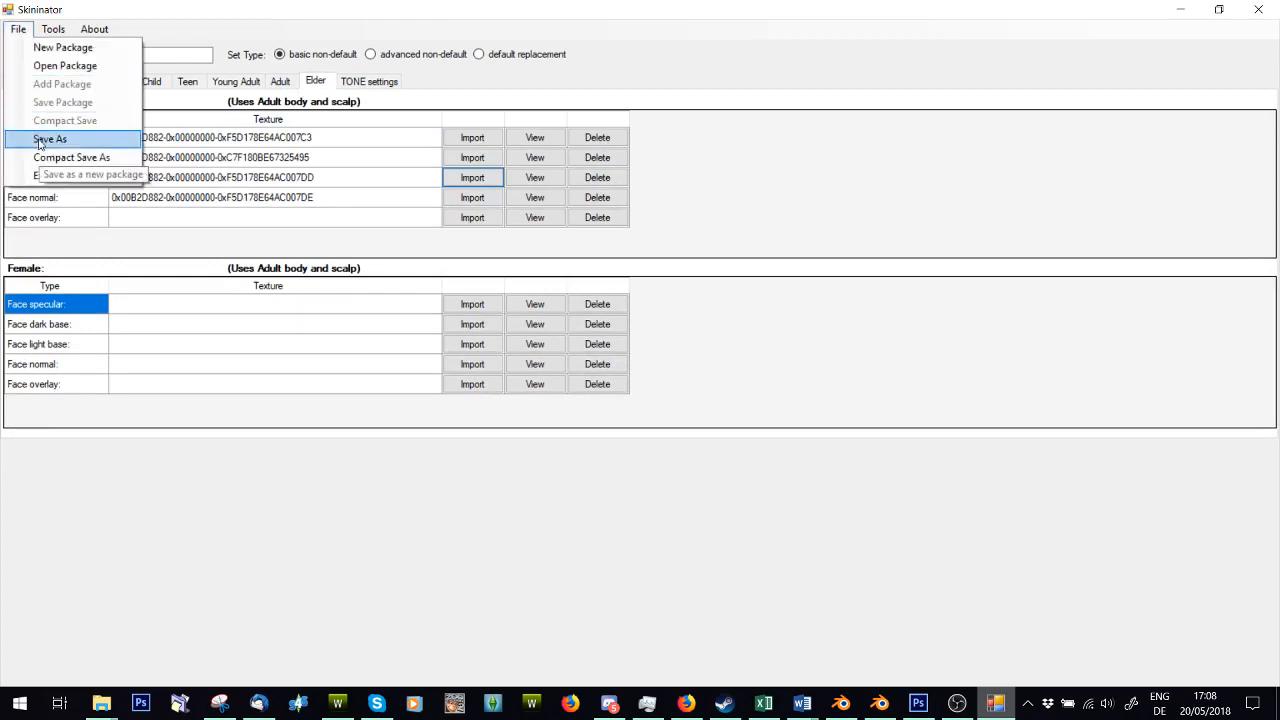
mouse_move(71, 157)
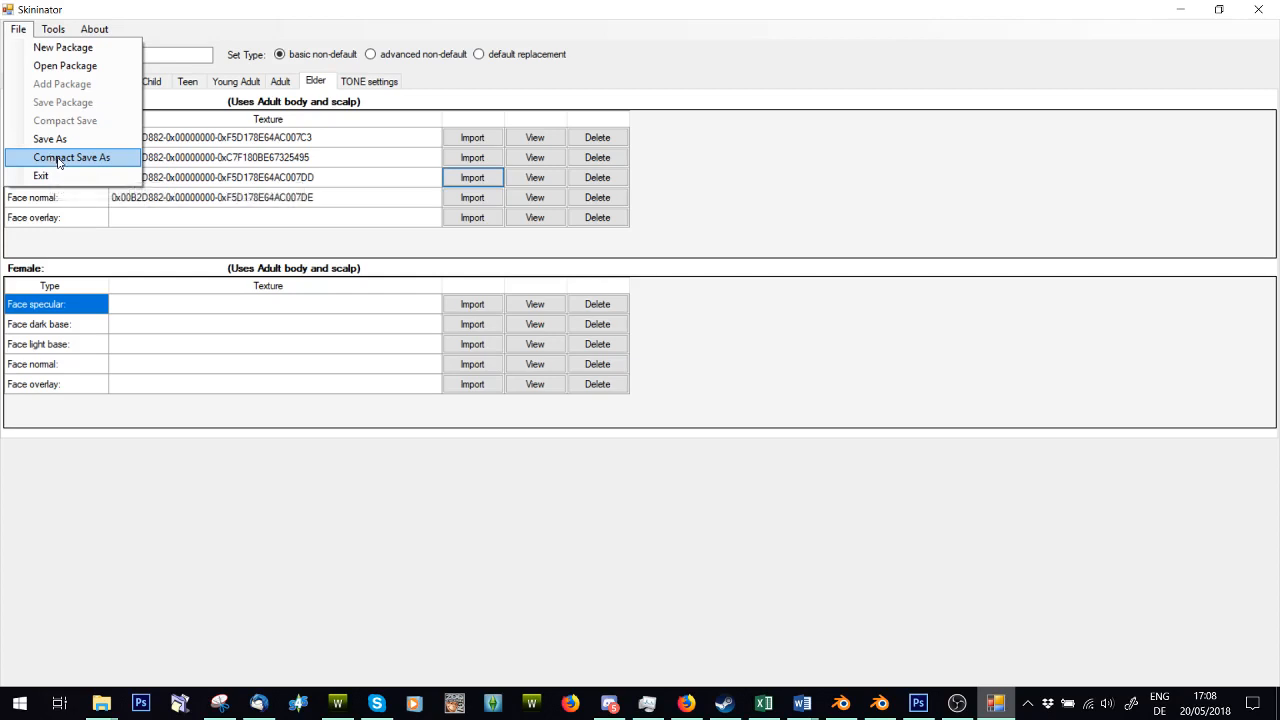
click(71, 157)
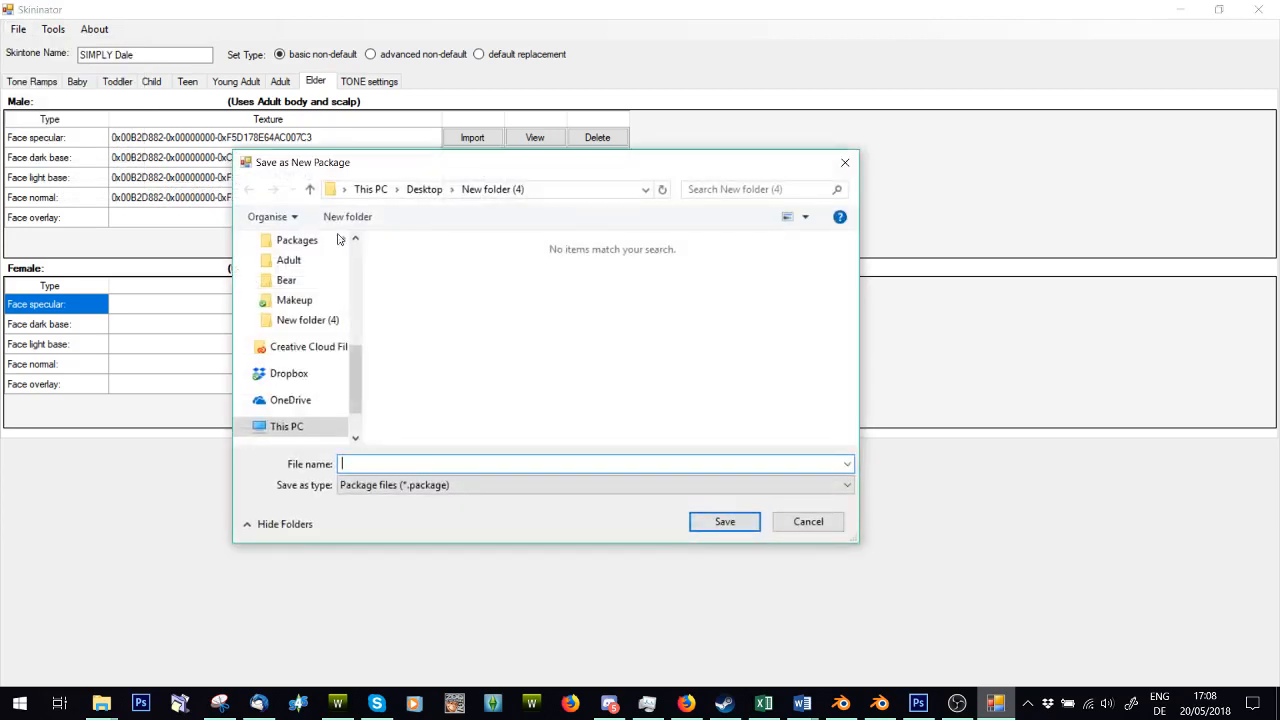
text(CAS_ski_SIMPLYDale)
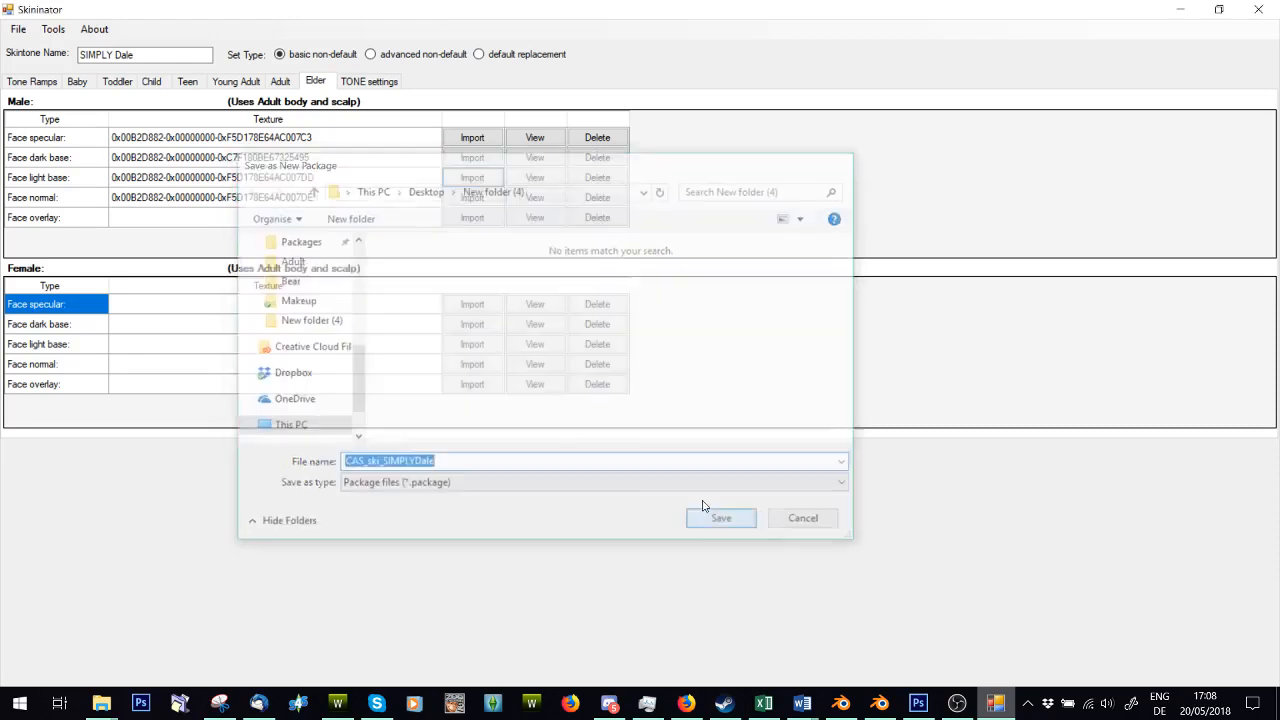
click(720, 517)
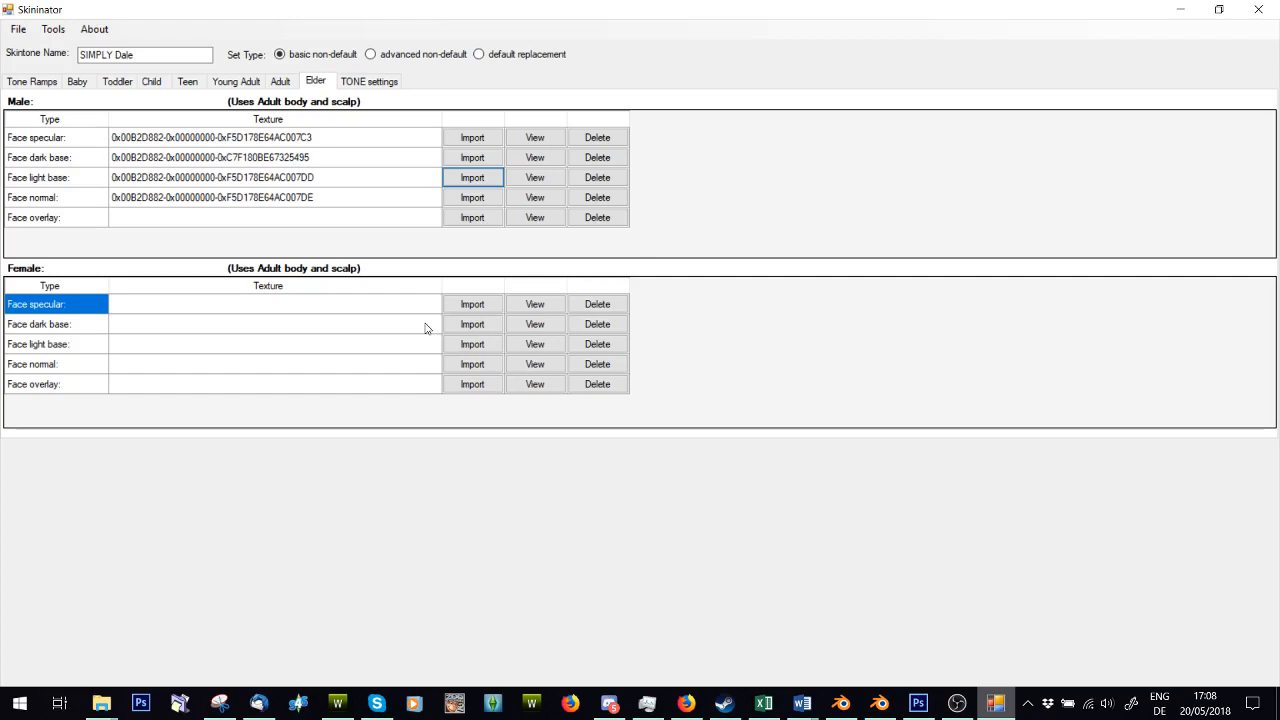
mouse_move(453, 183)
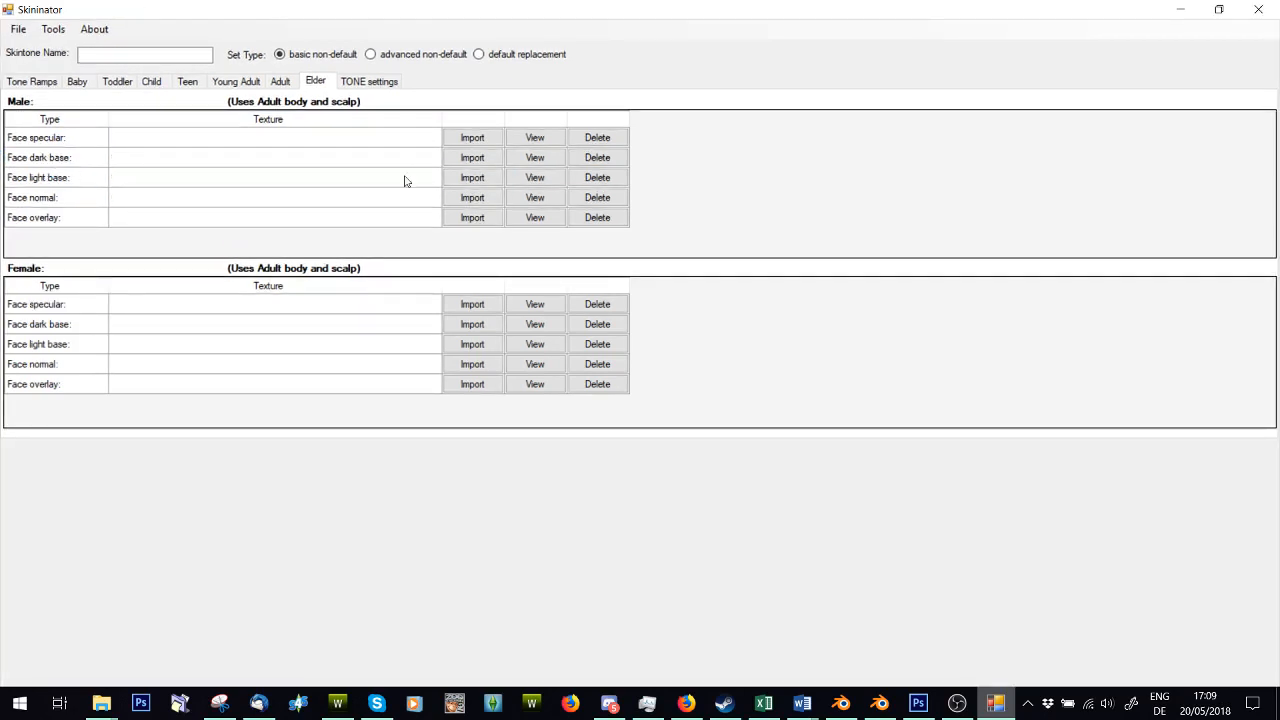
mouse_move(77, 207)
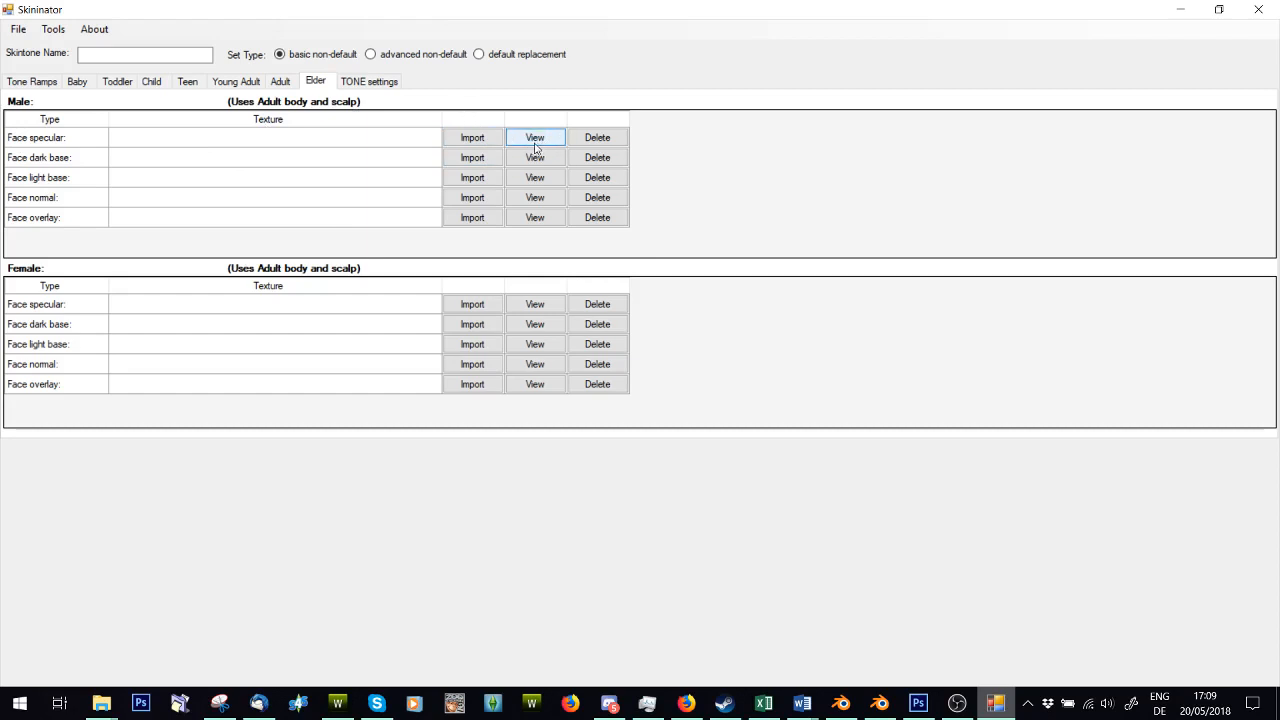
mouse_move(545, 148)
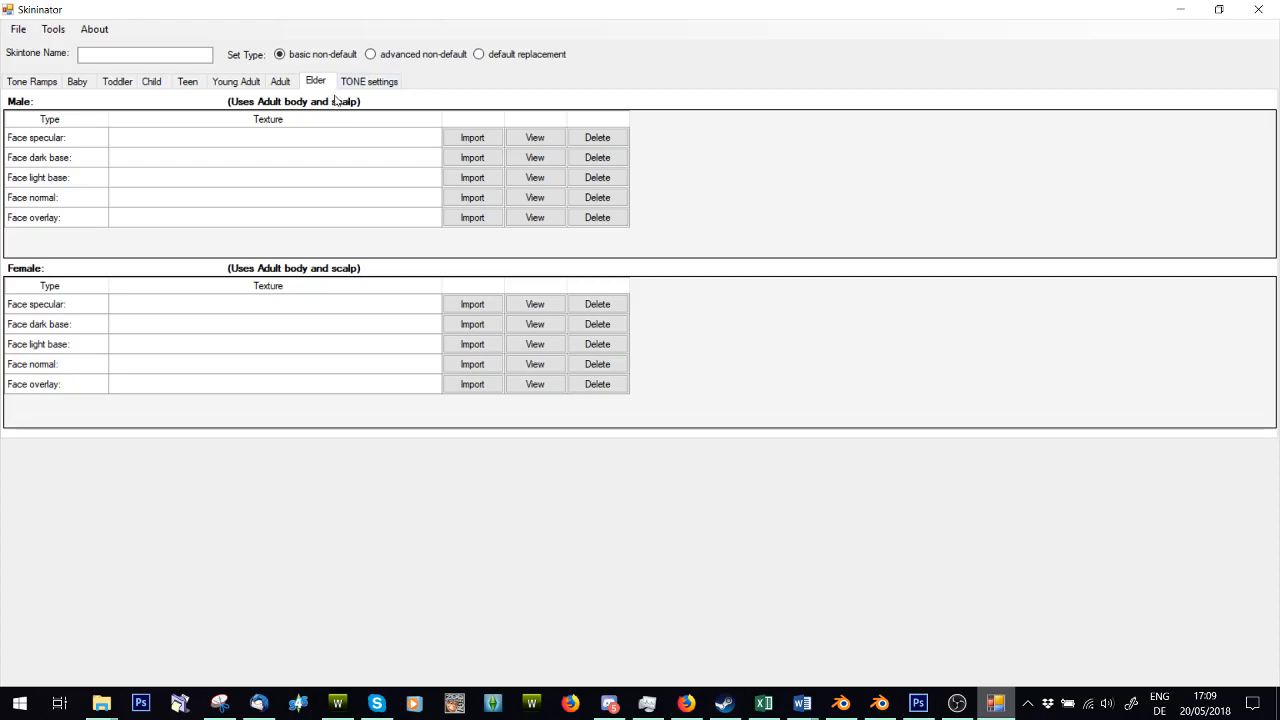
Step: Confirm the new blank skintone's Tone Ramps list is empty
click(32, 81)
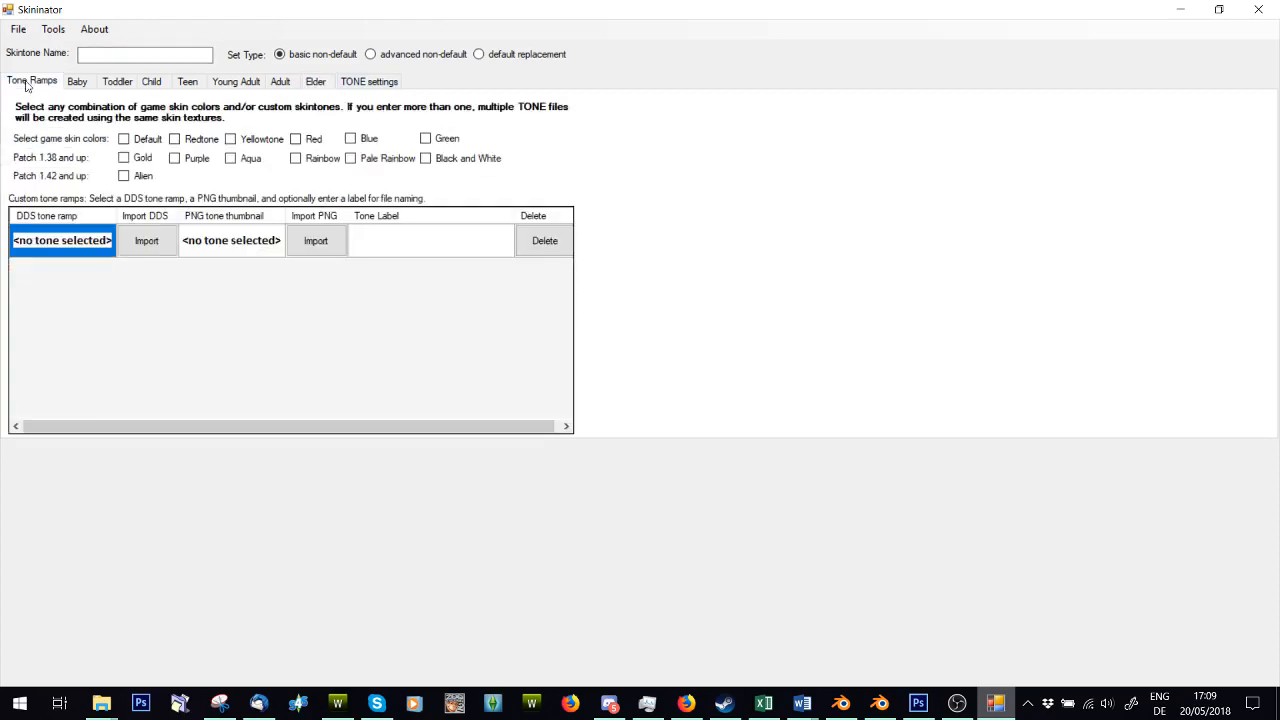